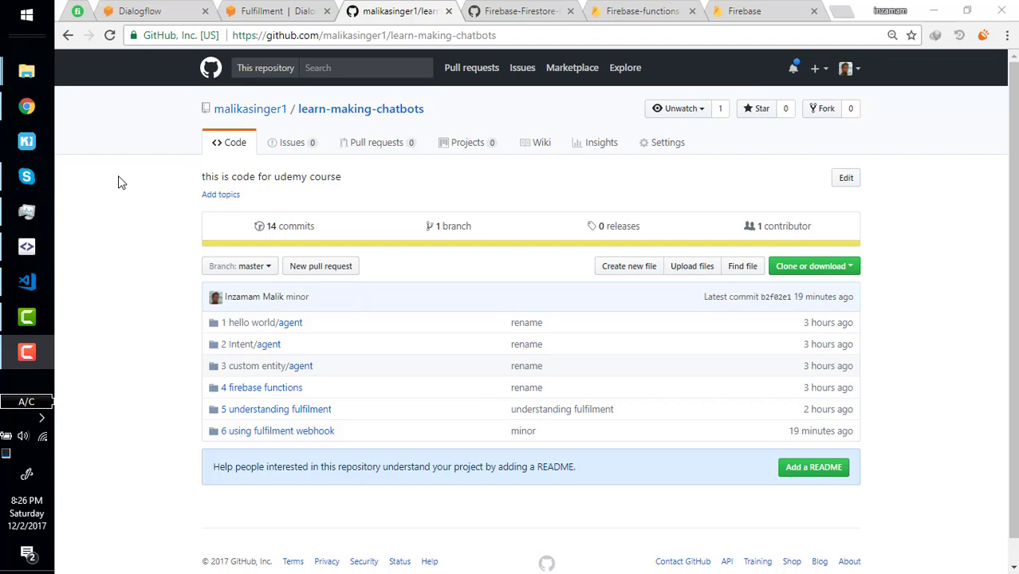
pyautogui.moveTo(147, 279)
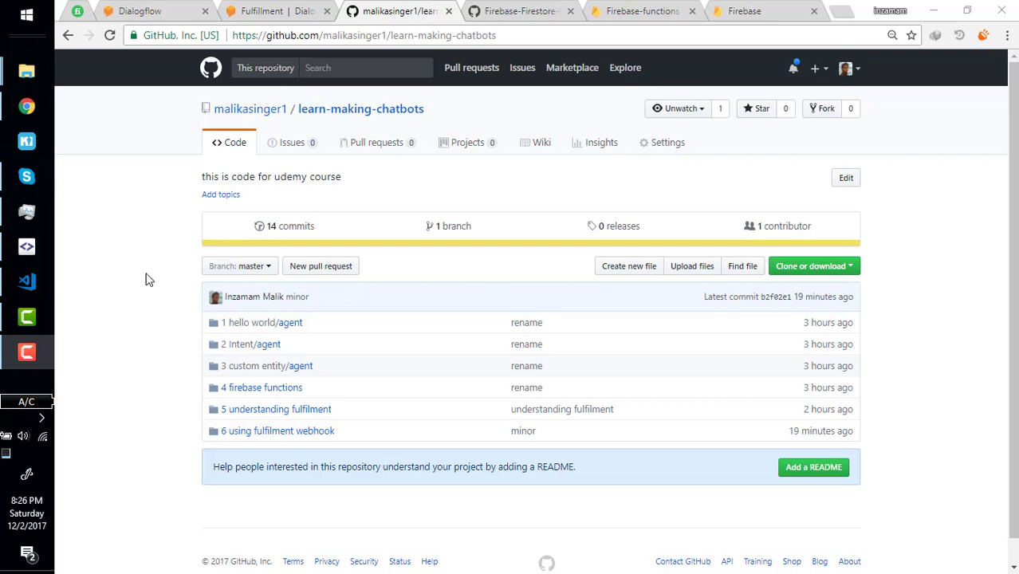
pyautogui.moveTo(279, 431)
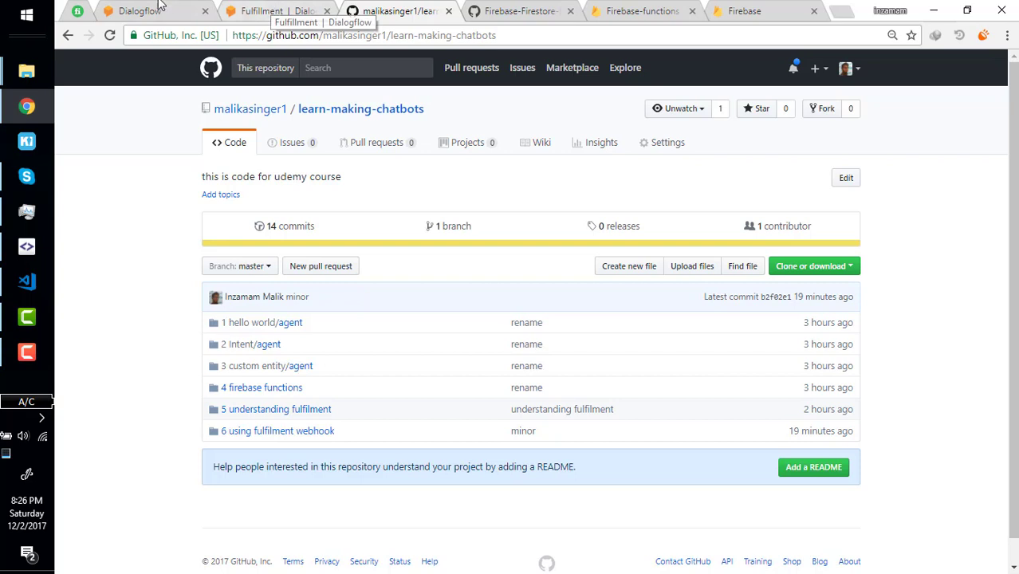
# - Rename the copied folder to '7 Using database in fulfilment webhook' and open it in VS Code
pyautogui.click(139, 11)
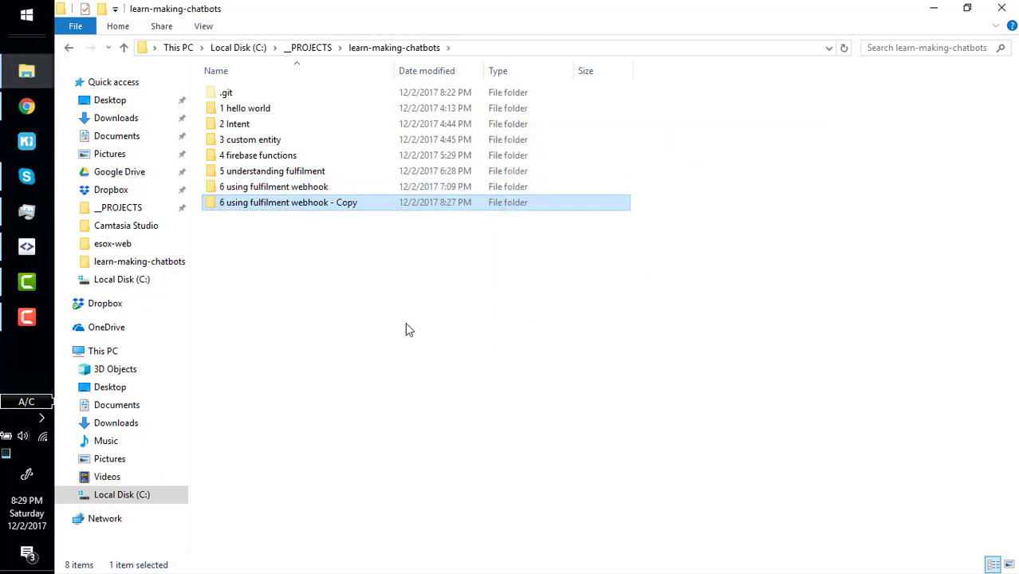
pyautogui.click(274, 185)
pyautogui.write('7 Using database in')
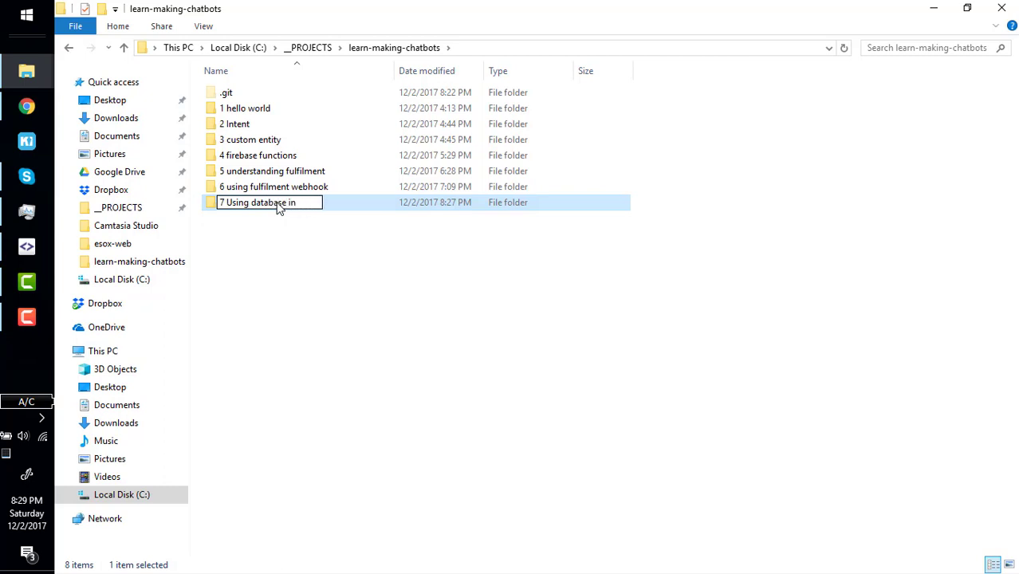
pyautogui.write('fulfilment')
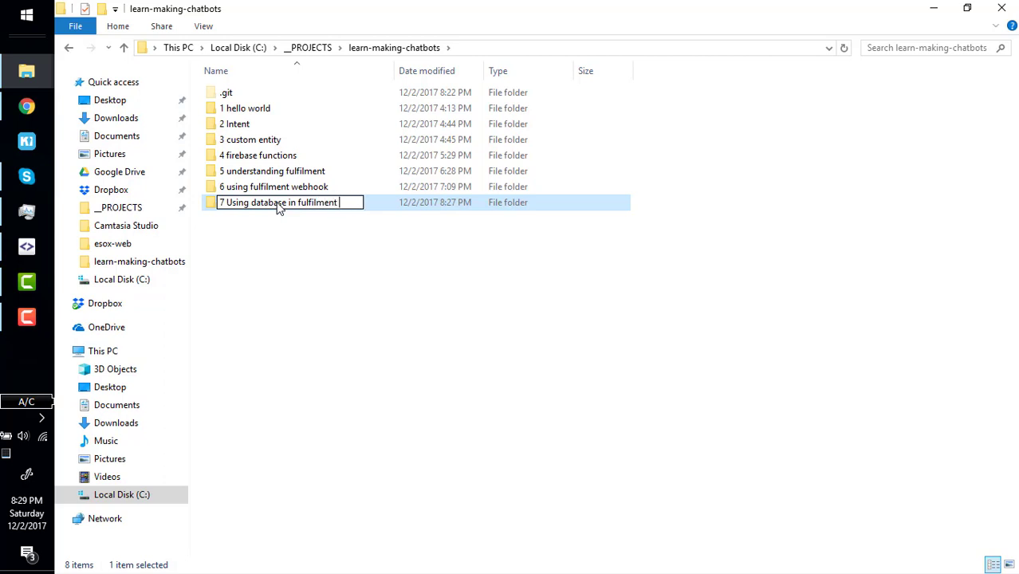
pyautogui.write('webhook')
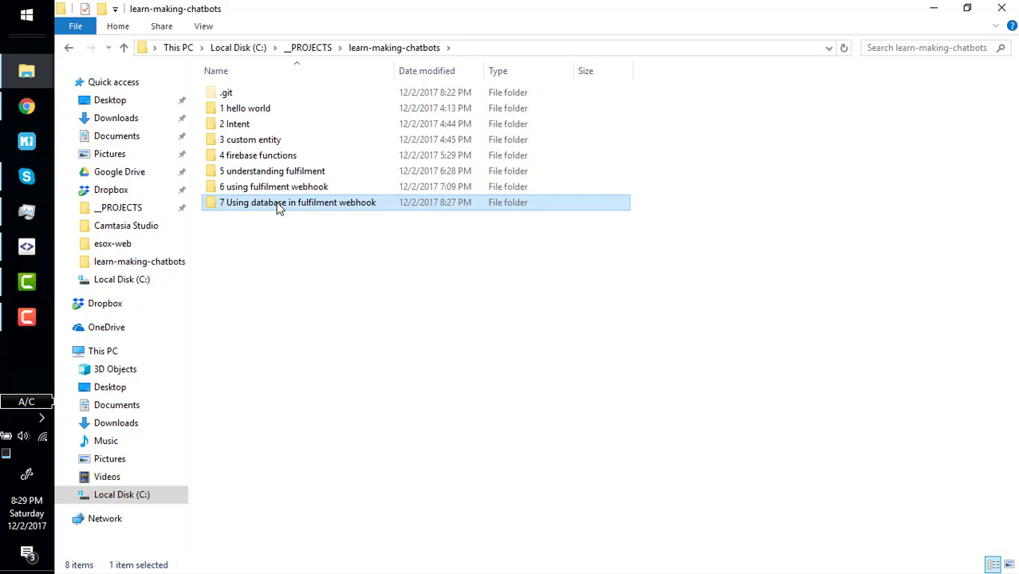
pyautogui.doubleClick(298, 202)
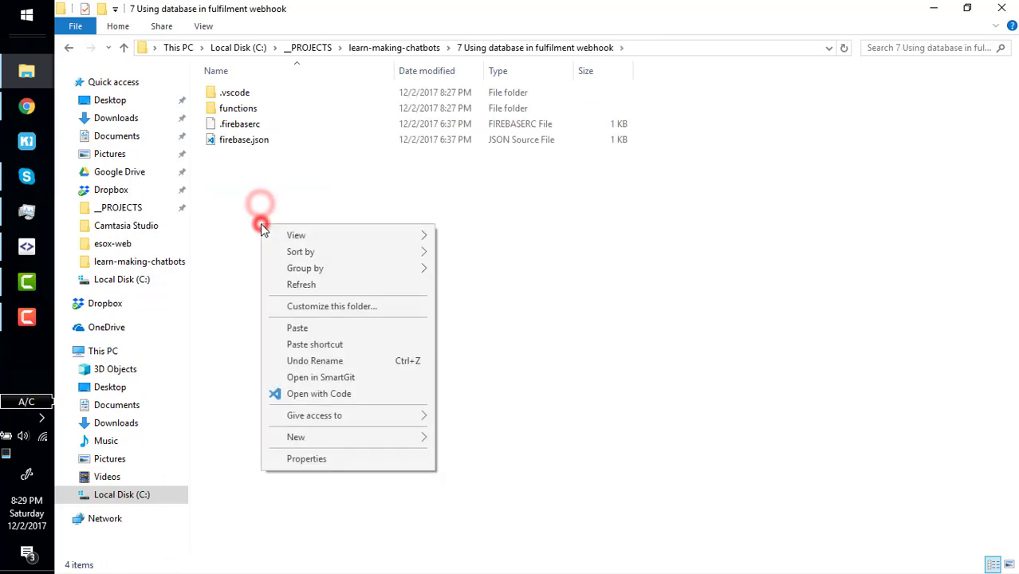
pyautogui.click(319, 393)
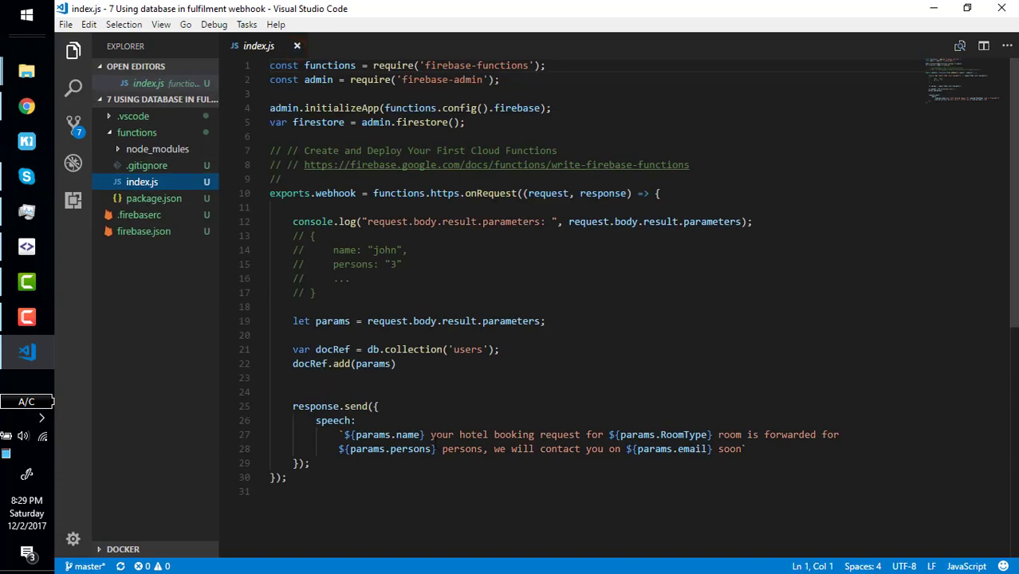
# - Select the firebase-admin require line in functions/index.js
pyautogui.doubleClick(371, 79)
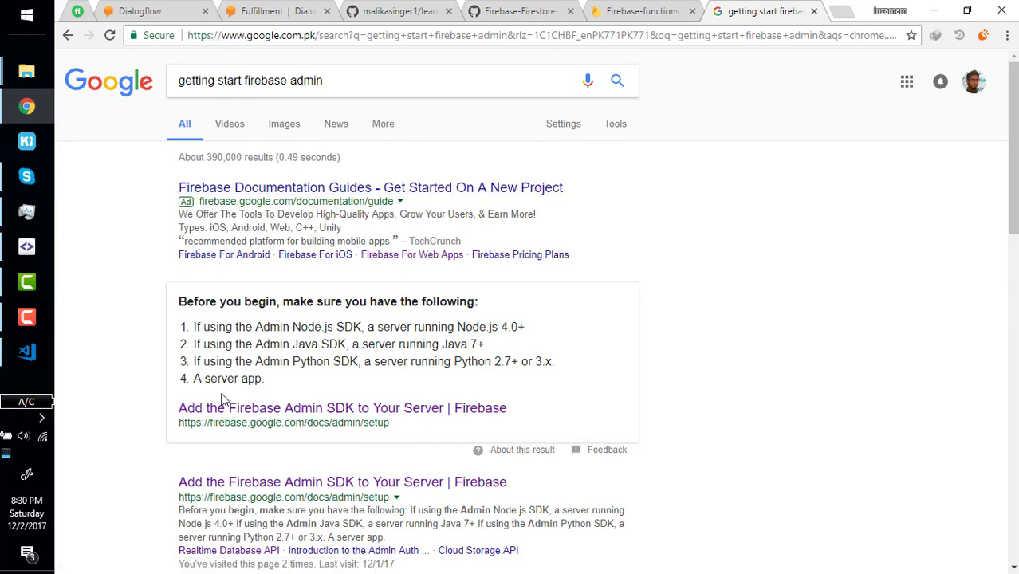
# - Find and select the npm install firebase-admin command in the Admin SDK setup guide, then return to the code
pyautogui.click(343, 408)
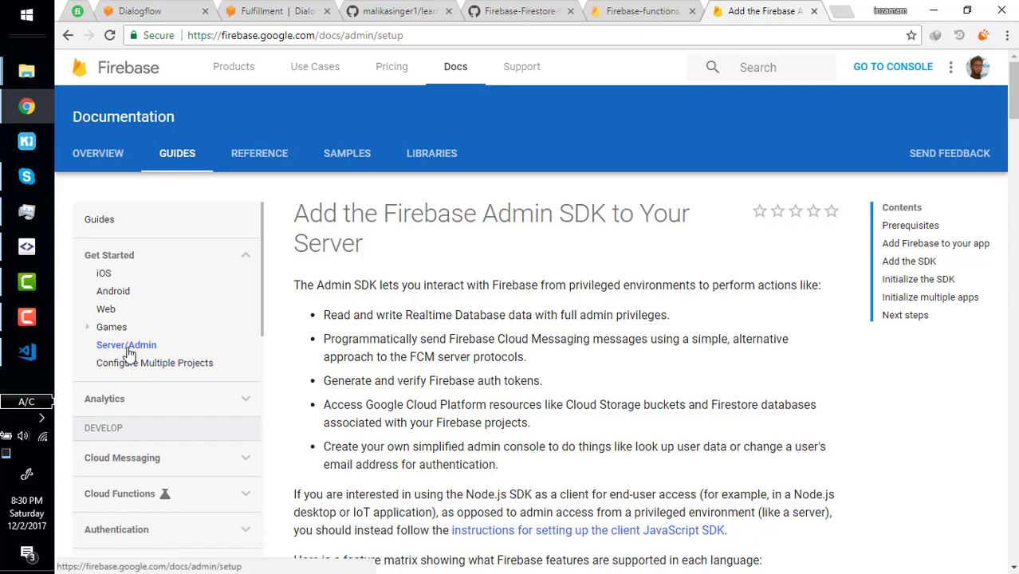
pyautogui.scroll(-3)
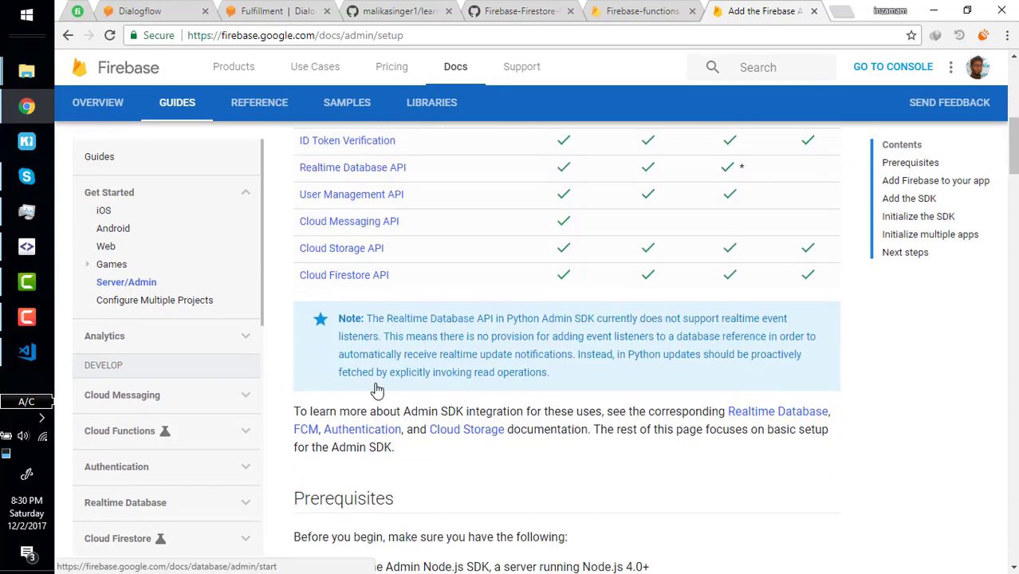
pyautogui.scroll(-3)
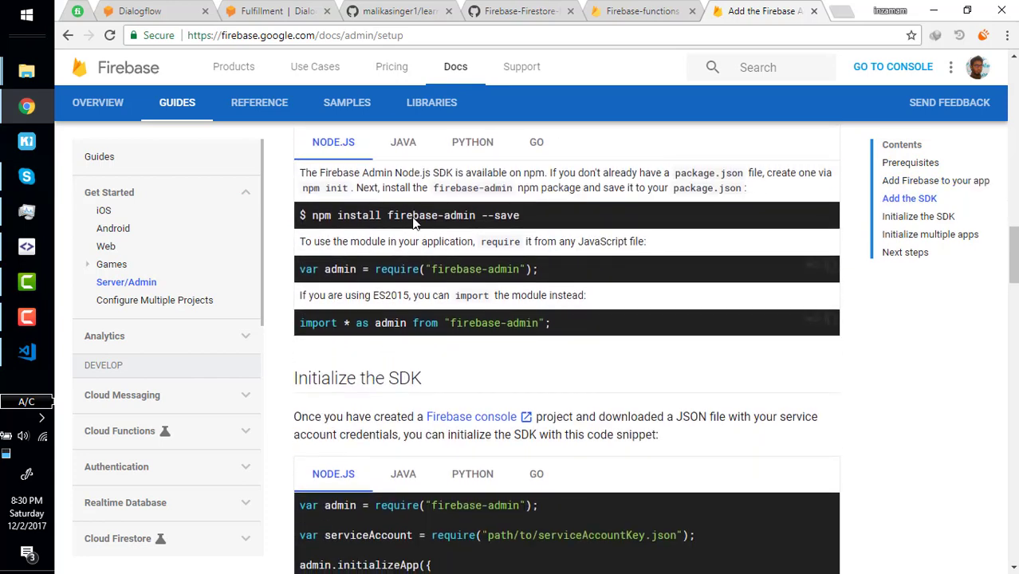
pyautogui.doubleClick(413, 215)
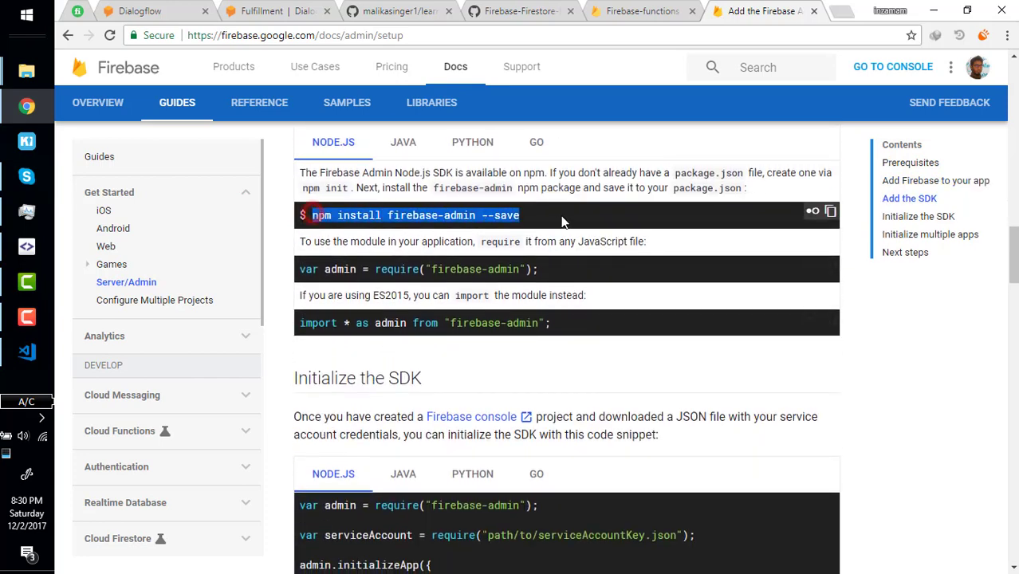
pyautogui.click(27, 351)
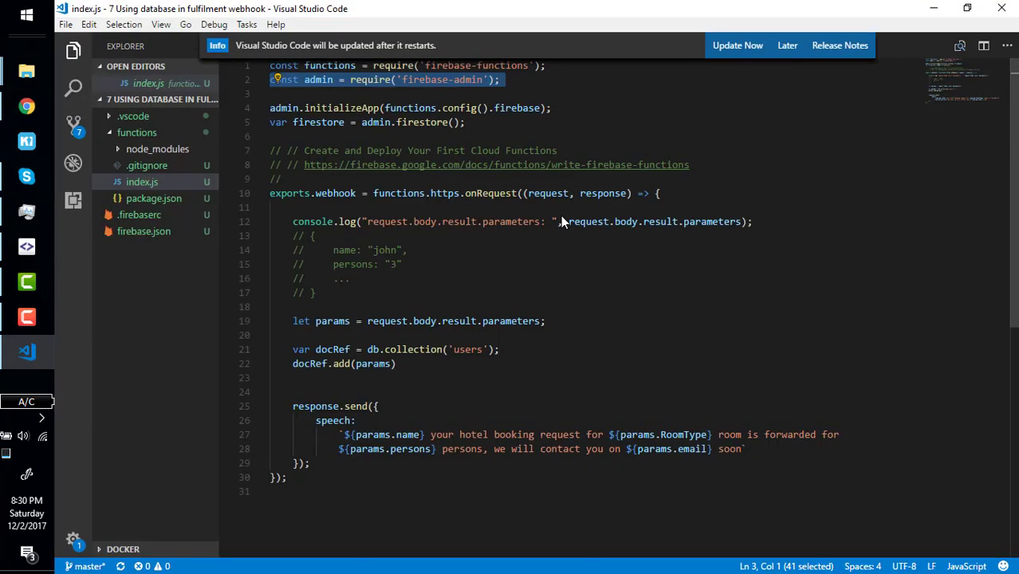
# - Open the integrated terminal and change into the functions folder with cd .\functions\
pyautogui.press('ctrl+`')
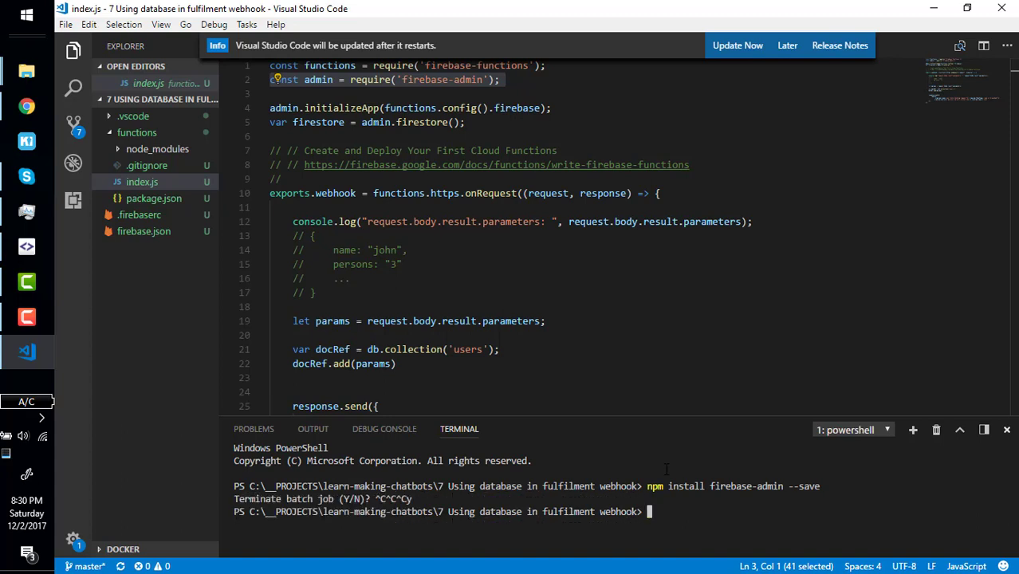
pyautogui.write('cd .\\functions\\')
pyautogui.write('npm install firebase-admin --save')
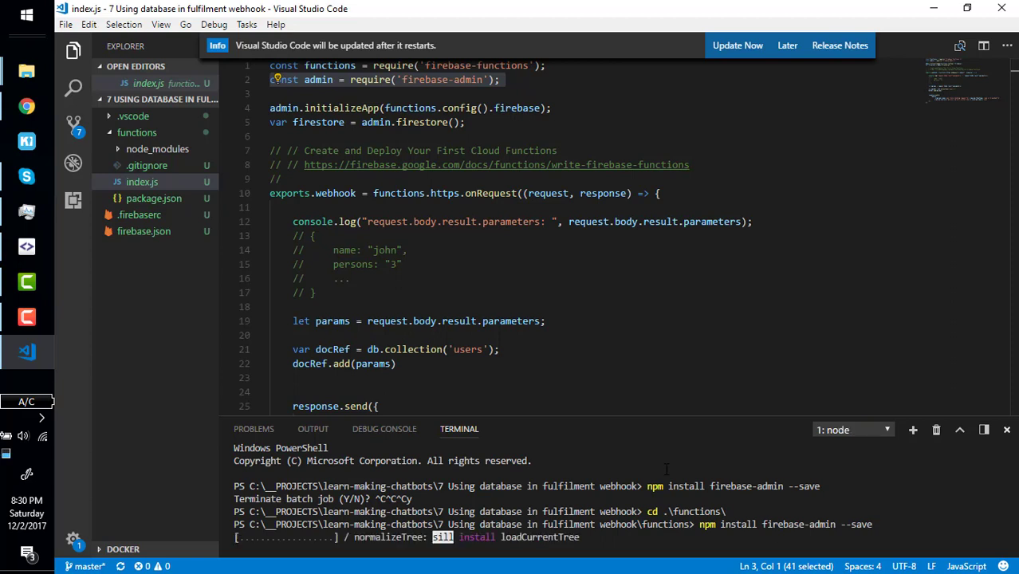
pyautogui.moveTo(555, 415)
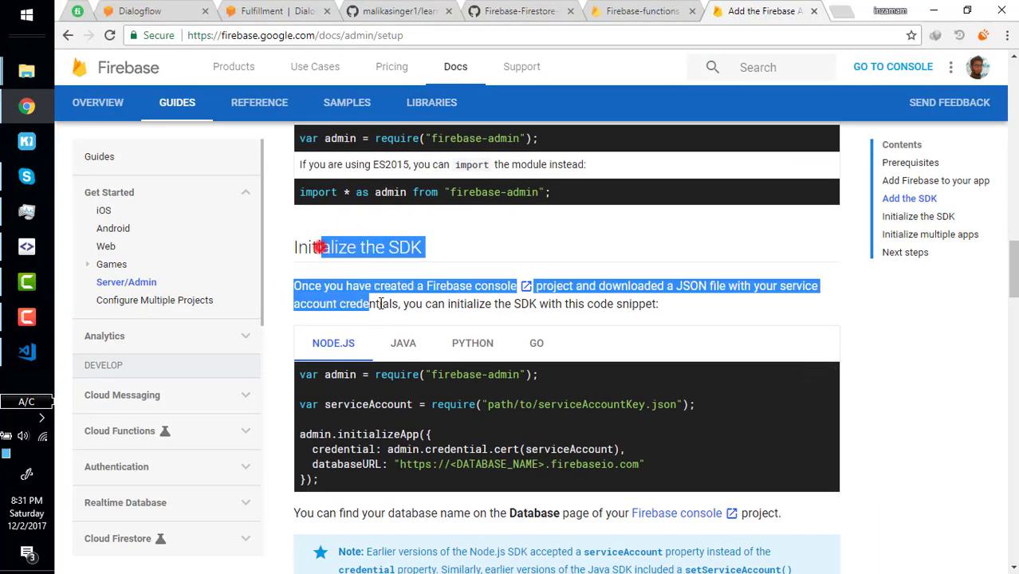
pyautogui.scroll(-3)
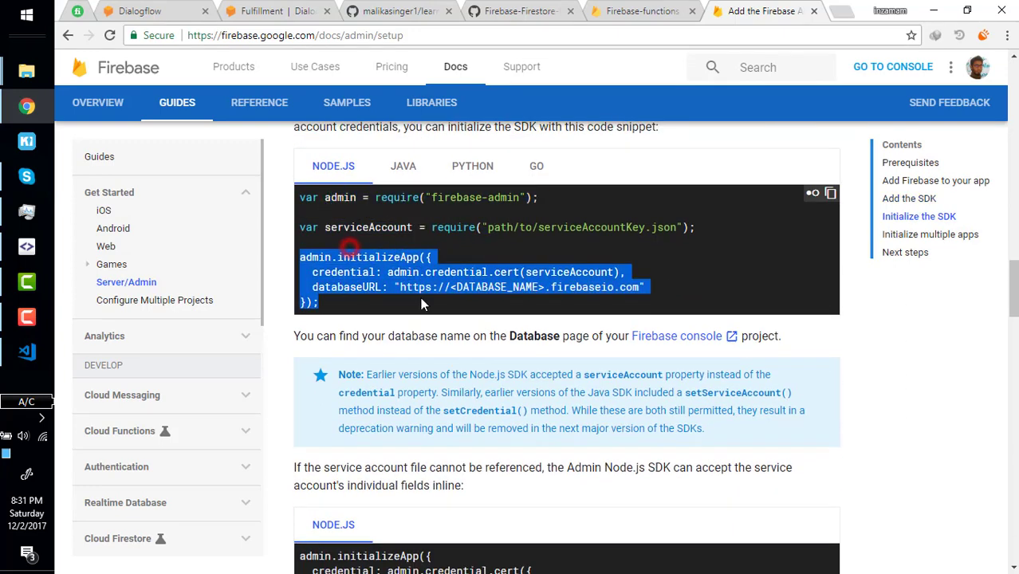
pyautogui.scroll(-3)
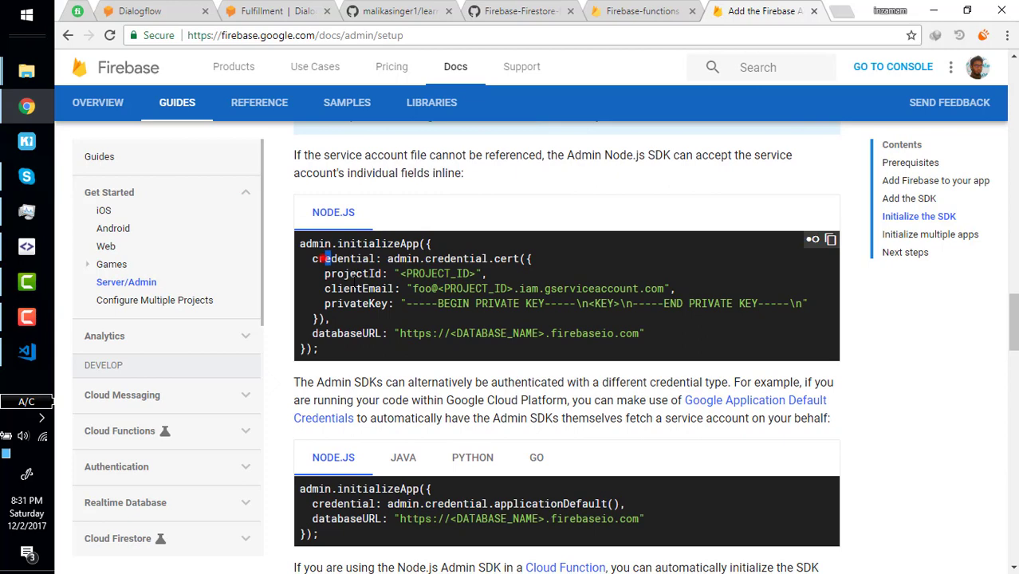
pyautogui.scroll(-3)
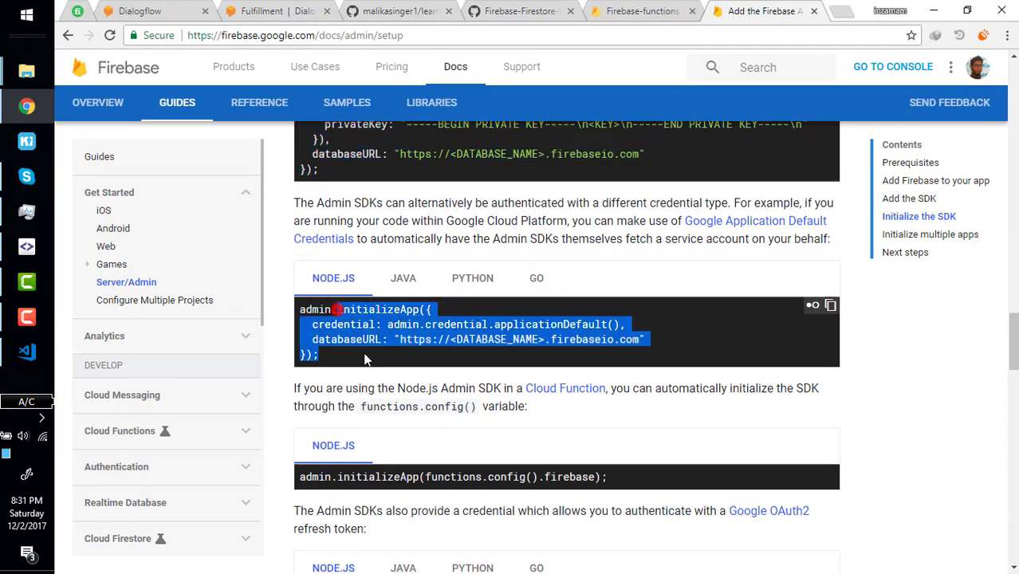
pyautogui.scroll(-3)
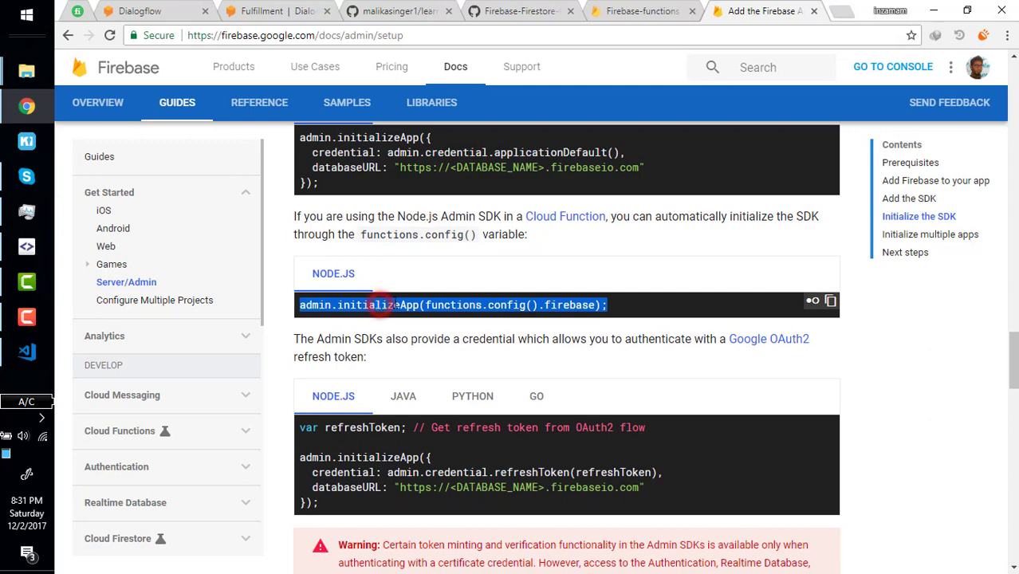
pyautogui.doubleClick(452, 304)
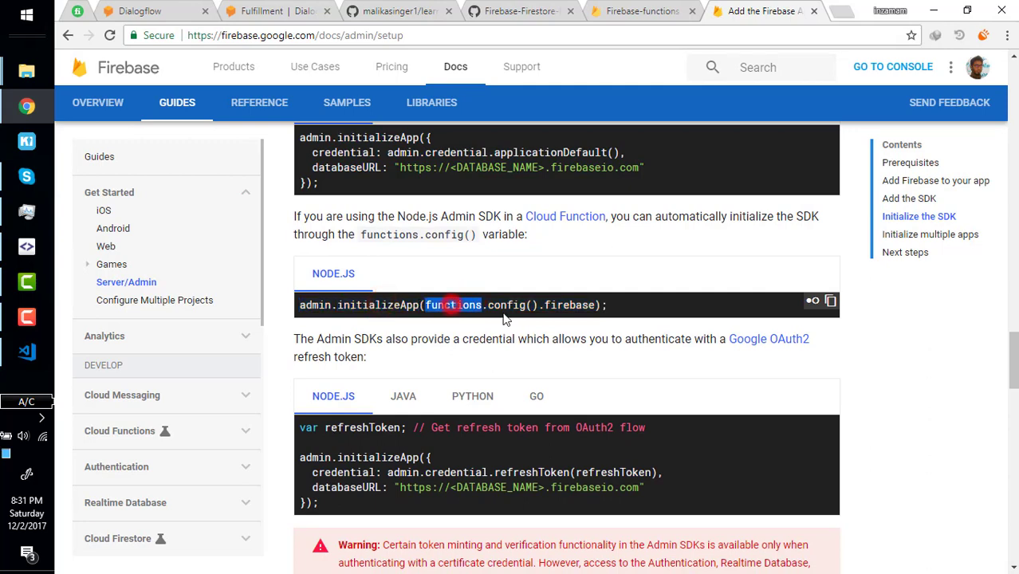
pyautogui.doubleClick(506, 305)
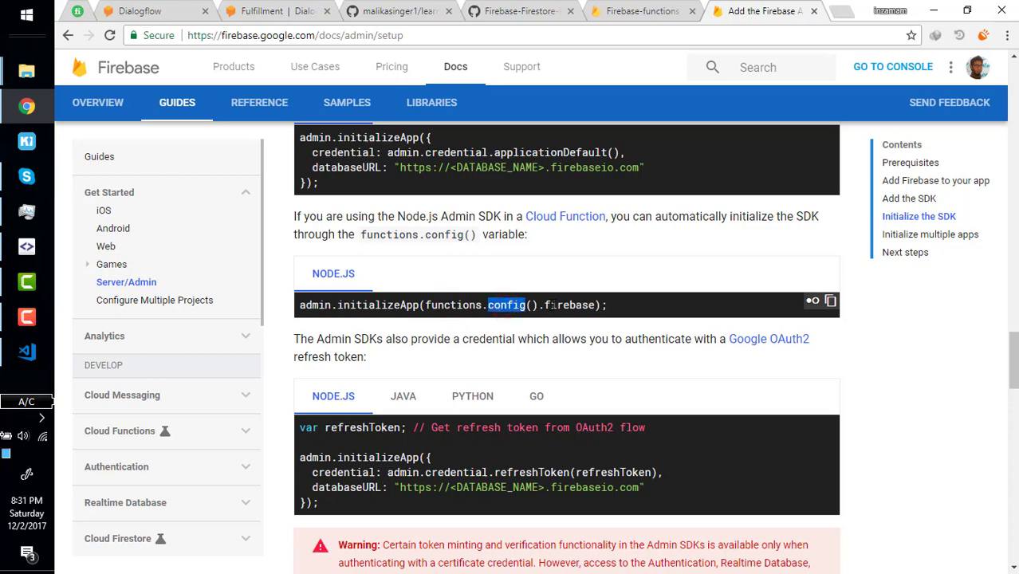
pyautogui.doubleClick(568, 305)
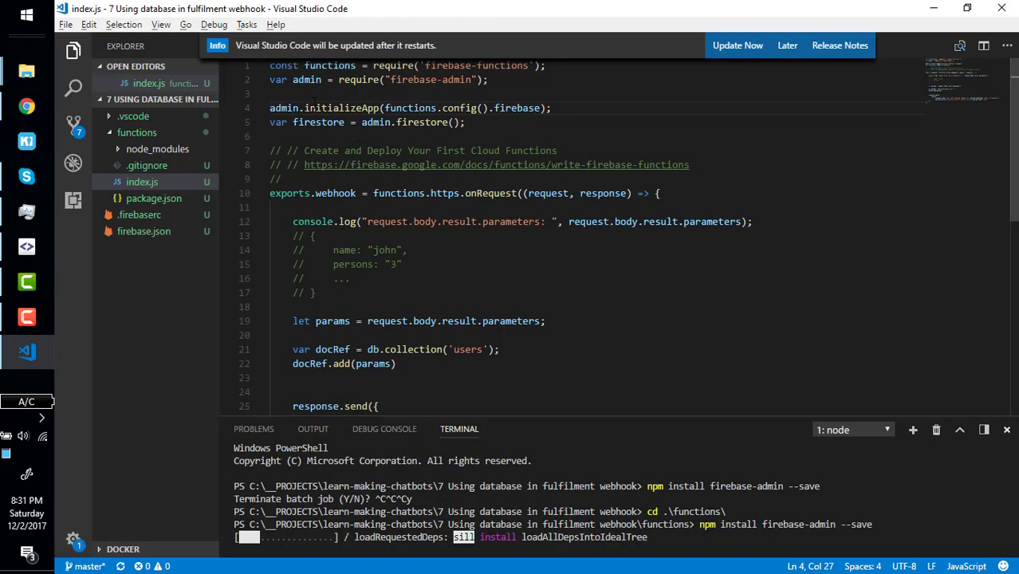
# - Dismiss the update notice and highlight the firestore variable and firestore() call on line 6
pyautogui.click(553, 108)
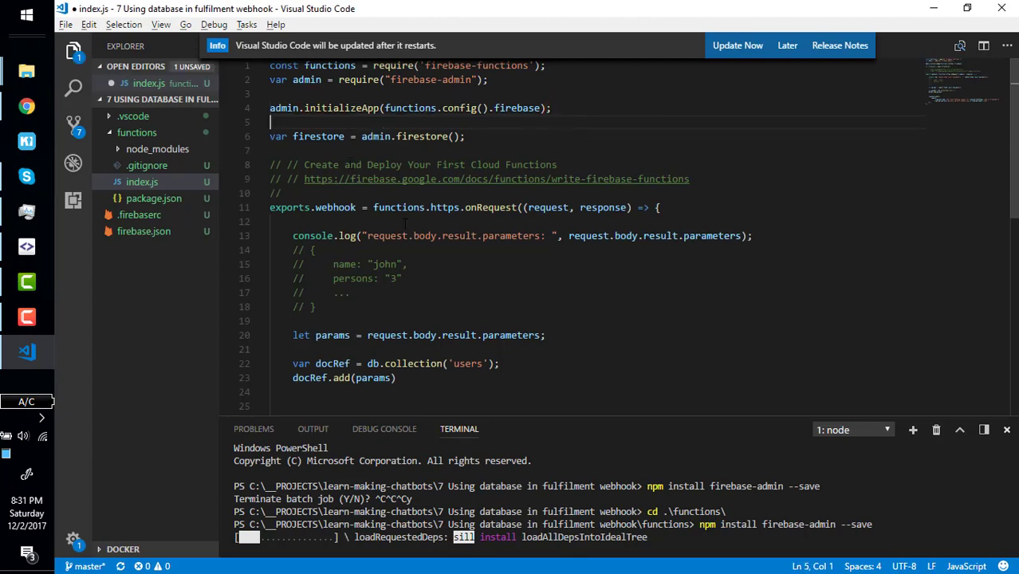
pyautogui.click(787, 46)
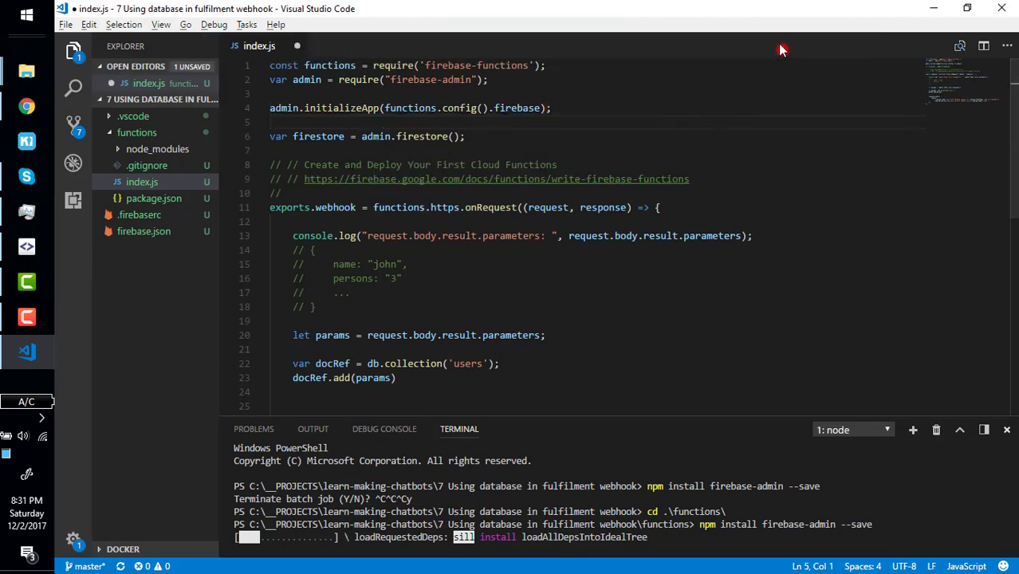
pyautogui.doubleClick(420, 137)
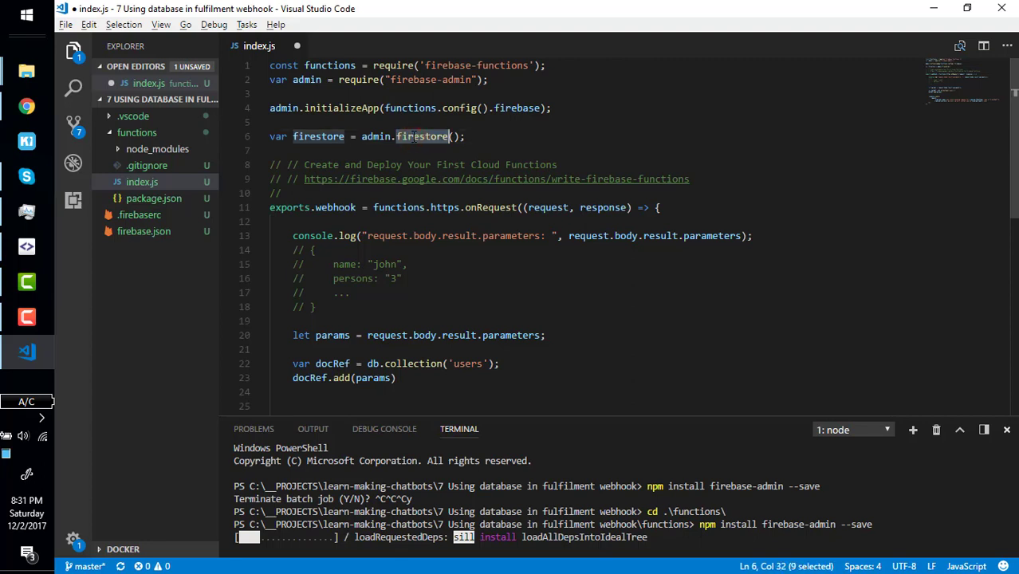
pyautogui.click(421, 136)
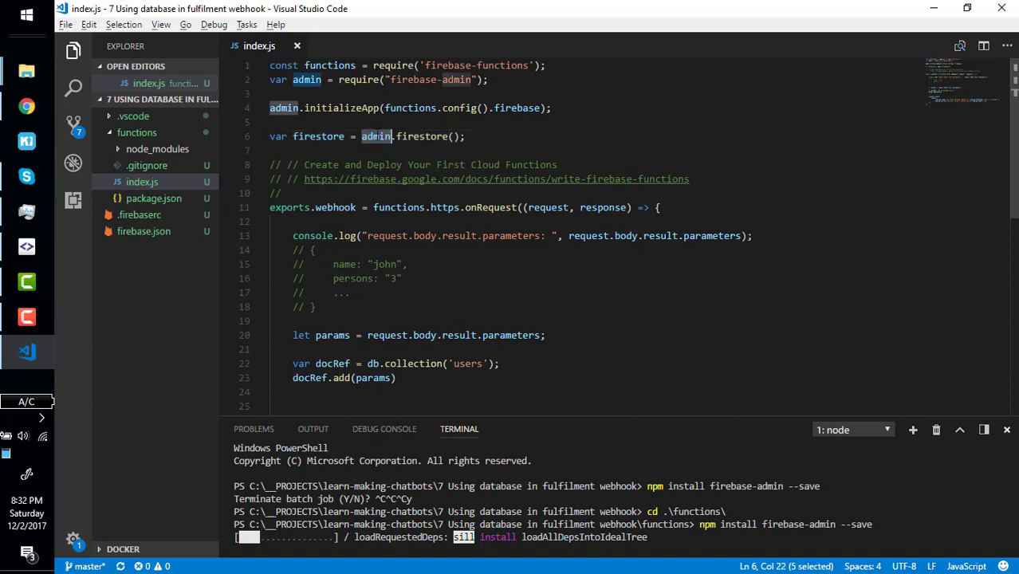
pyautogui.doubleClick(423, 136)
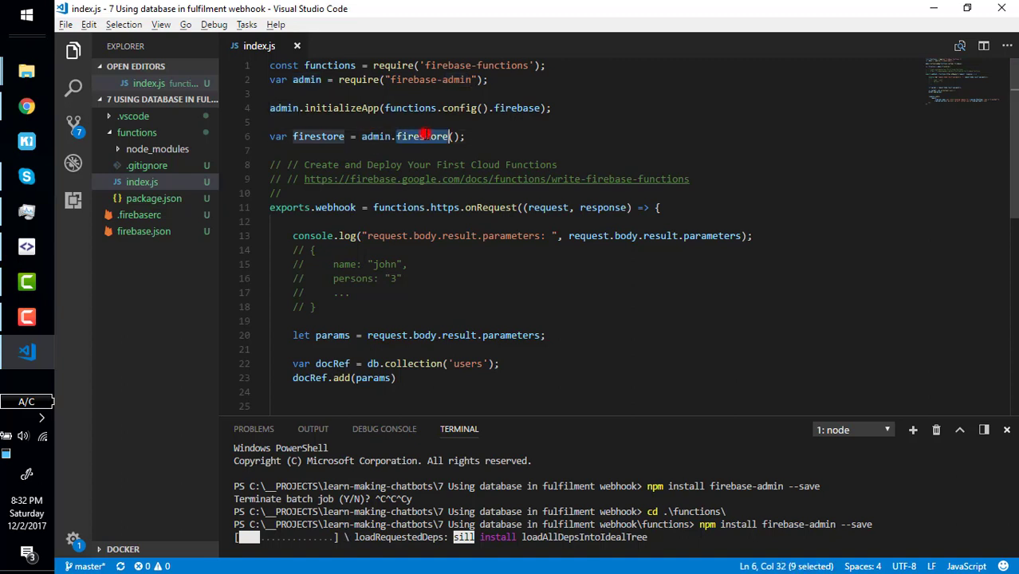
pyautogui.doubleClick(318, 137)
pyautogui.write('npm i')
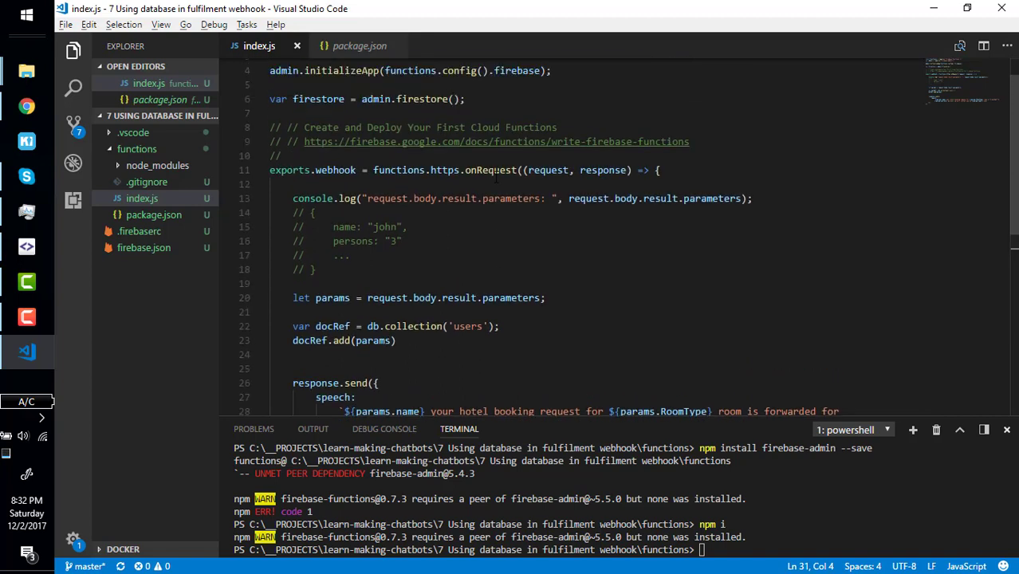
# - Point out the example parameters comment and params variable, then select db on line 22
pyautogui.click(570, 198)
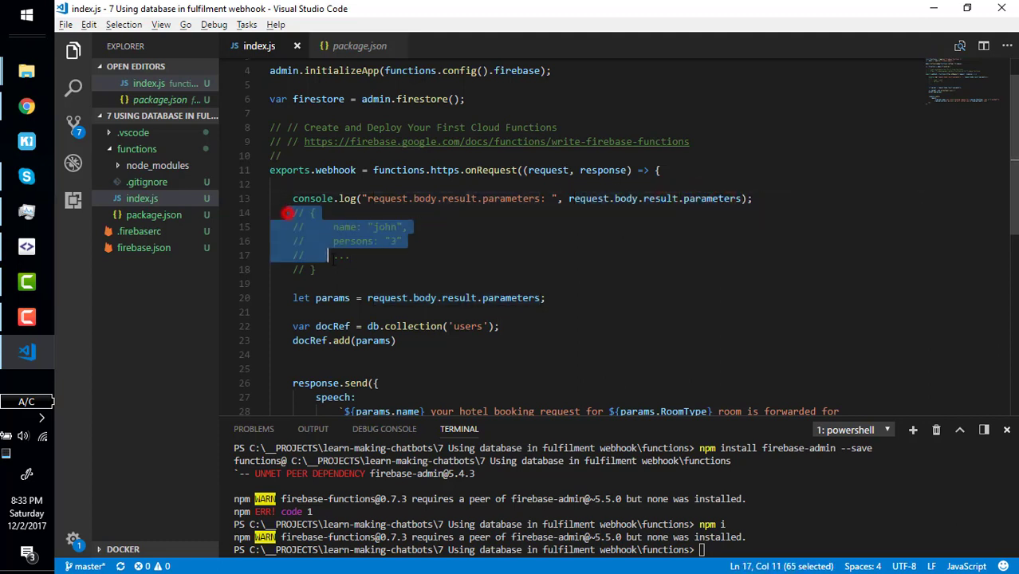
pyautogui.click(317, 269)
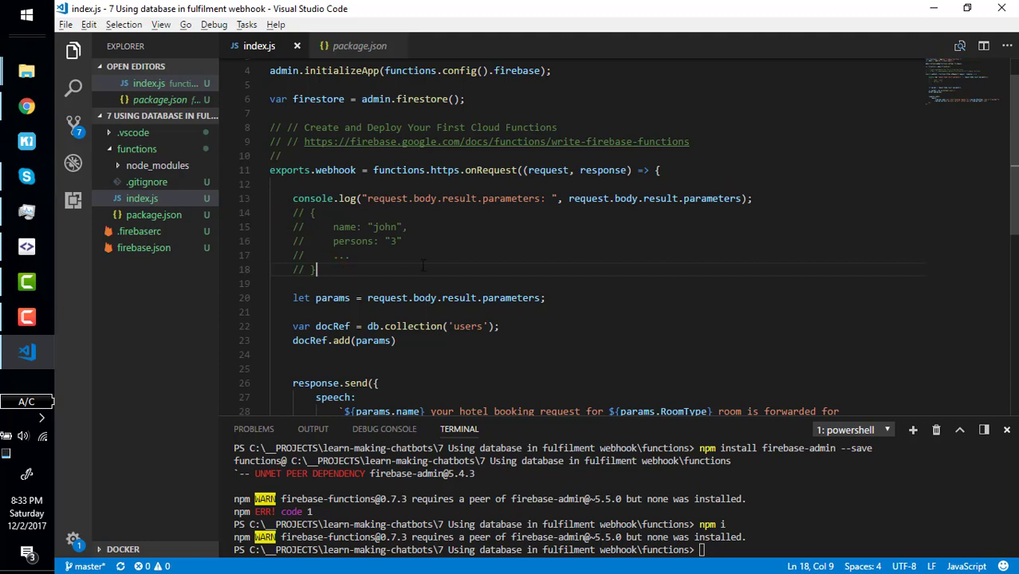
pyautogui.doubleClick(333, 297)
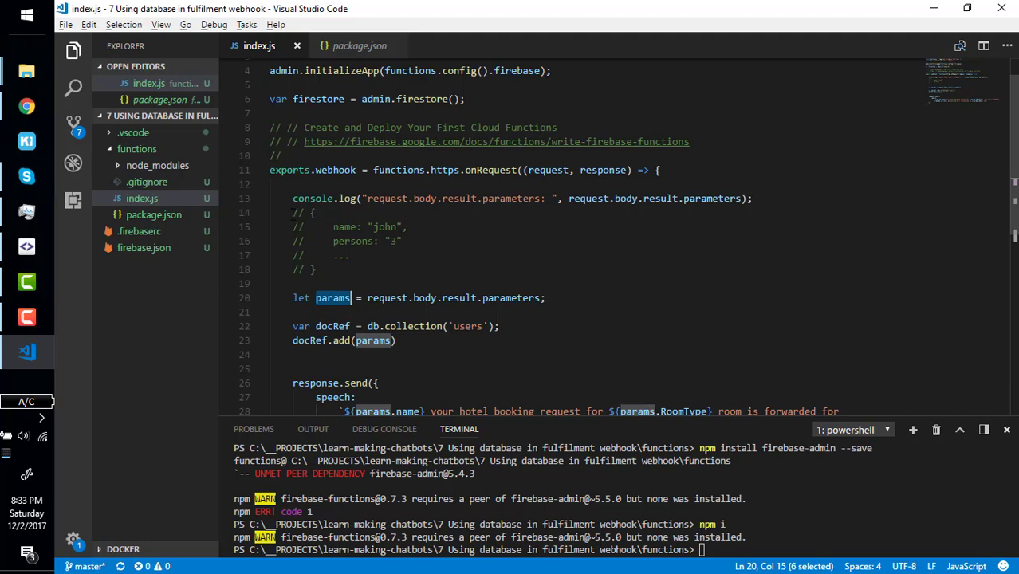
pyautogui.click(326, 269)
pyautogui.write('firestore')
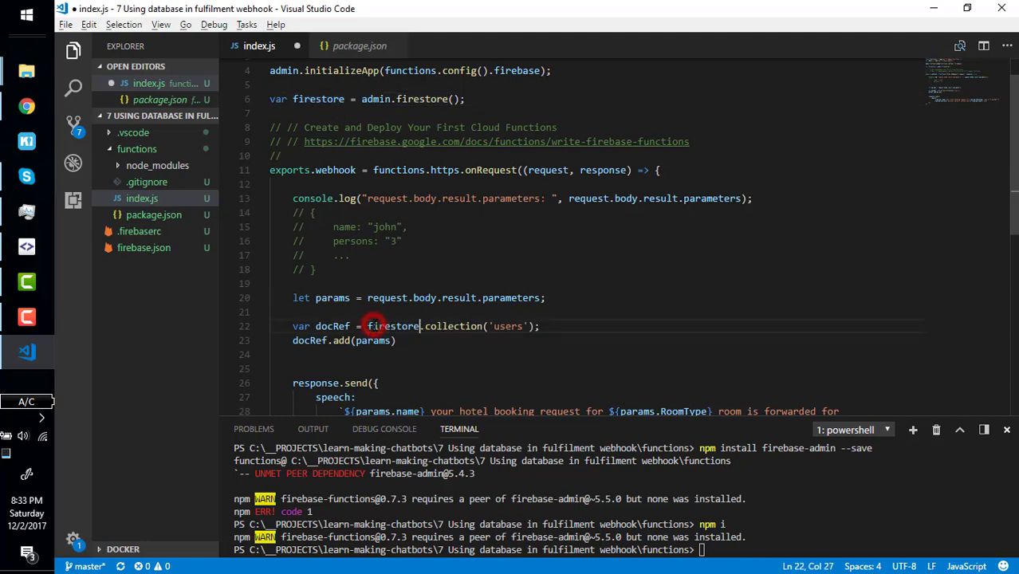
# - Change the collection name in firestore.collection('users') to 'orders'
pyautogui.doubleClick(453, 326)
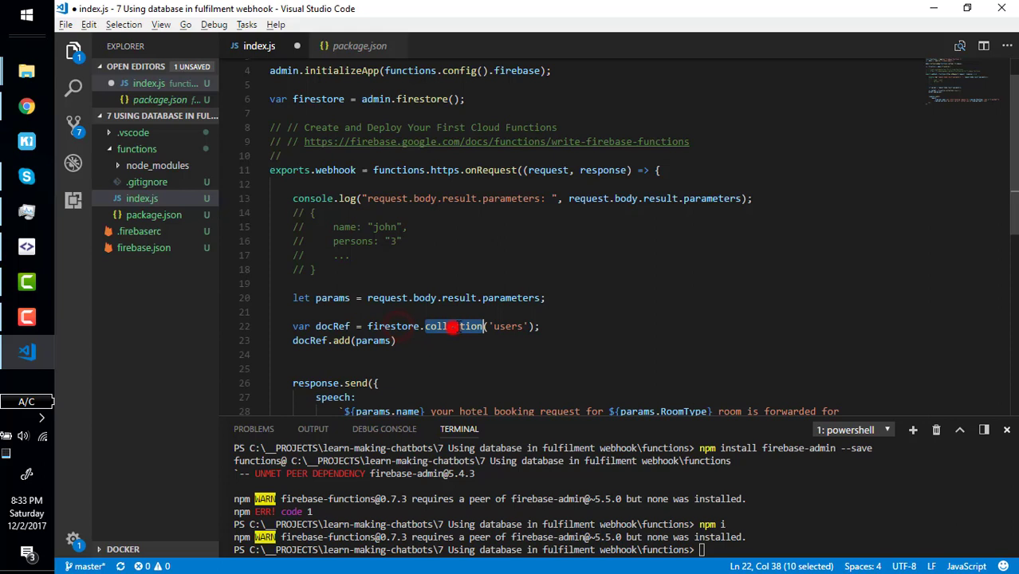
pyautogui.doubleClick(507, 326)
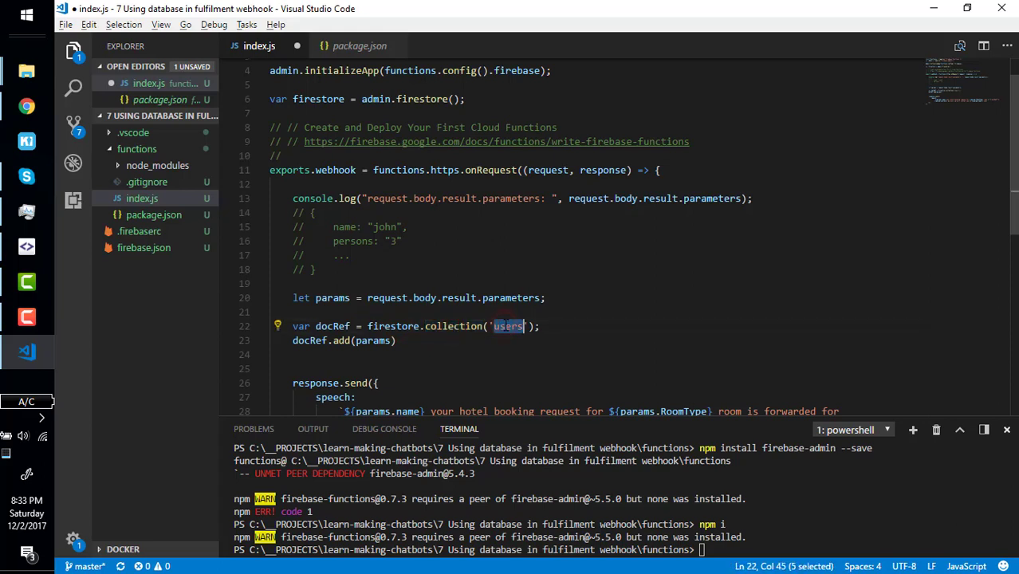
pyautogui.write('order')
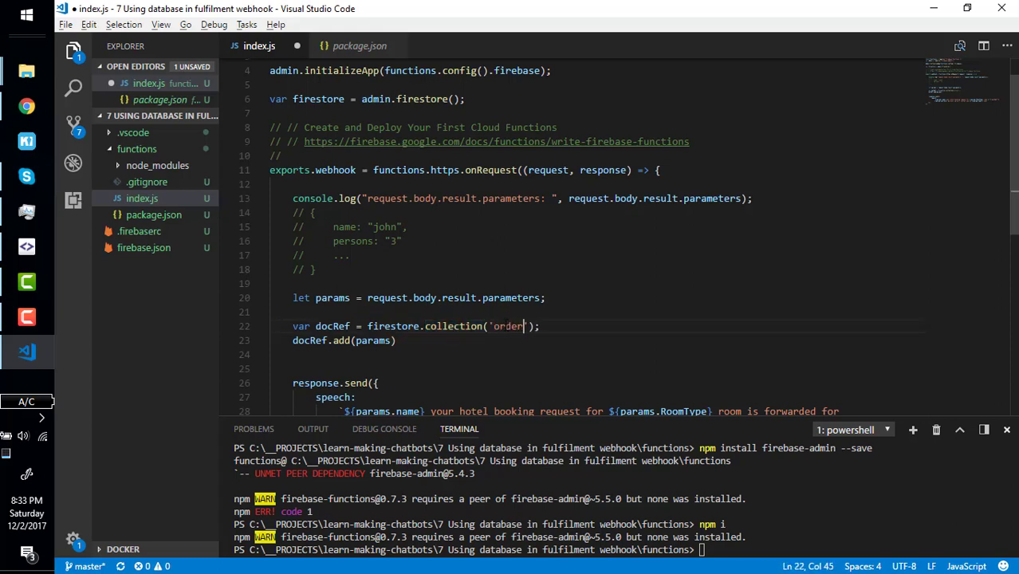
pyautogui.write('s')
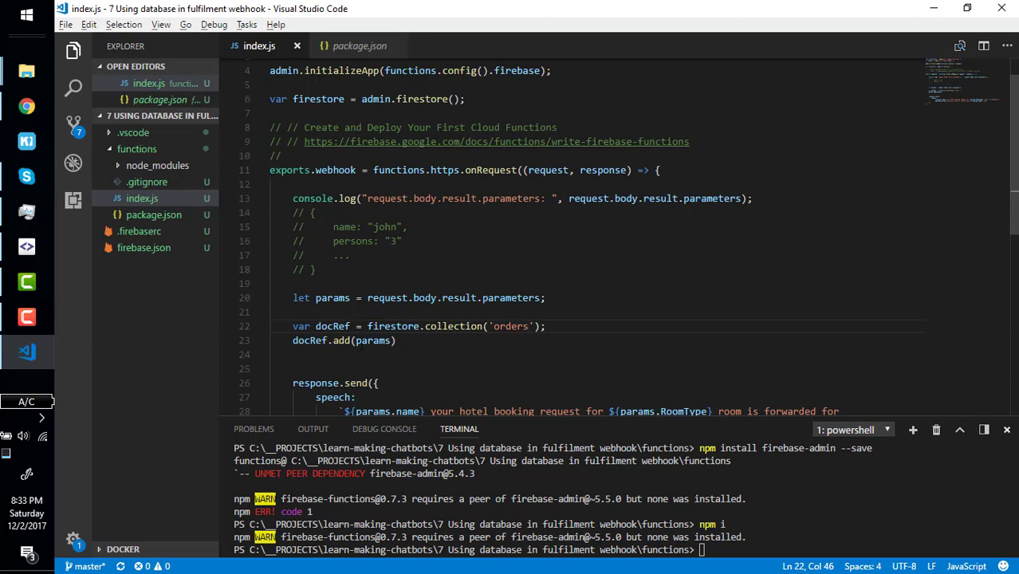
# - Highlight docRef and the collection expression, typing an example name: "jsdks" field
pyautogui.doubleClick(332, 327)
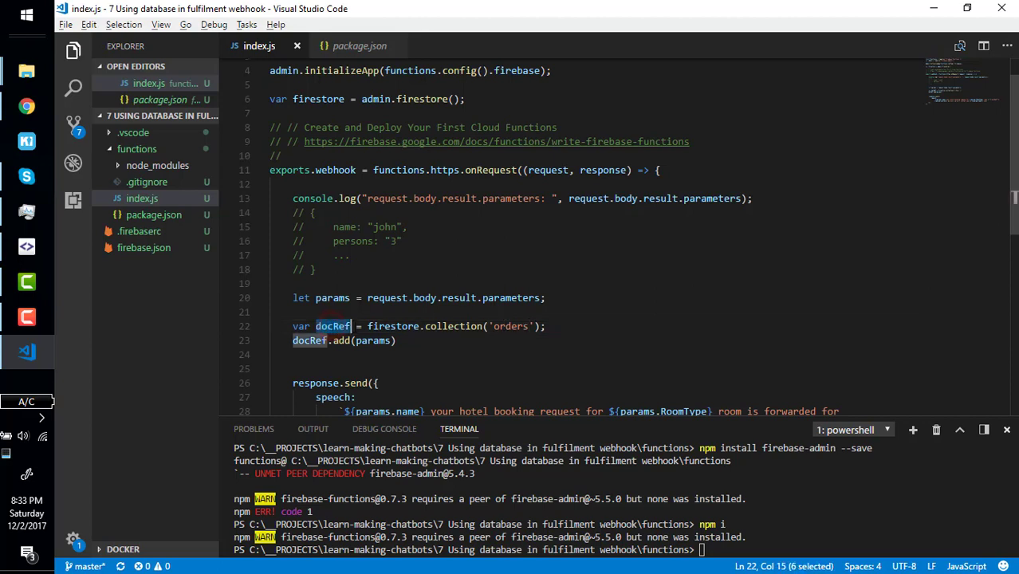
pyautogui.moveTo(351, 326); pyautogui.dragTo(547, 326)
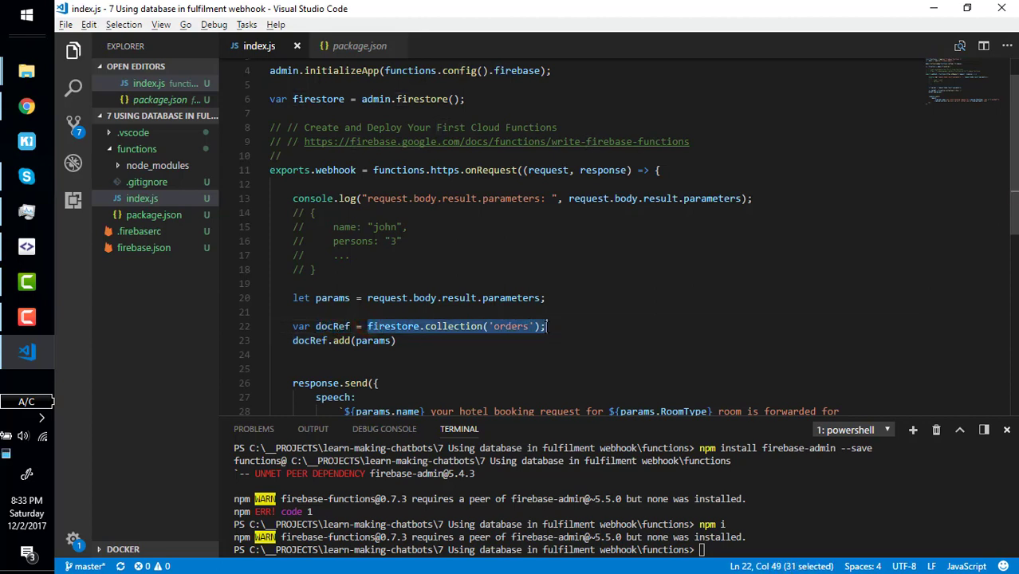
pyautogui.doubleClick(332, 326)
pyautogui.write('{')
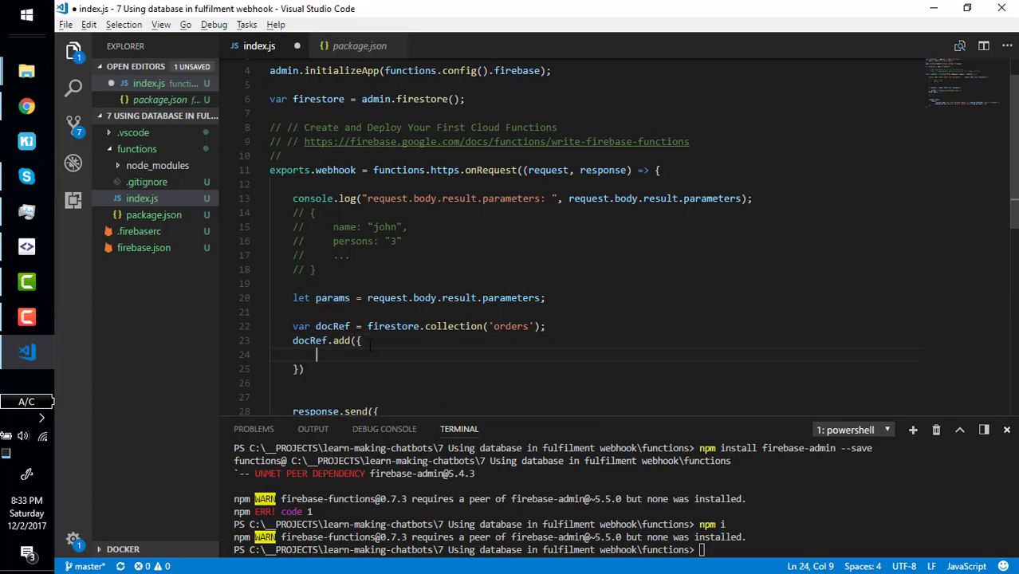
pyautogui.write('name: ""')
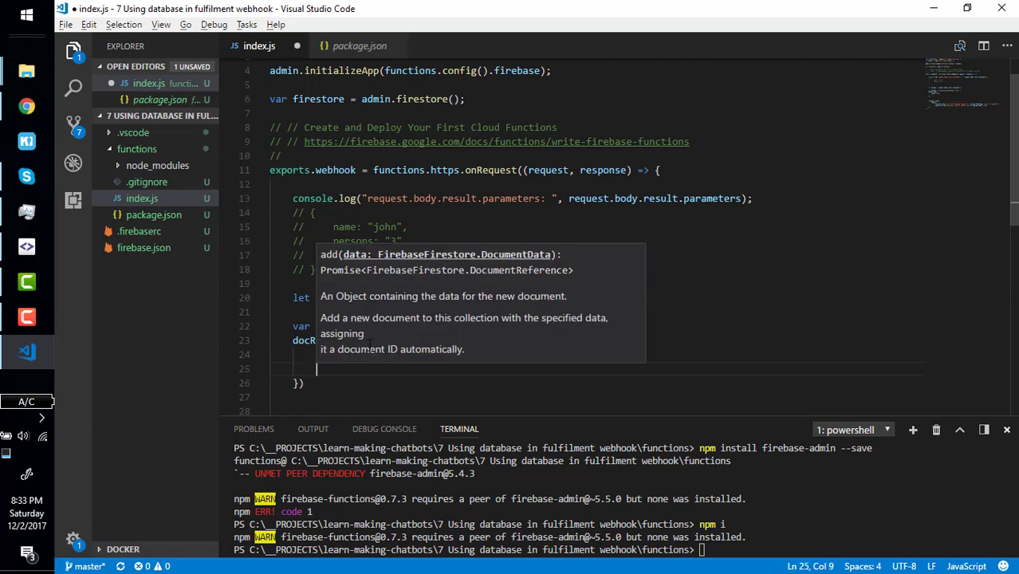
pyautogui.write('jsdks')
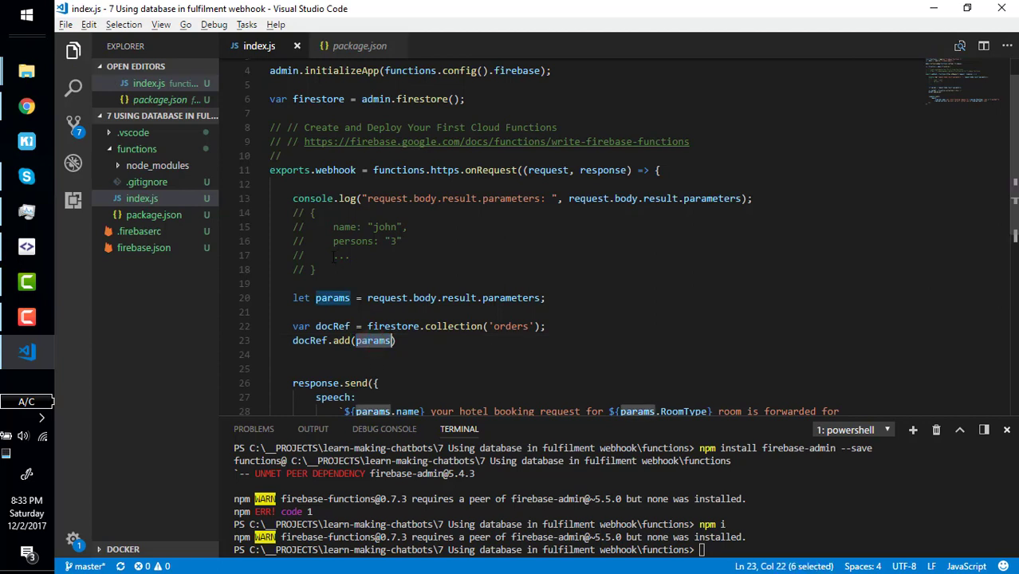
# - Chain .then(() => { }) onto docRef.add(params) and move the reply inside it
pyautogui.doubleClick(372, 340)
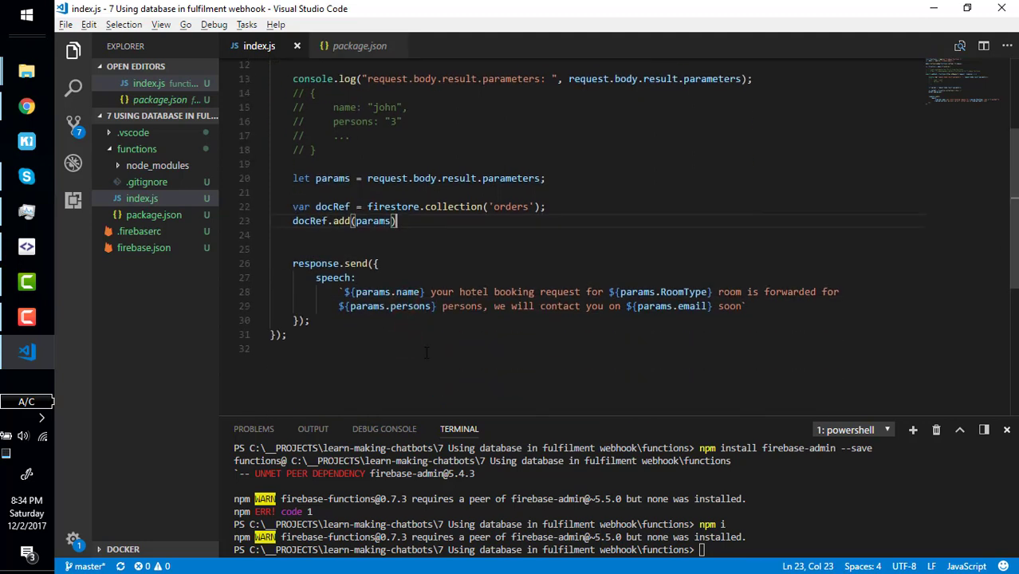
pyautogui.write('.then(')
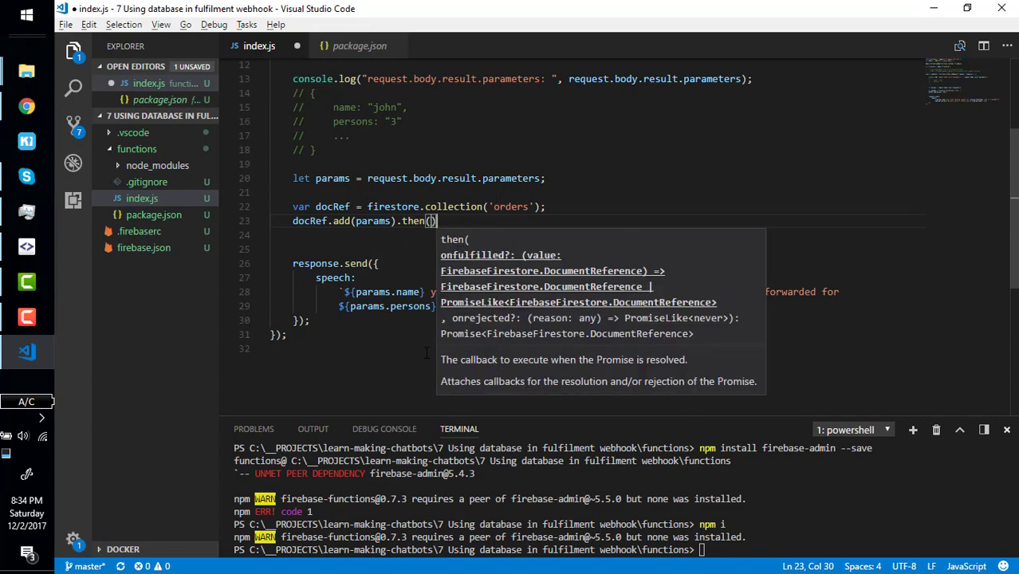
pyautogui.write('()=>')
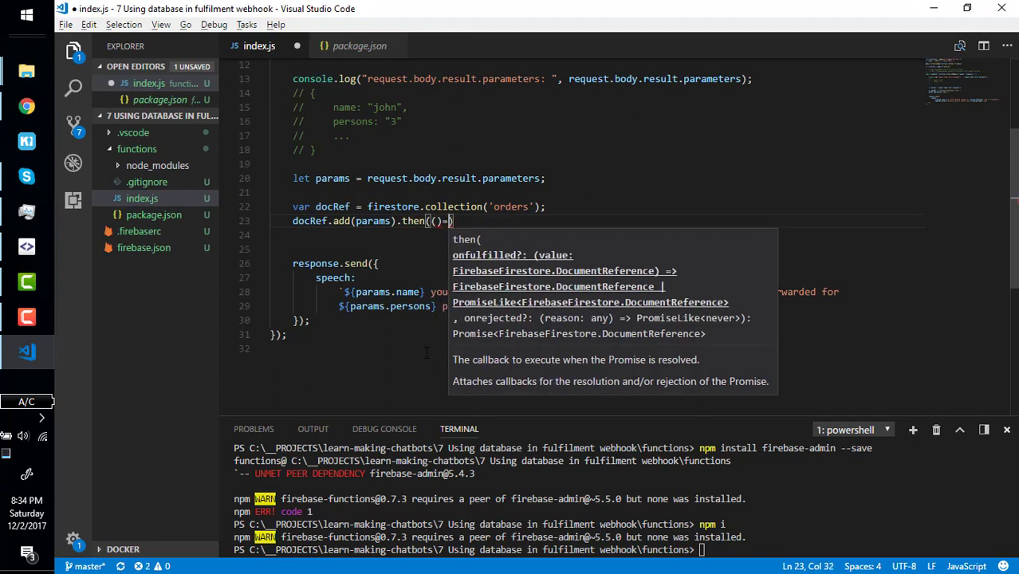
pyautogui.write('{')
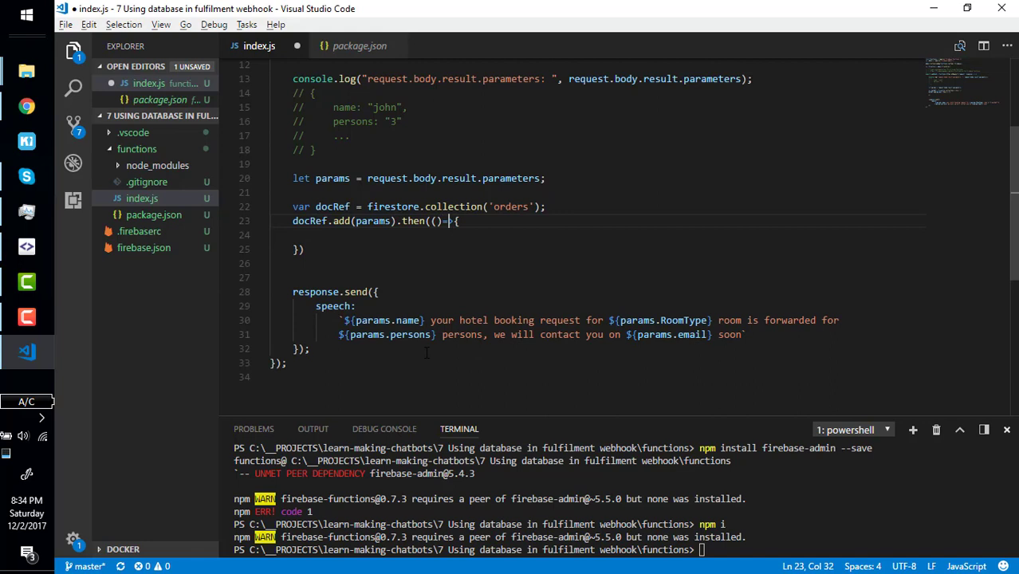
pyautogui.press('Enter')
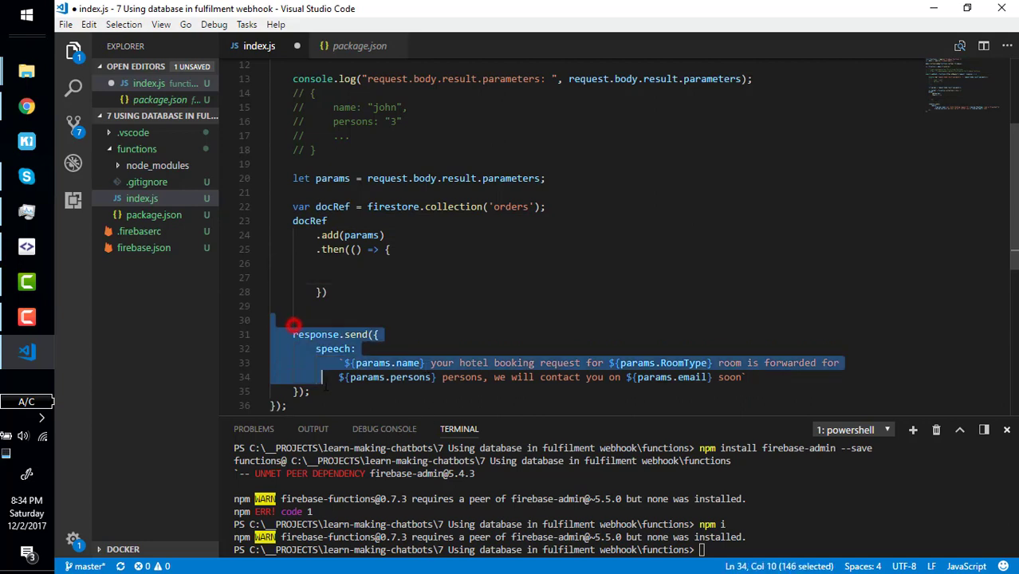
pyautogui.press('Delete')
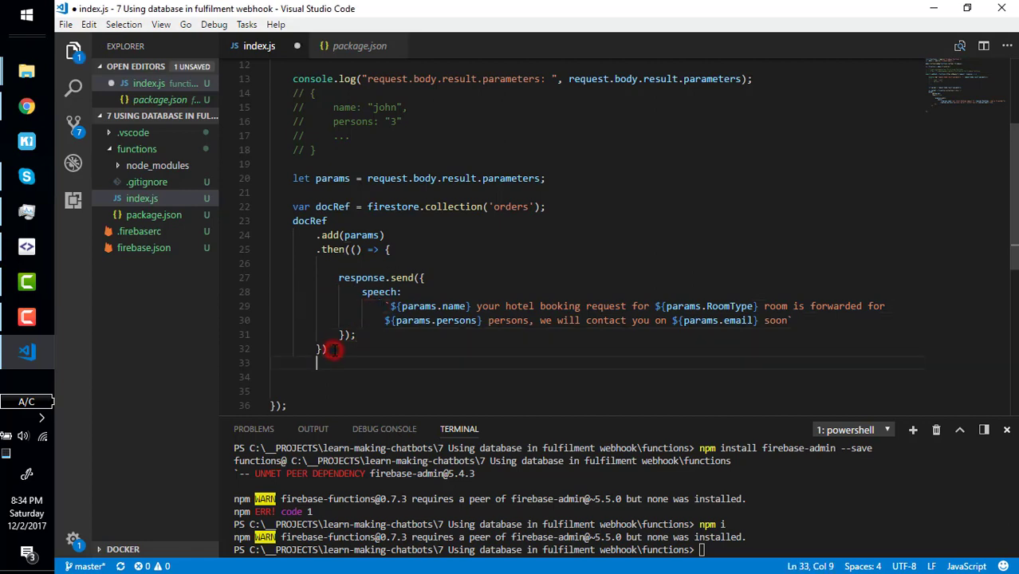
# - Add a .catch(e => ...) handler containing a copy of the reply
pyautogui.write('.catch')
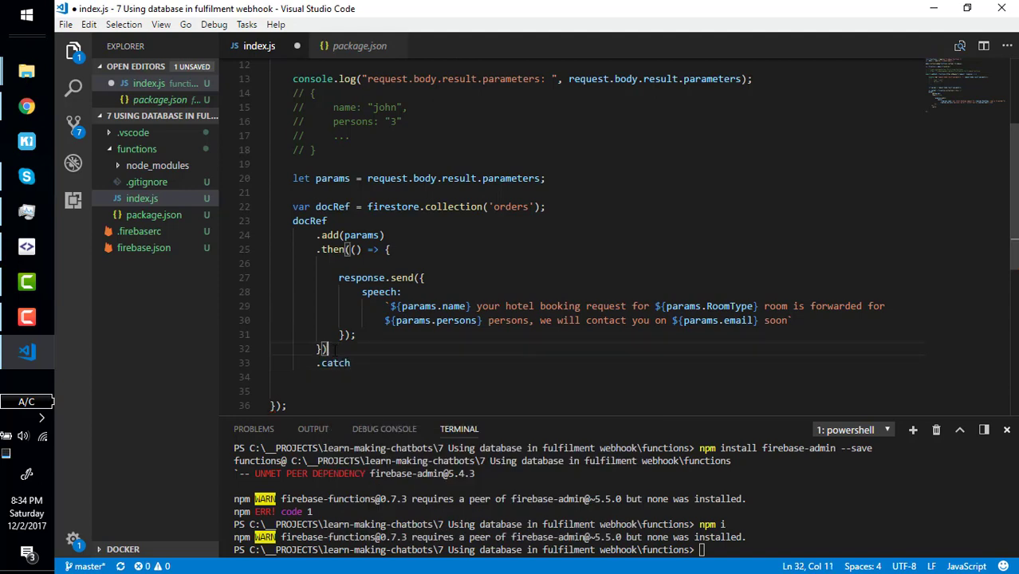
pyautogui.write('()')
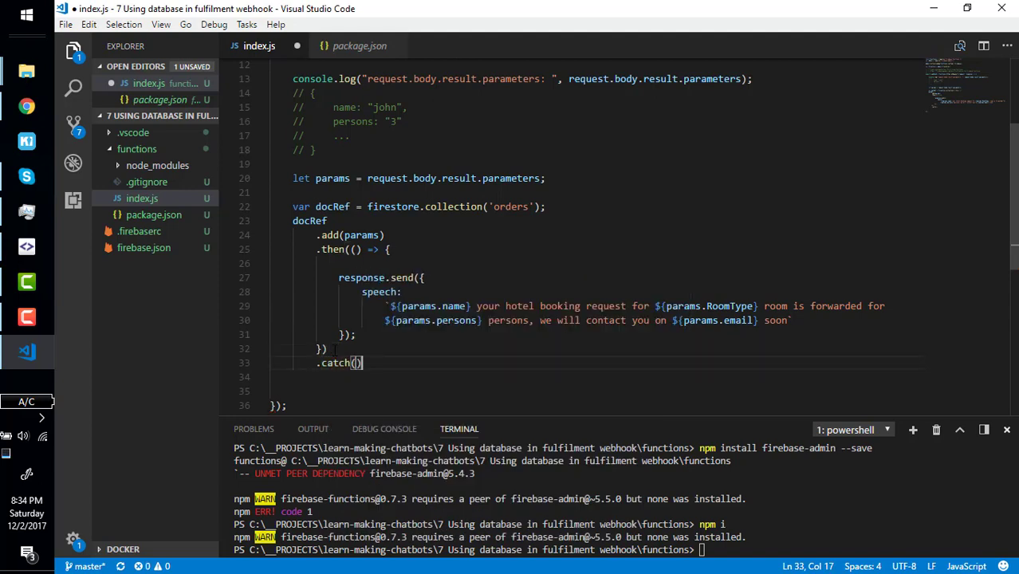
pyautogui.write('(')
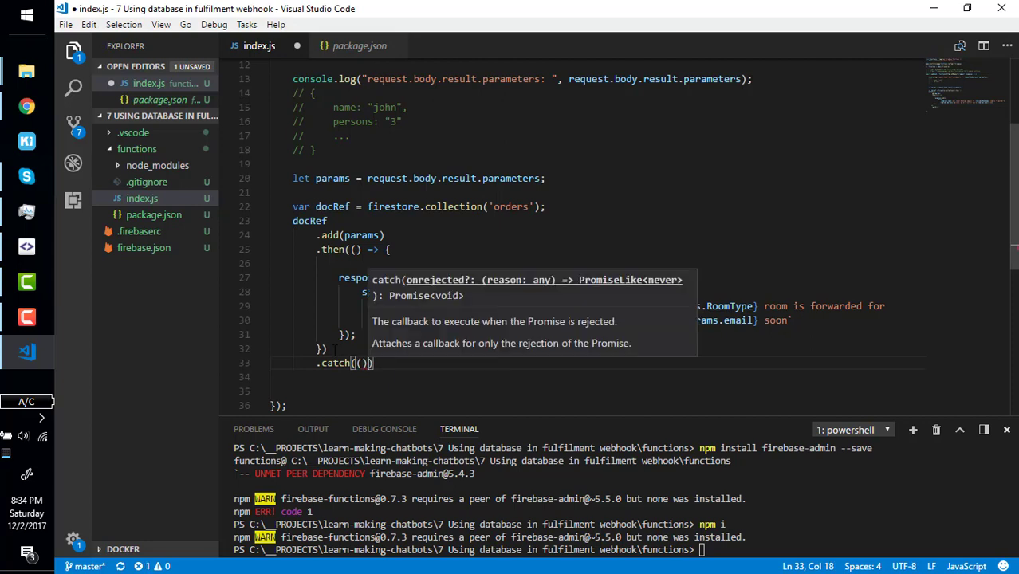
pyautogui.write('e=>{')
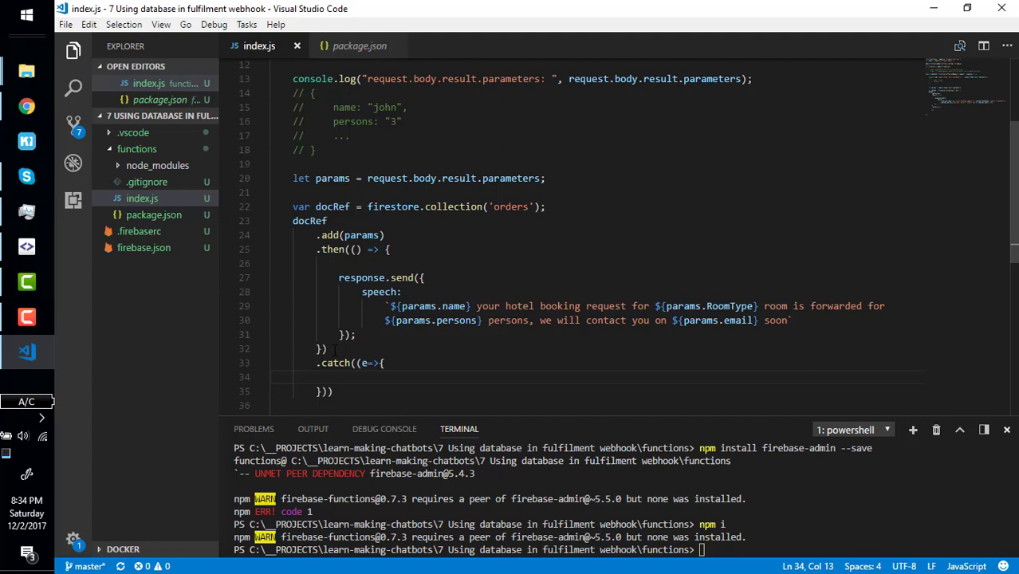
pyautogui.moveTo(338, 278); pyautogui.dragTo(356, 334)
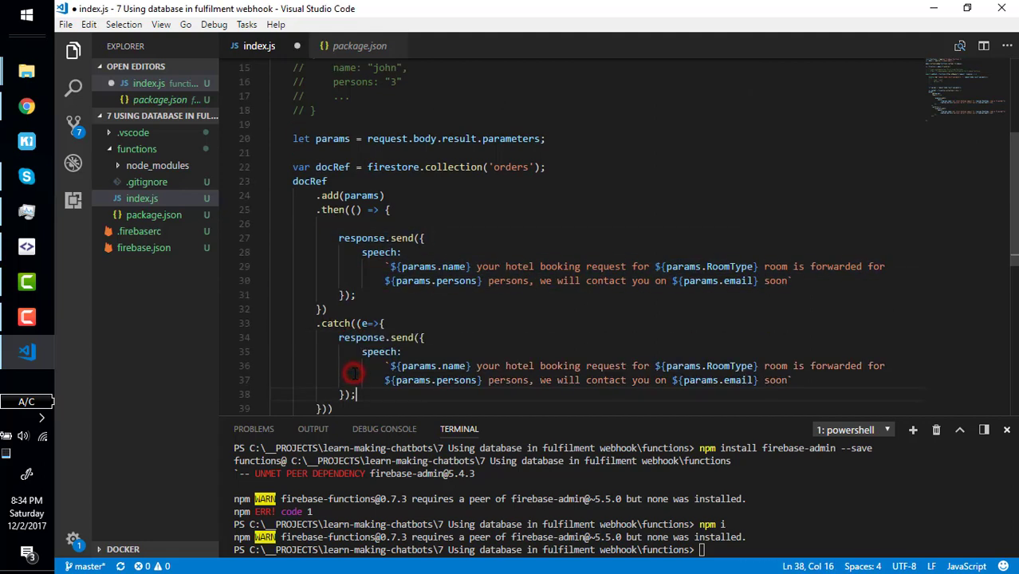
# - Change the catch reply to "something went wrong when writing on database"
pyautogui.moveTo(406, 351); pyautogui.dragTo(358, 393)
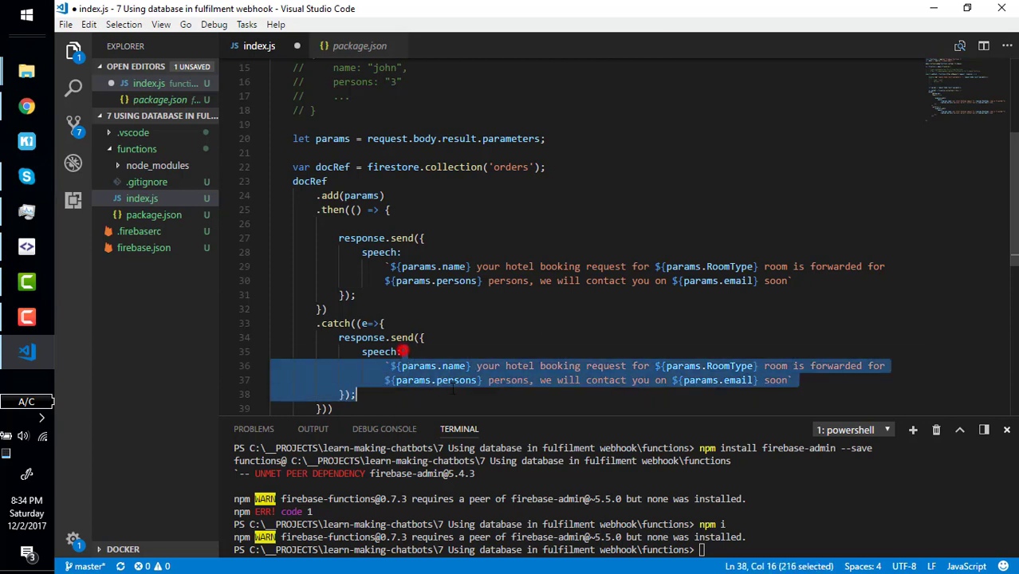
pyautogui.press('Delete')
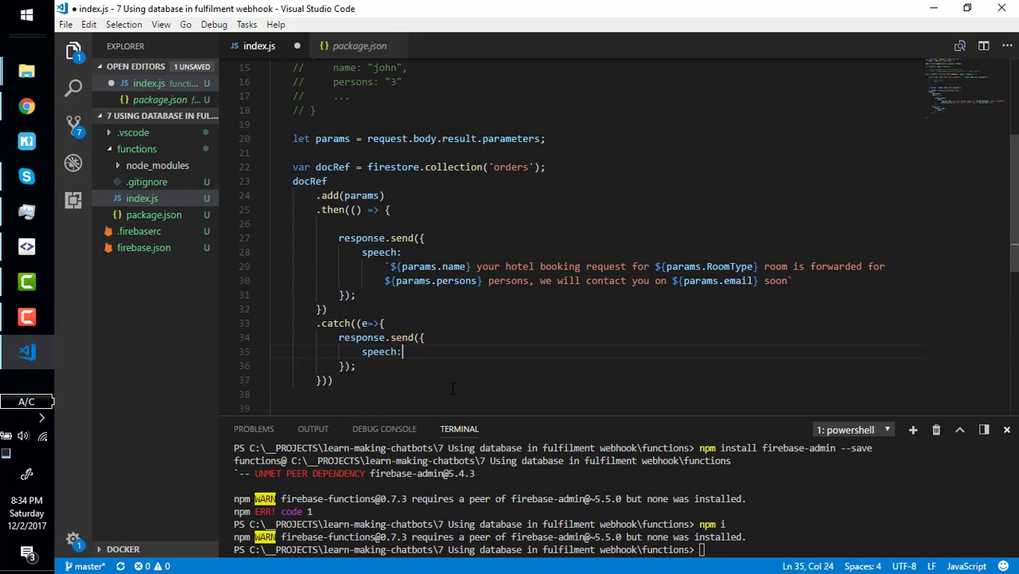
pyautogui.write('"something went wrong when')
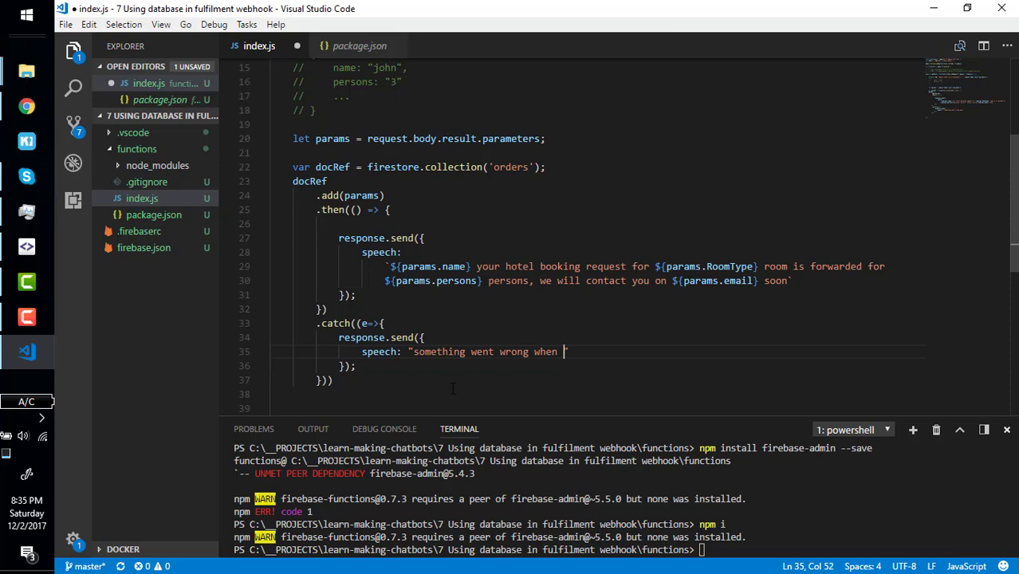
pyautogui.write('writing')
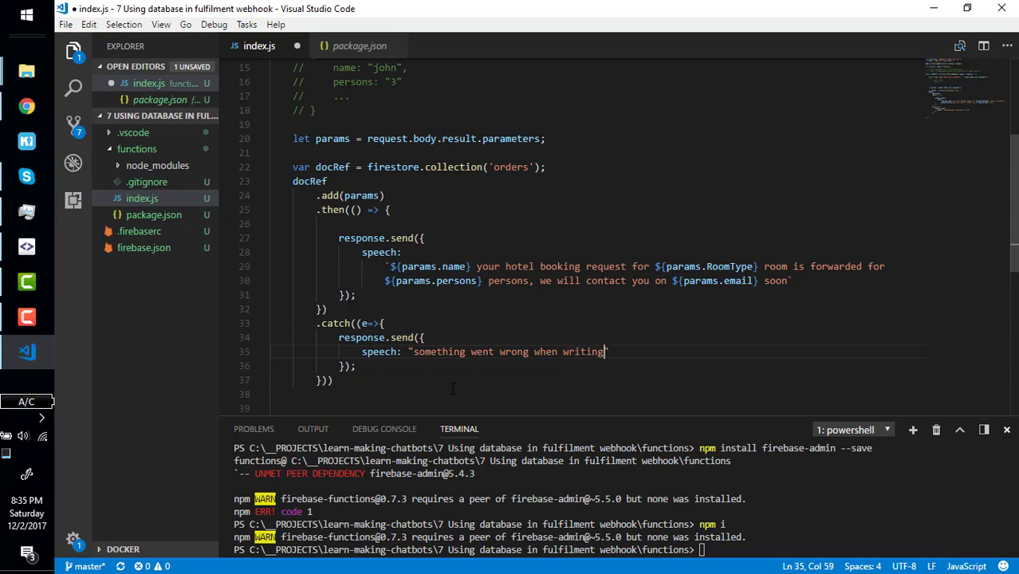
pyautogui.write('on database')
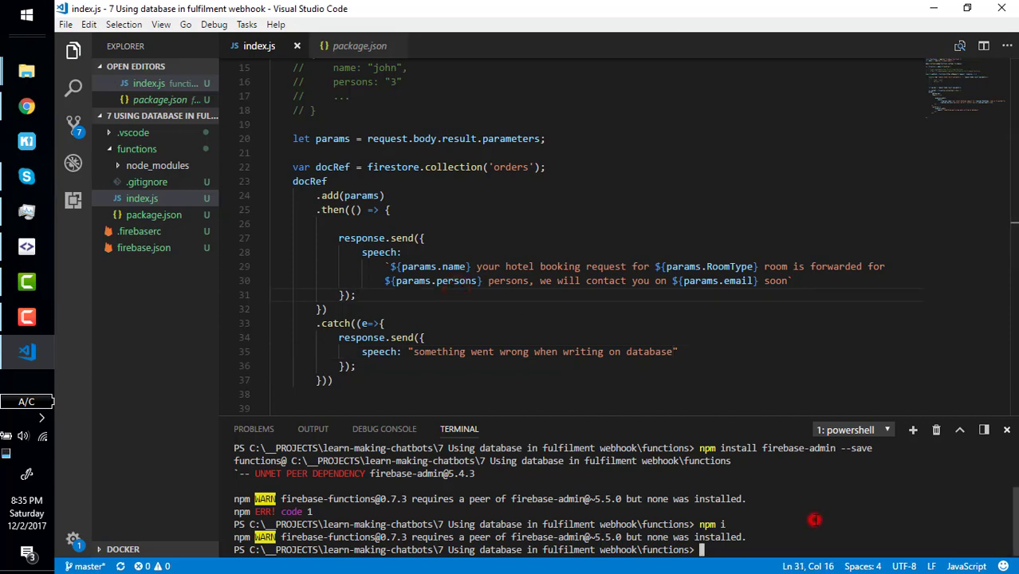
# - Run npm install firebase-admin --save and firebase deploy --only functions, then scroll the setup guide
pyautogui.write('npm install firebase-admin --save')
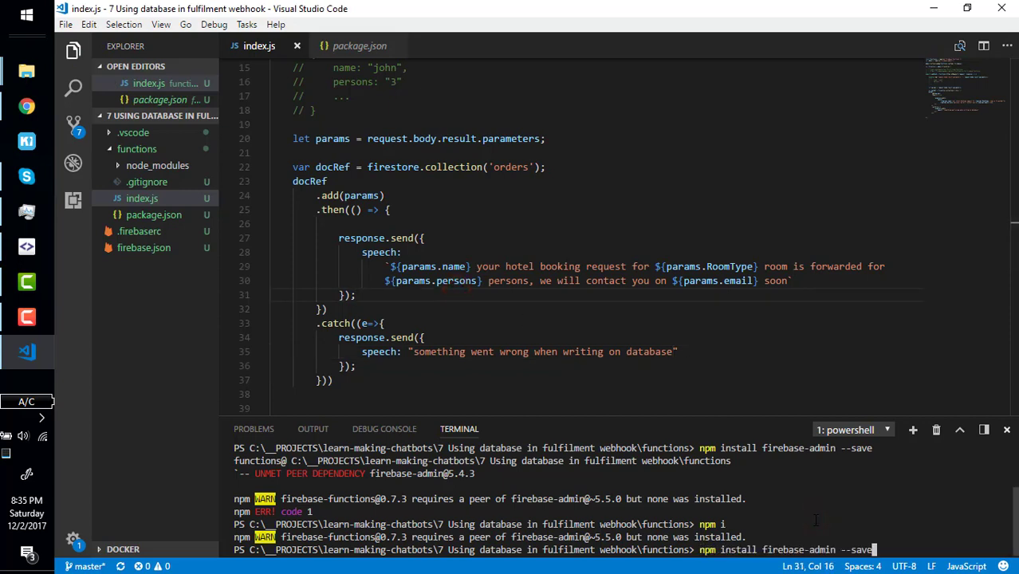
pyautogui.write('firebase deploy --only functions')
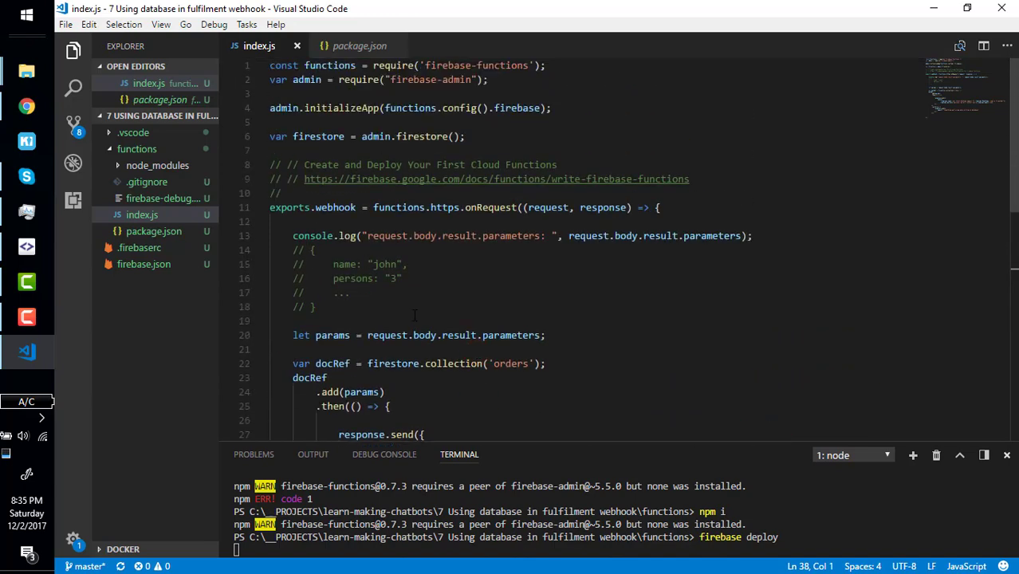
pyautogui.scroll(-3)
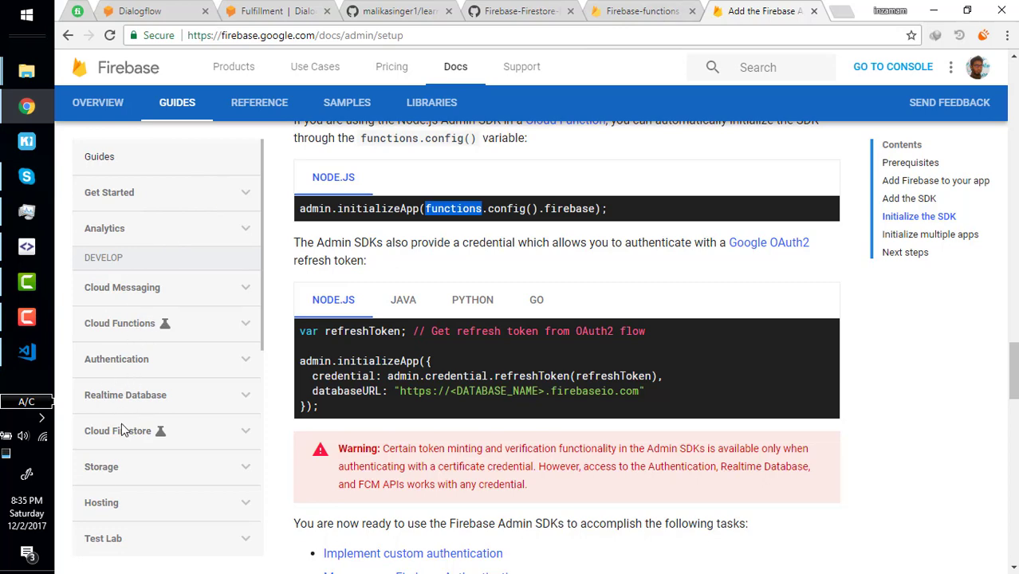
# - Open the Cloud Firestore Get Started guide and scroll to Initialize Cloud Firestore and Add data
pyautogui.click(117, 430)
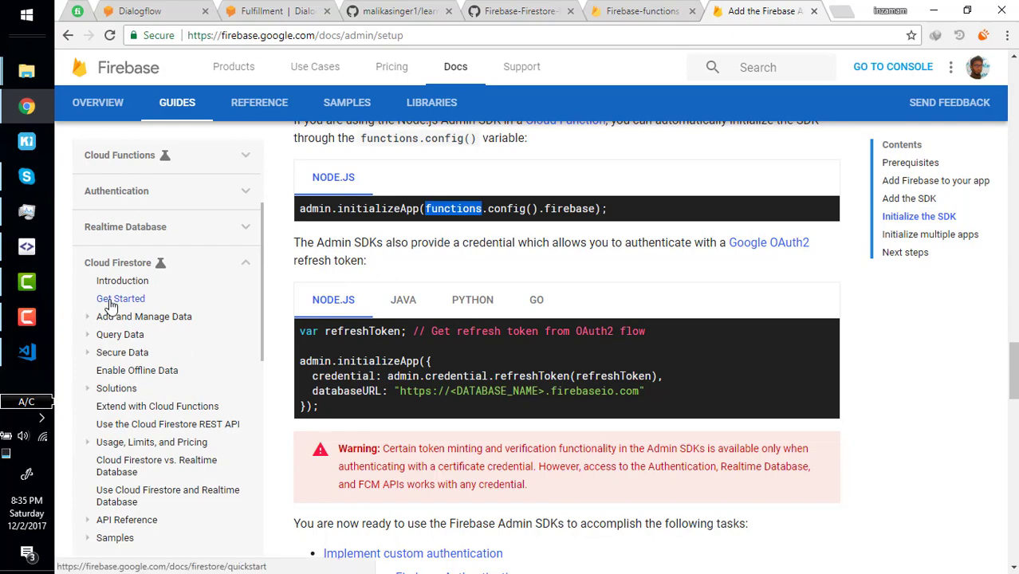
pyautogui.click(120, 298)
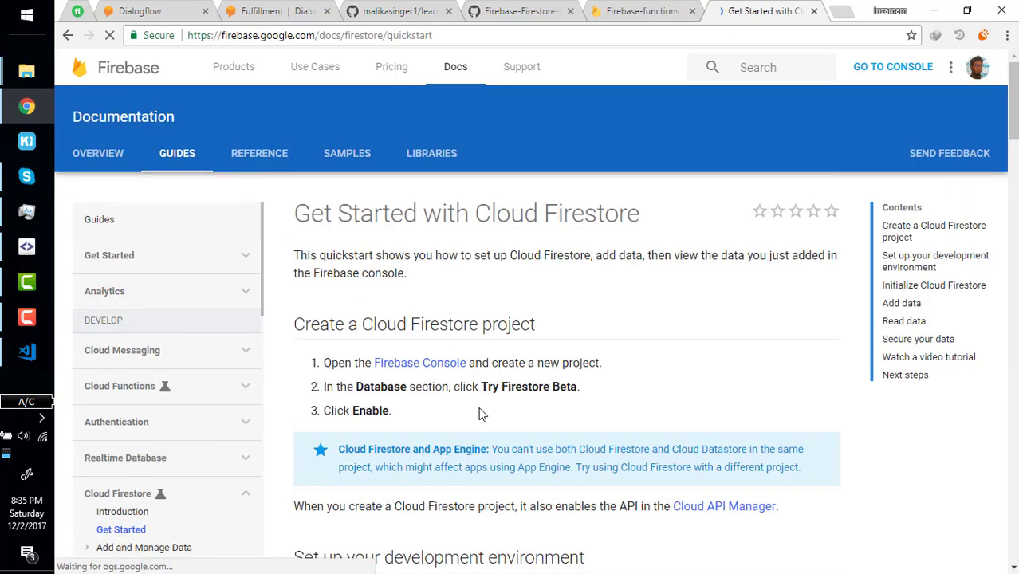
pyautogui.scroll(-3)
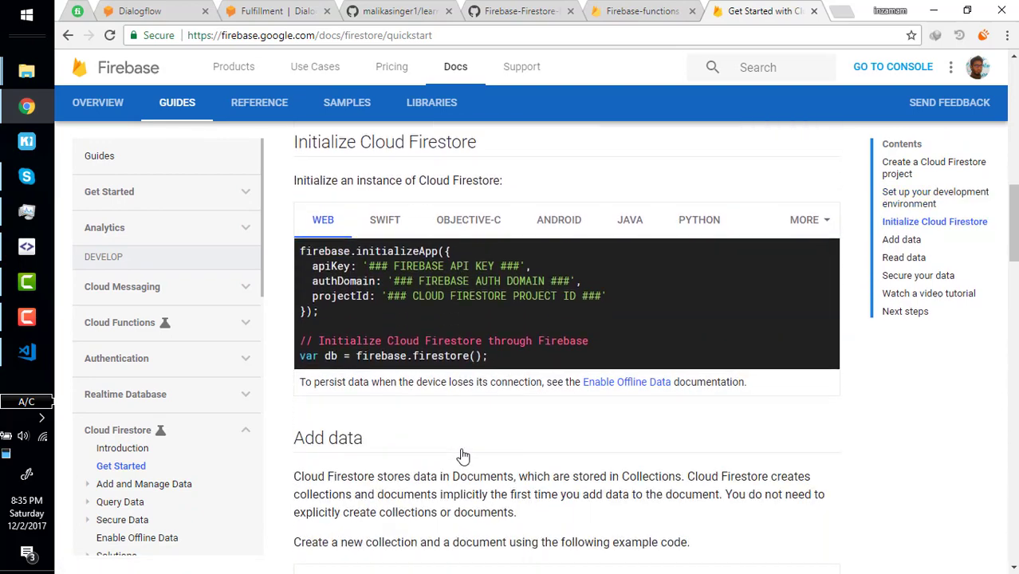
pyautogui.scroll(-3)
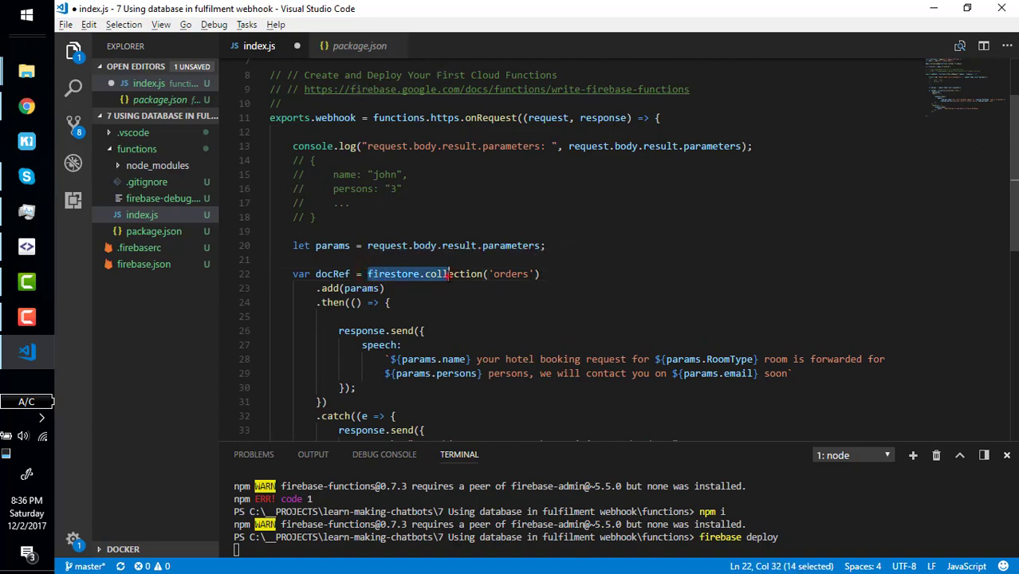
# - Select and copy the orders collection call and docRef declaration in index.js
pyautogui.doubleClick(509, 274)
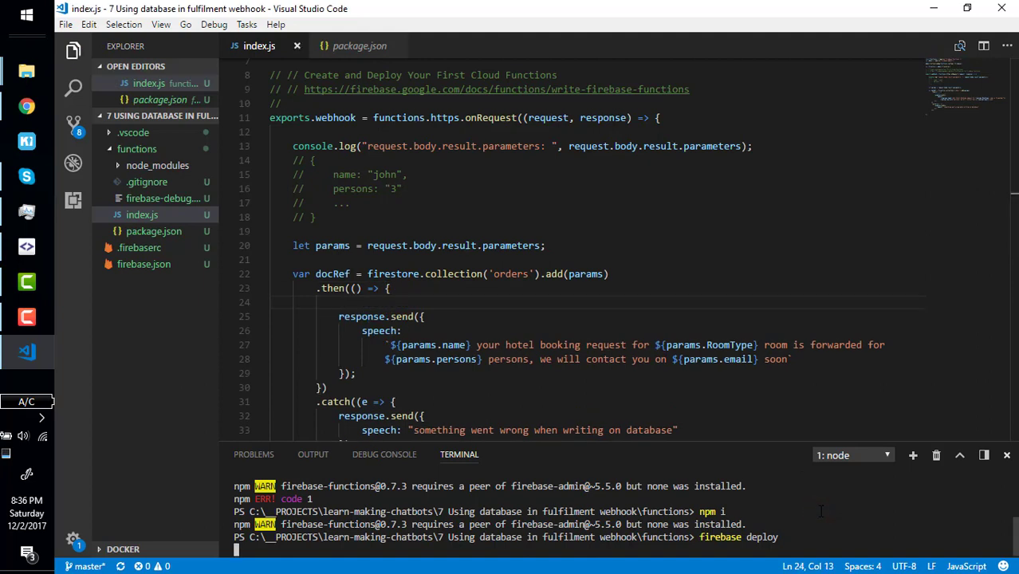
pyautogui.click(293, 244)
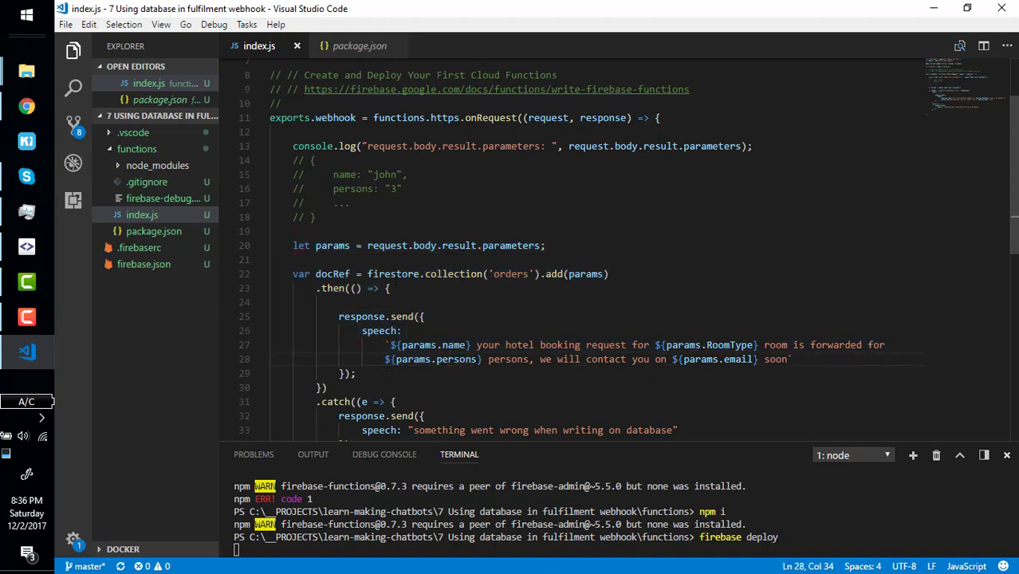
pyautogui.doubleClick(453, 274)
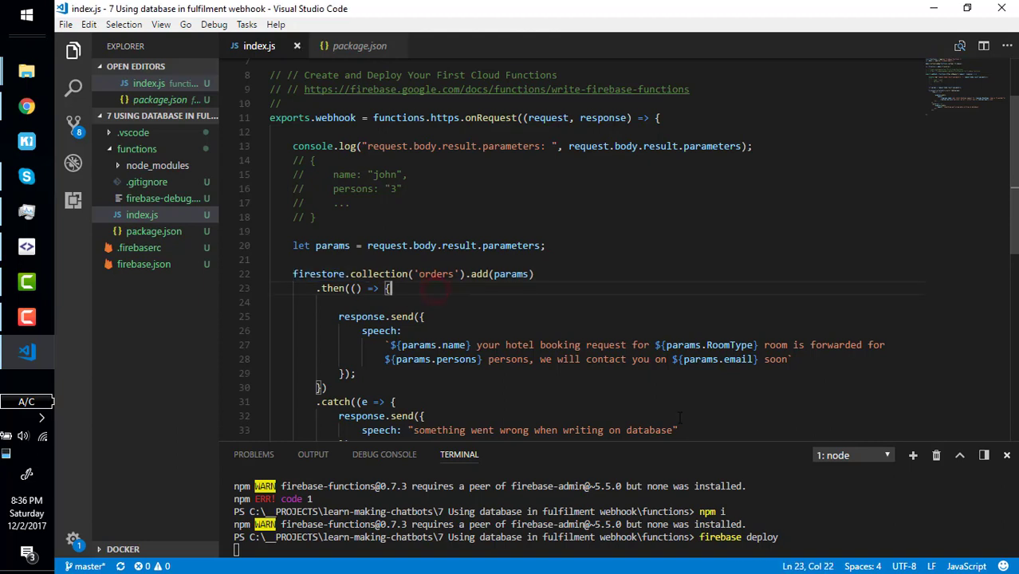
pyautogui.press('ctrl+c')
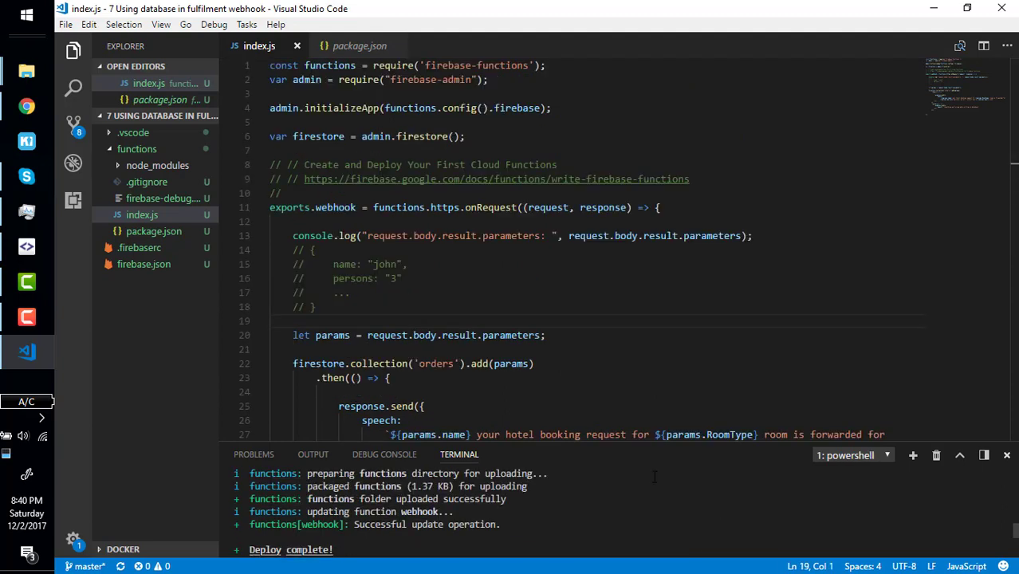
pyautogui.moveTo(595, 500)
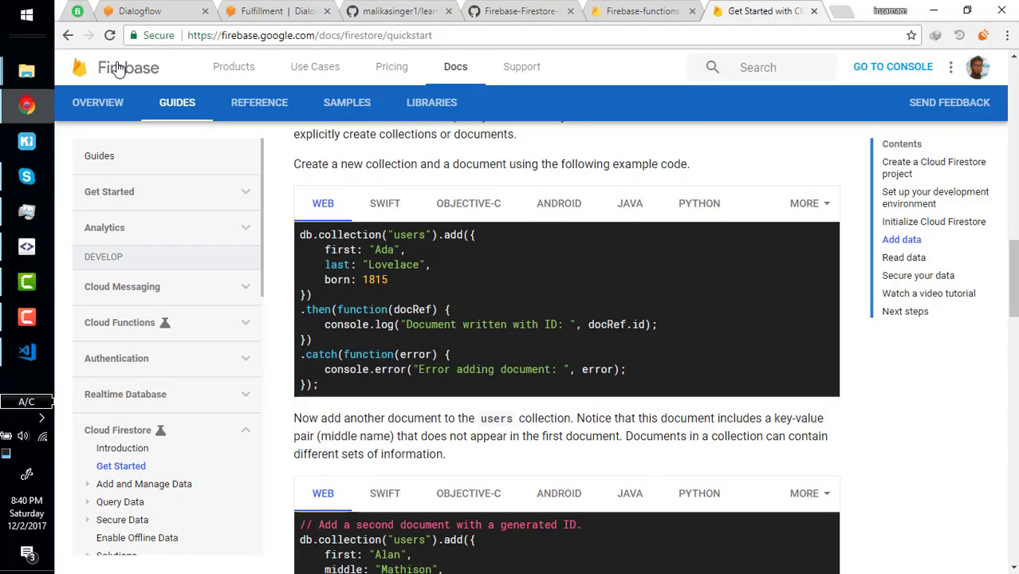
# - Open the Dialogflow agent's intents and test the query 'book hotel'
pyautogui.click(139, 10)
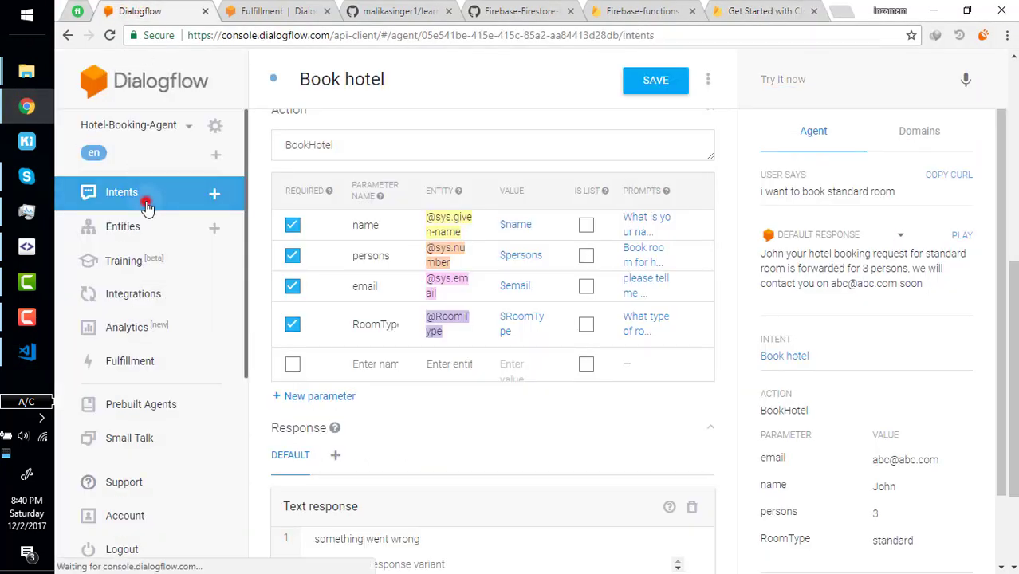
pyautogui.click(121, 191)
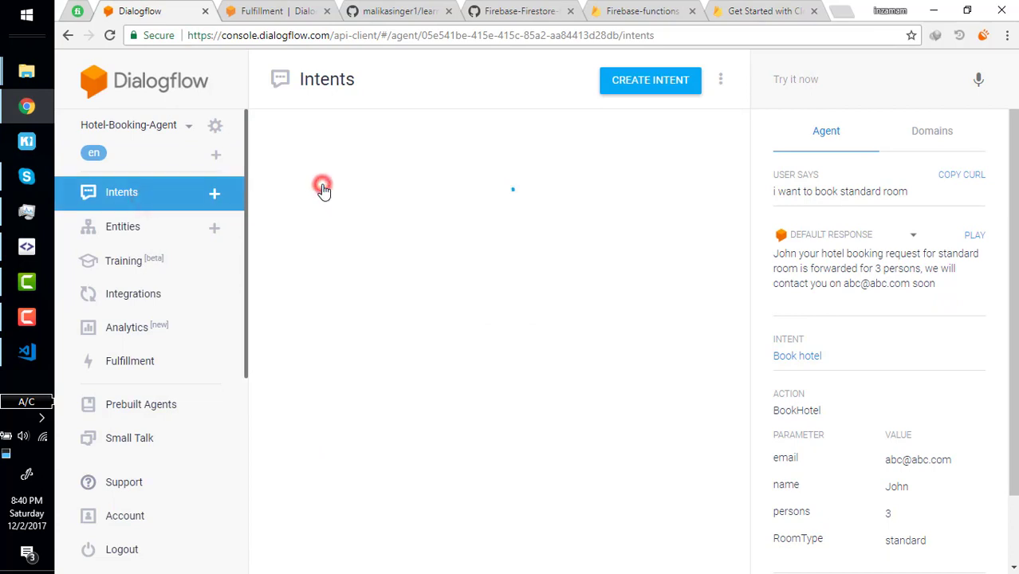
pyautogui.click(797, 356)
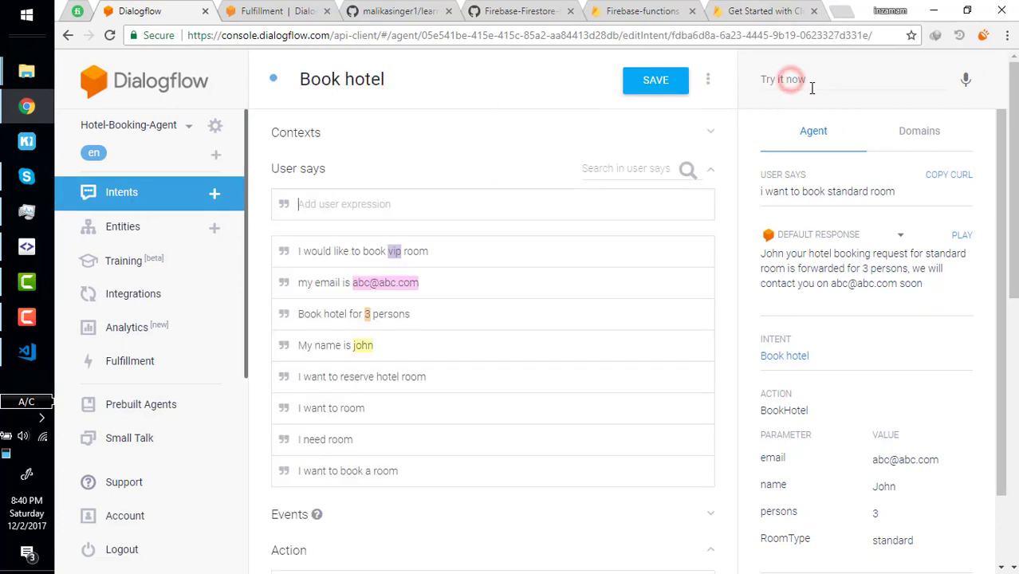
pyautogui.write('book')
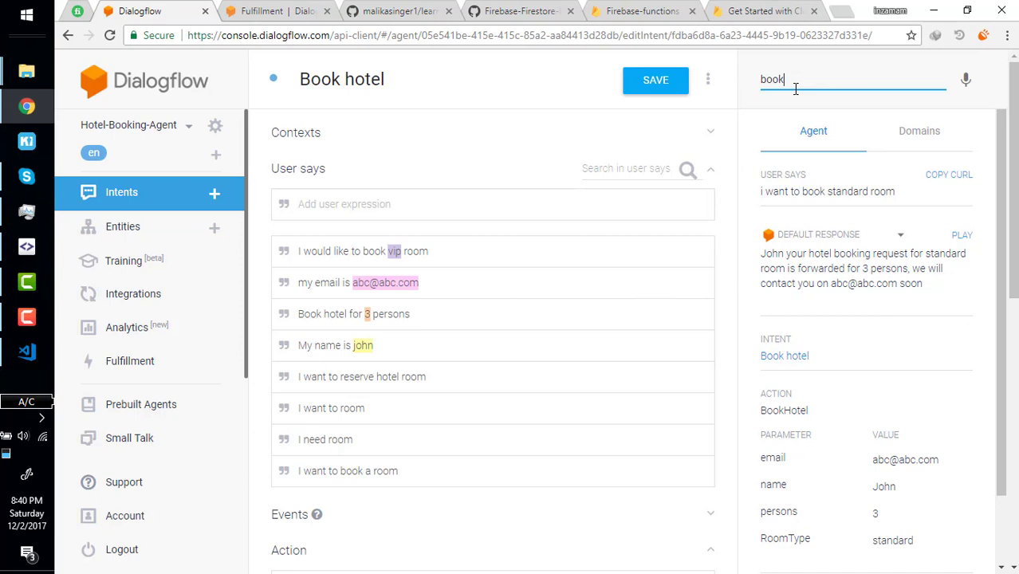
pyautogui.write('hotel')
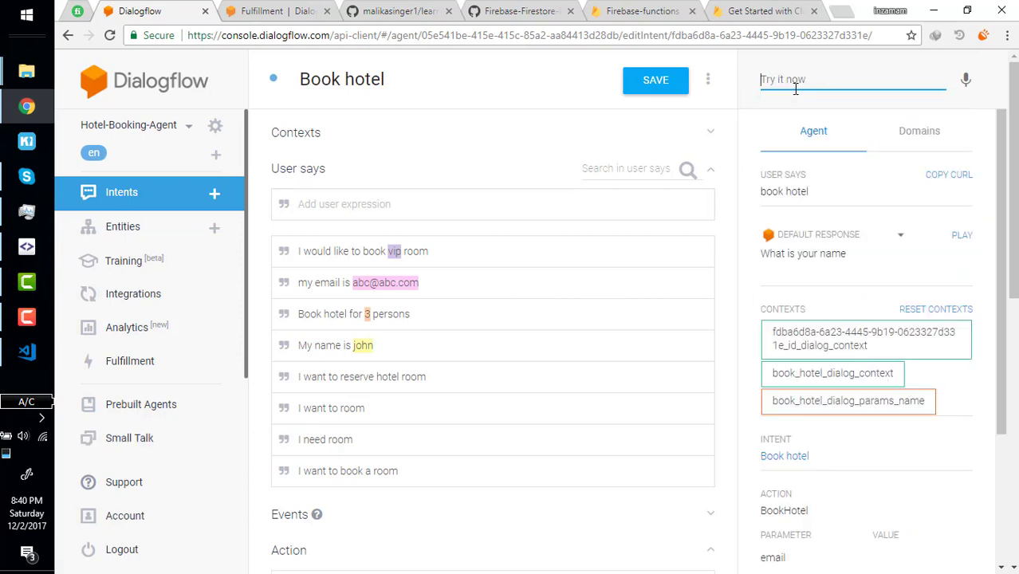
# - Send the name, persons and email sentence, then request a vip room
pyautogui.write('m')
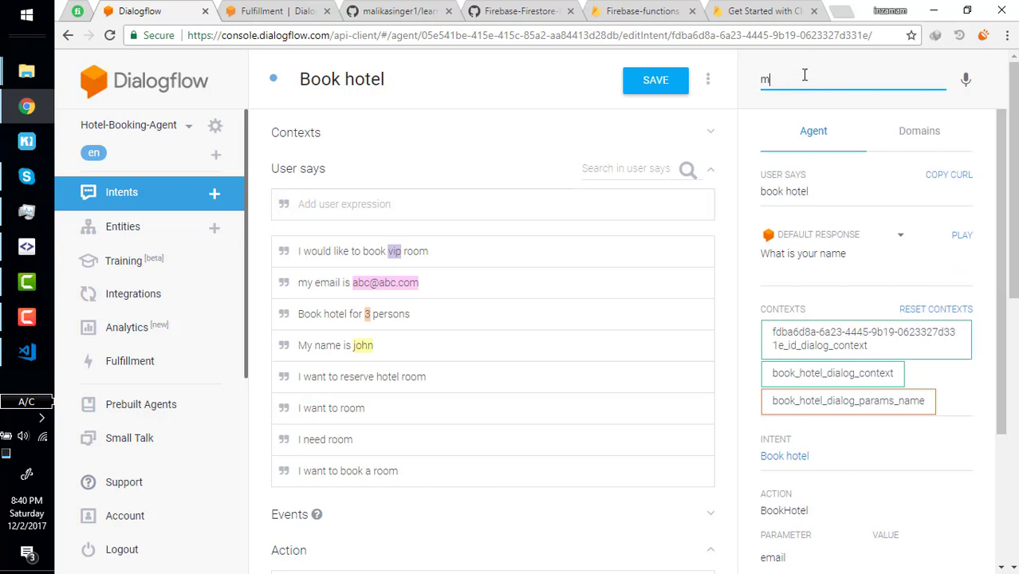
pyautogui.write('my name is john i want to book room for')
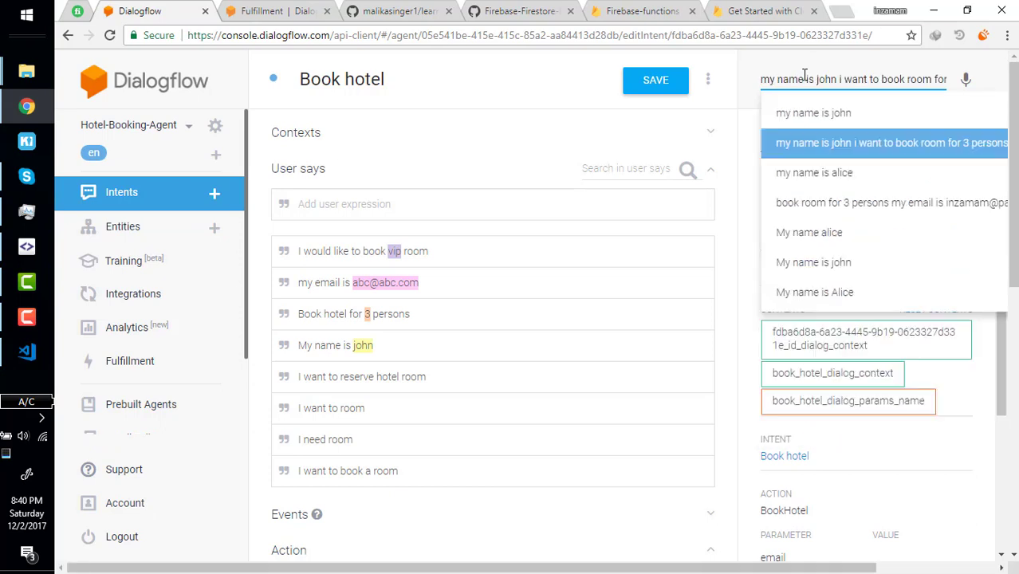
pyautogui.click(885, 143)
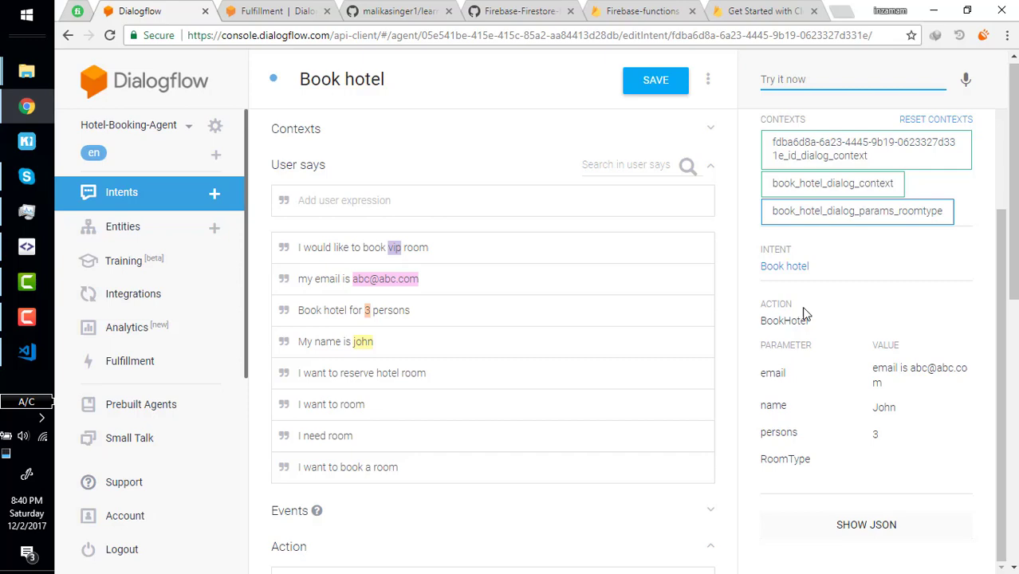
pyautogui.write('i want vip ro')
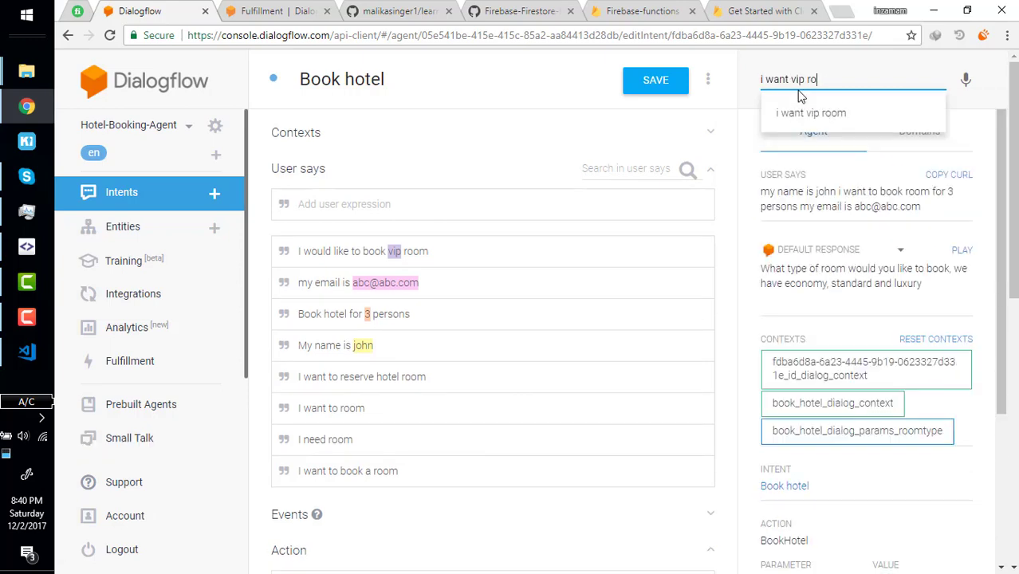
pyautogui.click(853, 79)
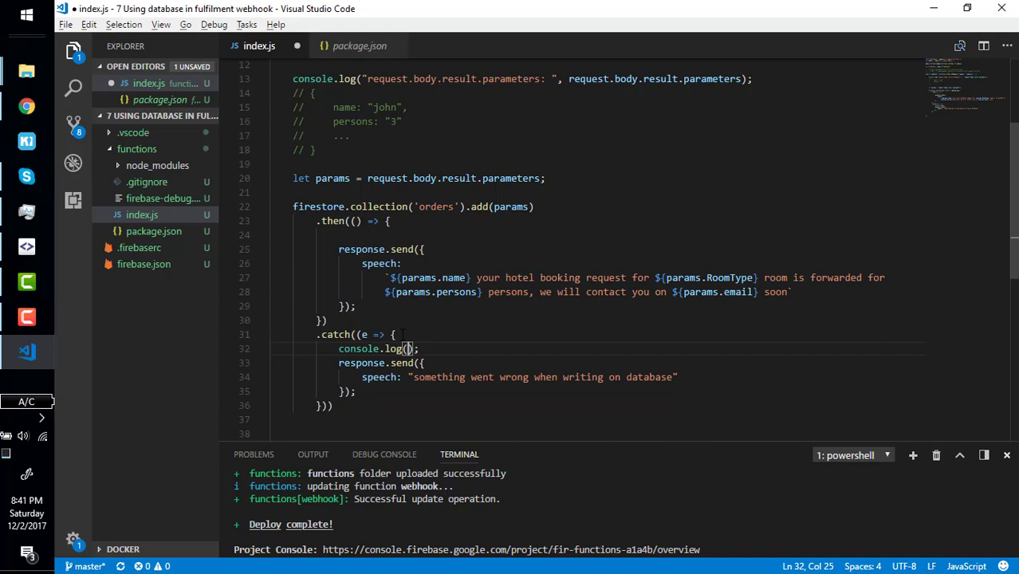
# - Log "error: " with e in the catch block of index.js
pyautogui.write('error: ",')
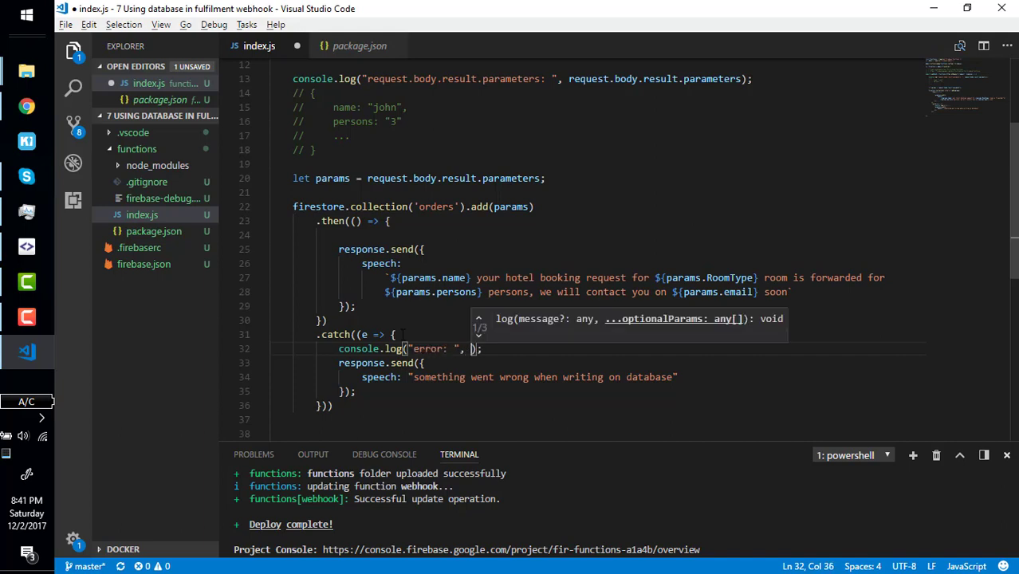
pyautogui.write('e')
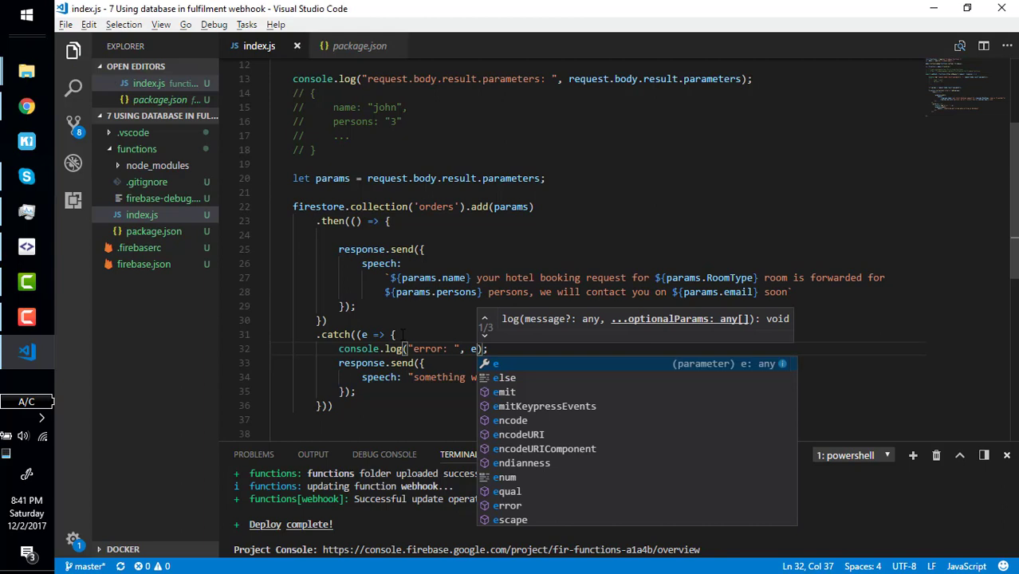
pyautogui.press('Enter')
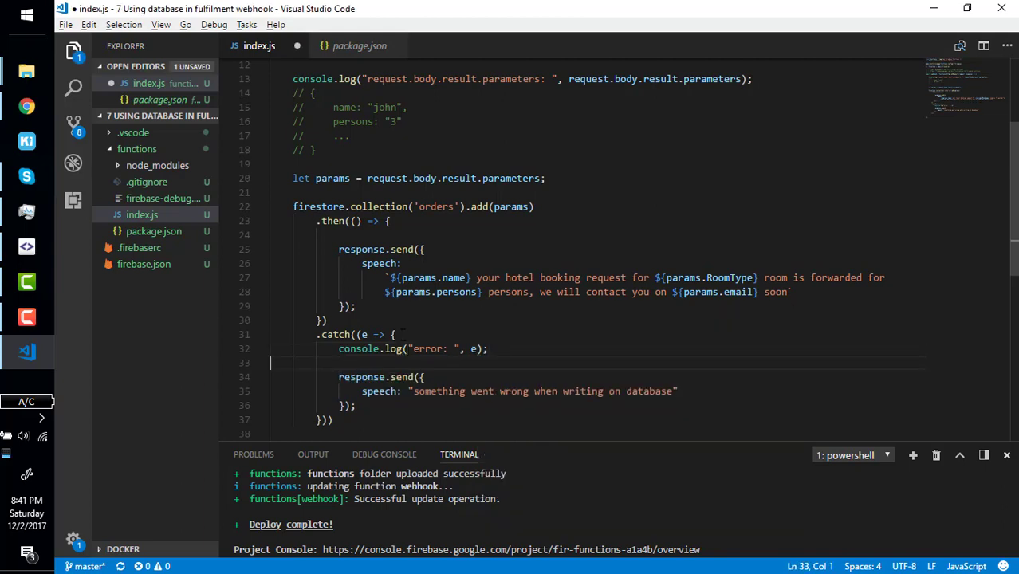
pyautogui.click(399, 335)
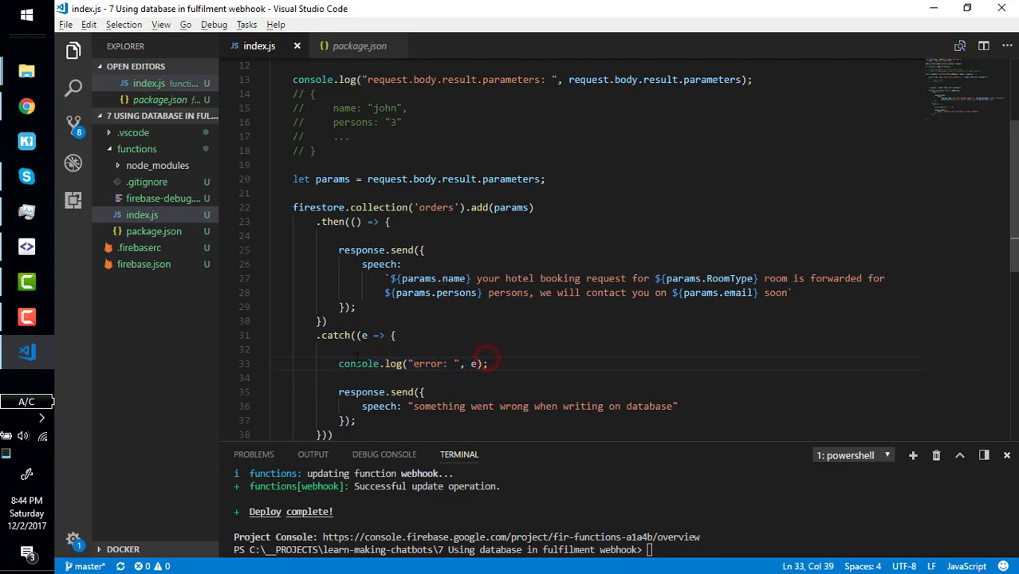
pyautogui.click(641, 11)
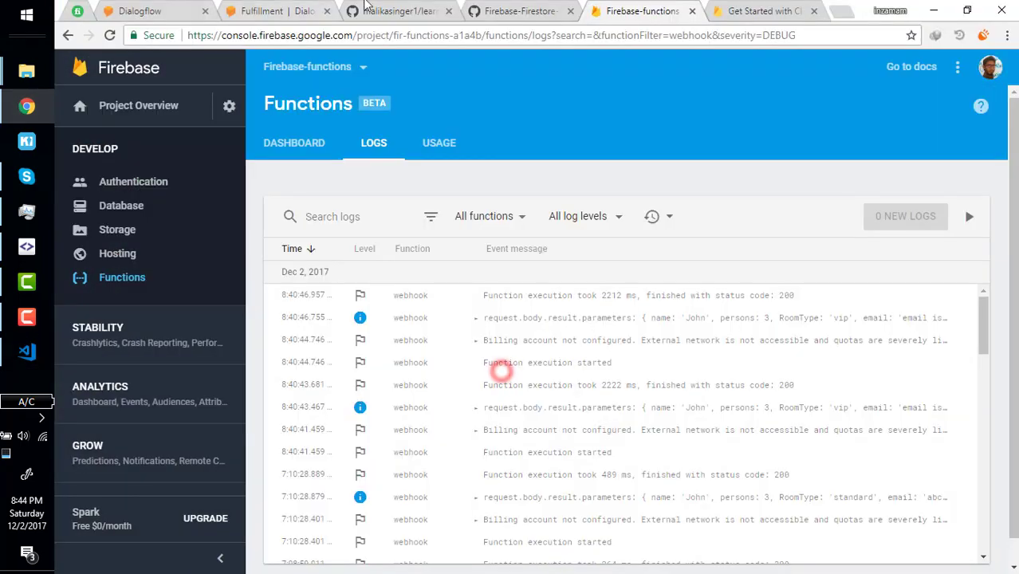
# - Test 'i want vip room' and 'i need vip room', then view the Firebase function logs
pyautogui.click(141, 10)
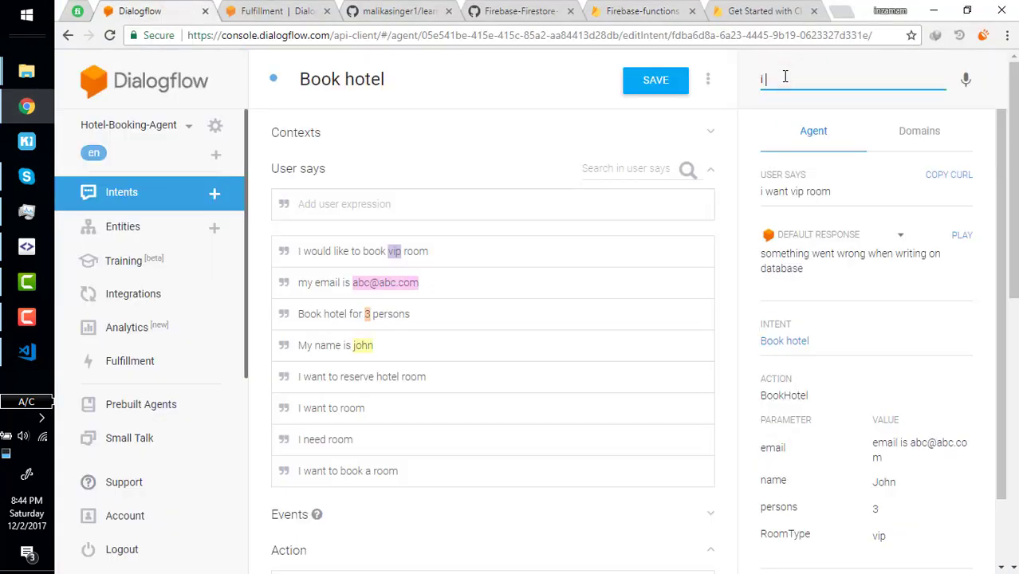
pyautogui.write('i want vip room')
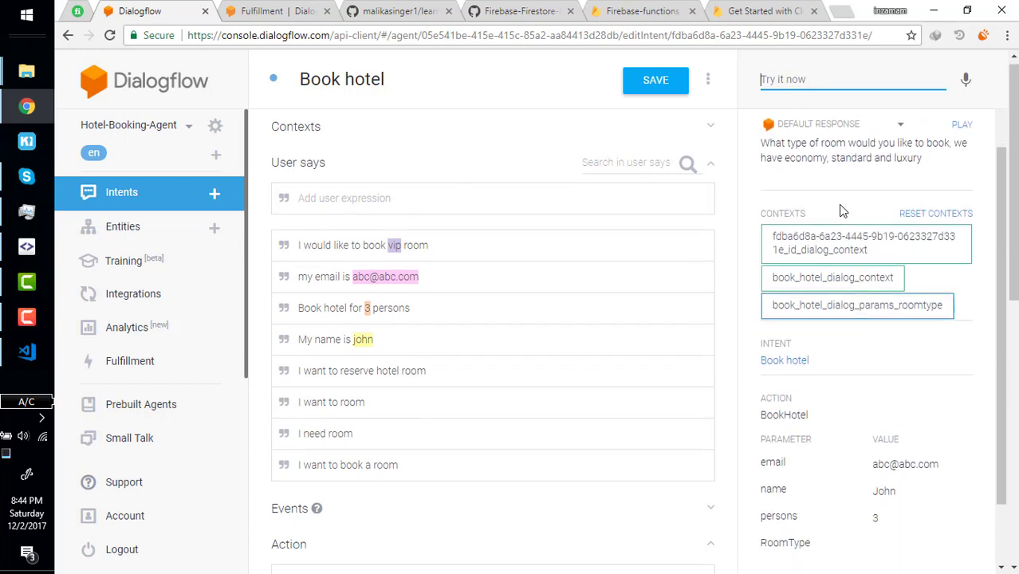
pyautogui.write('i nee')
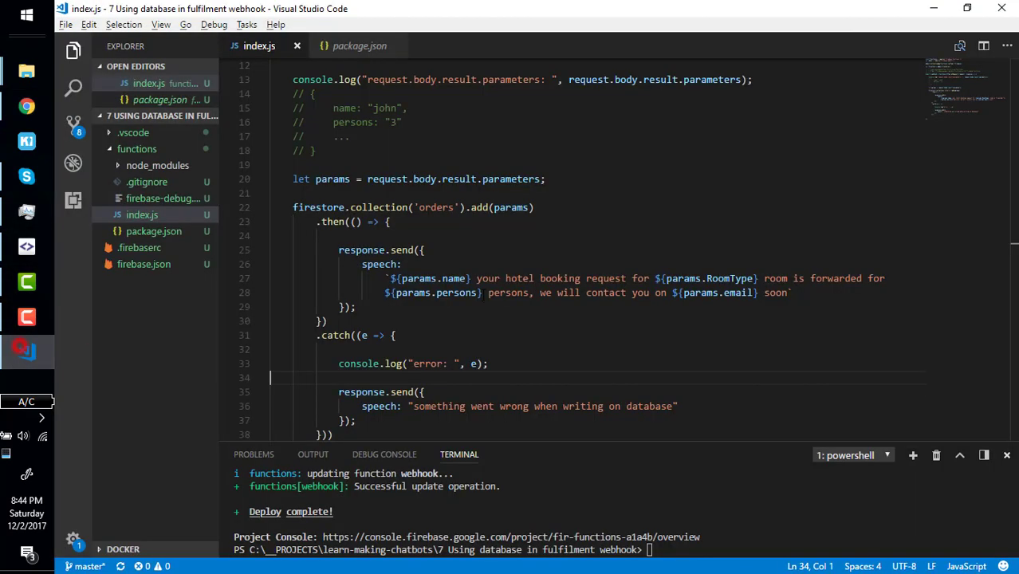
pyautogui.click(470, 364)
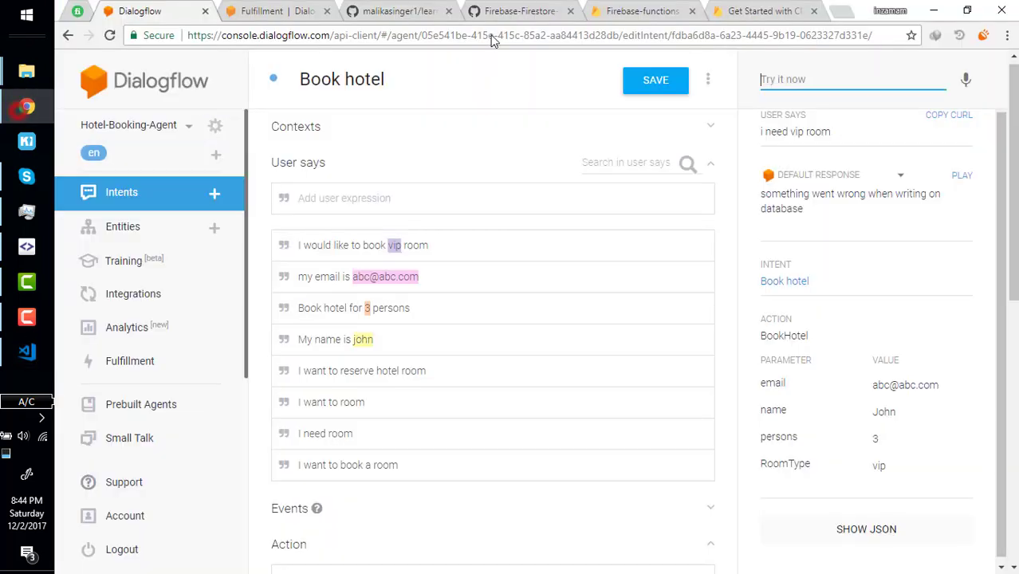
pyautogui.click(641, 11)
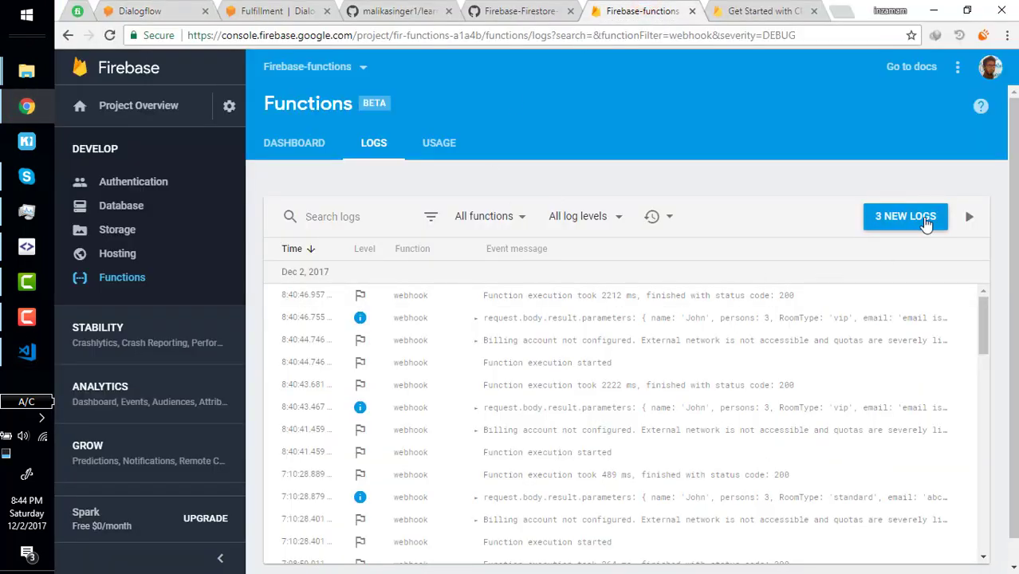
# - Load the 3 new webhook logs showing the Cloud Firestore API not enabled error
pyautogui.click(905, 216)
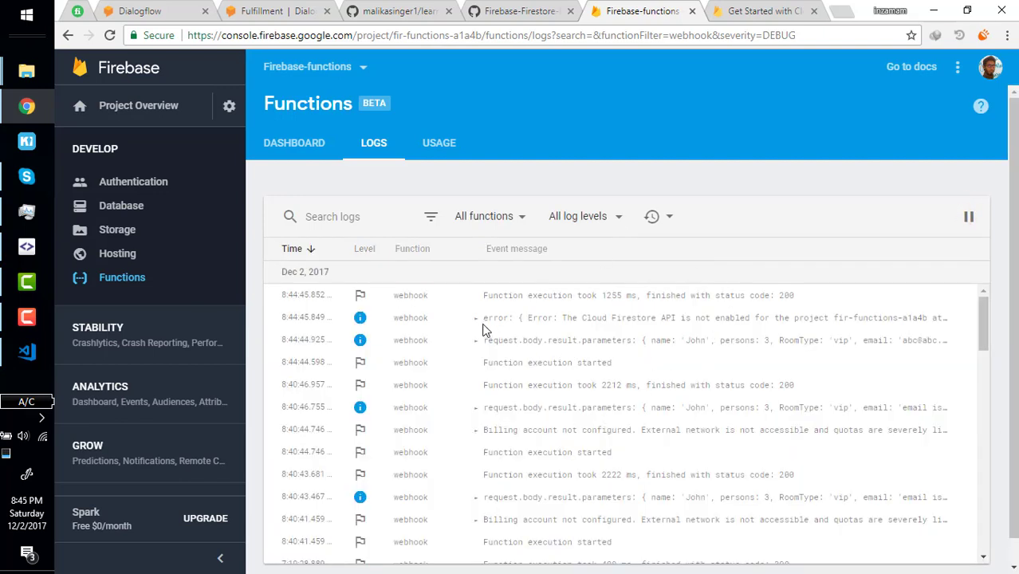
pyautogui.moveTo(478, 323)
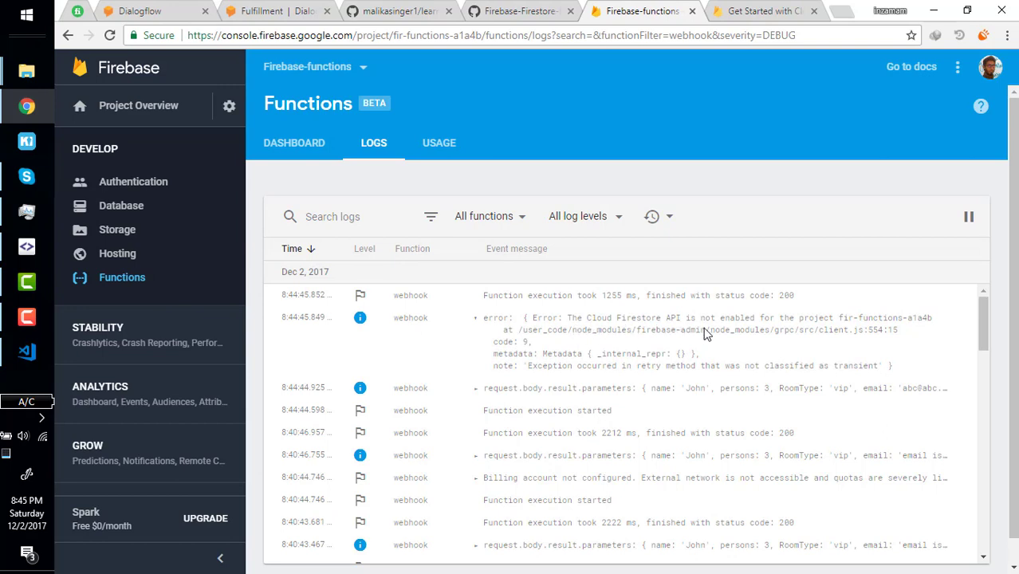
pyautogui.moveTo(858, 335)
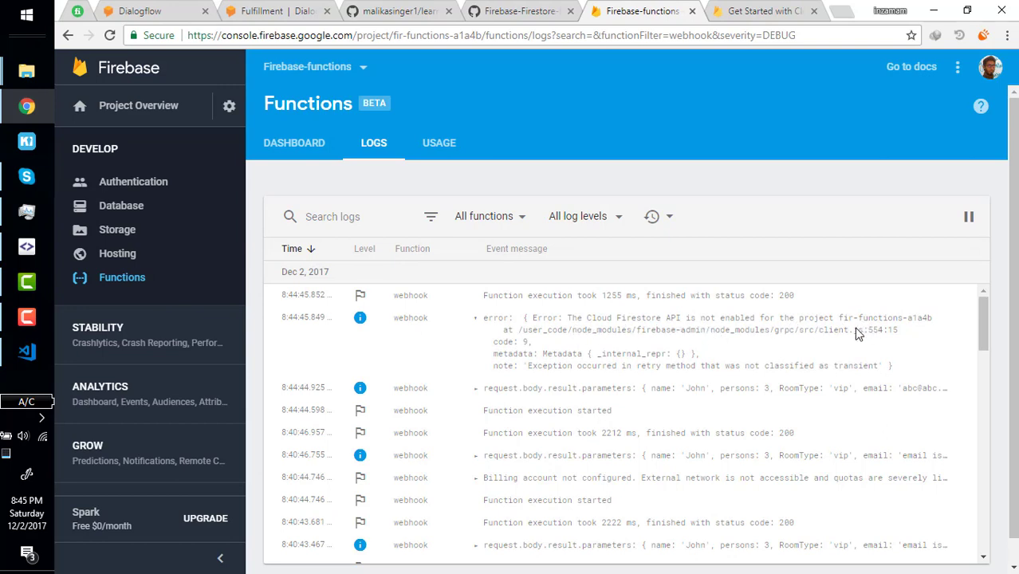
pyautogui.moveTo(923, 330)
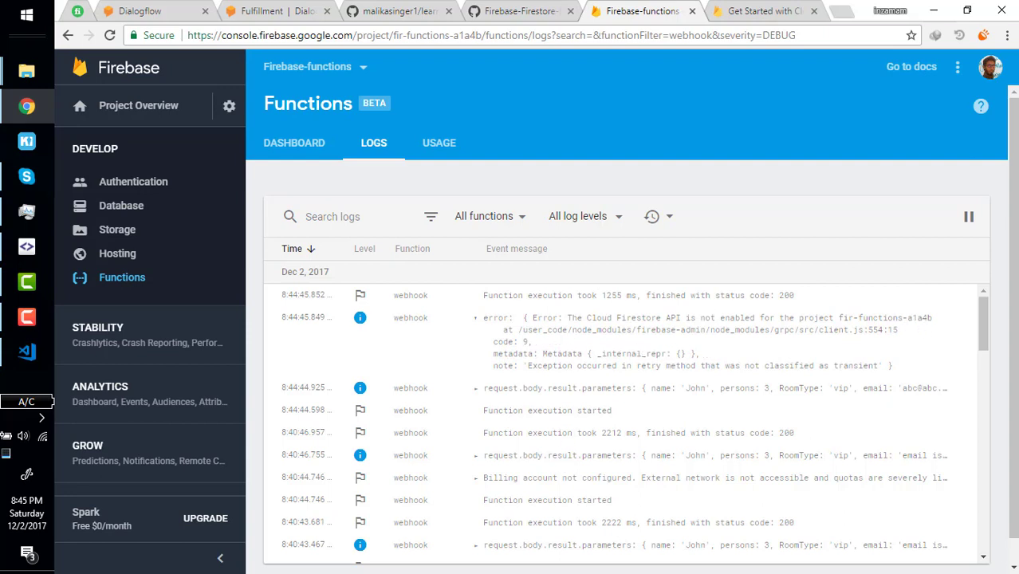
pyautogui.moveTo(121, 206)
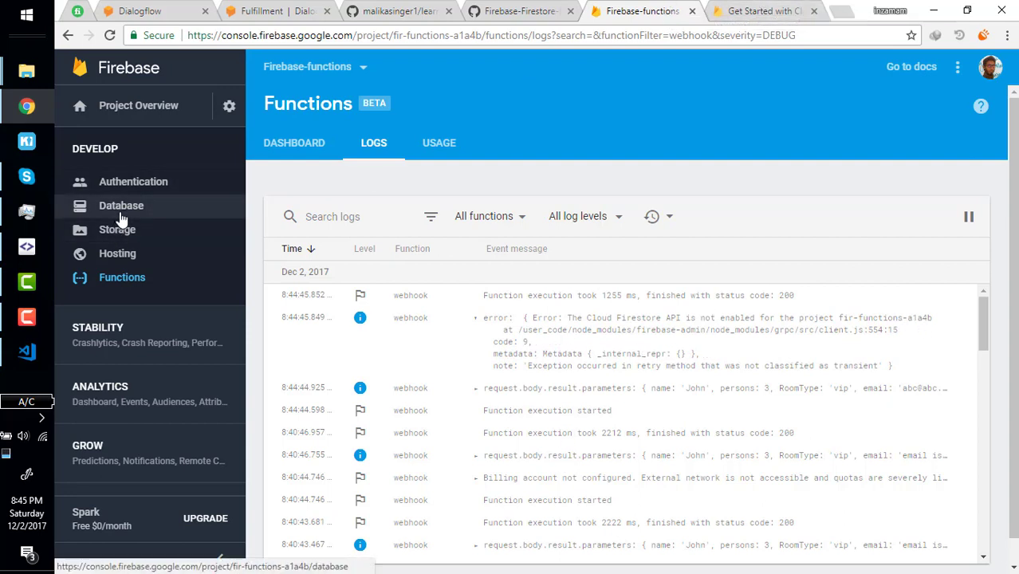
# - Enable Cloud Firestore in test mode, then go back to the Dialogflow agent
pyautogui.click(121, 206)
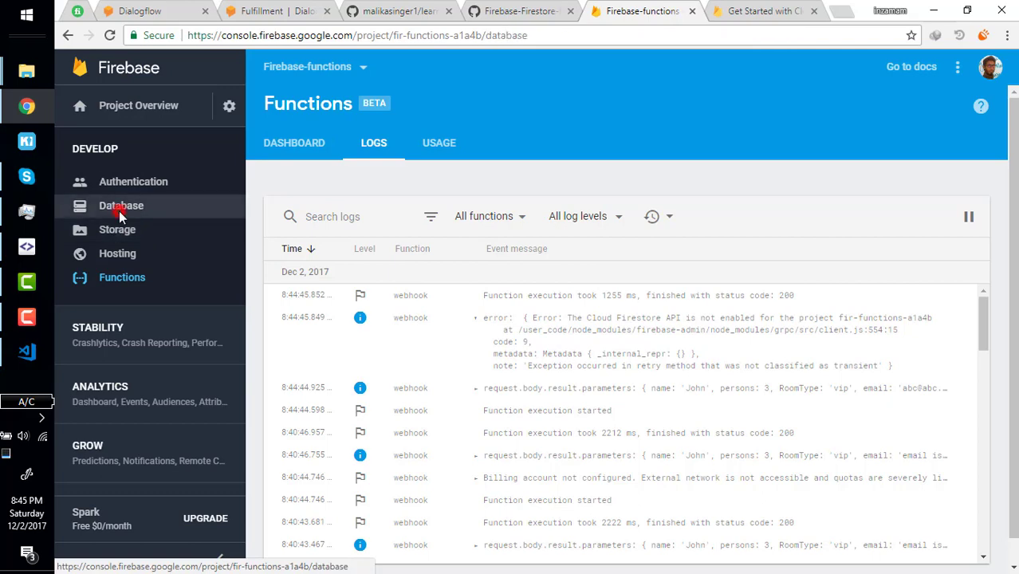
pyautogui.click(121, 205)
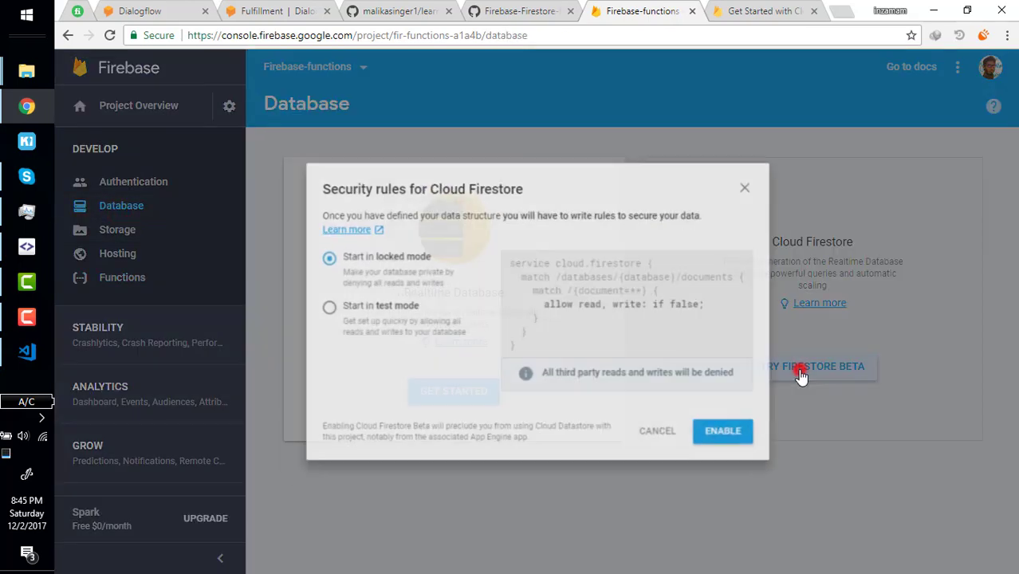
pyautogui.click(309, 309)
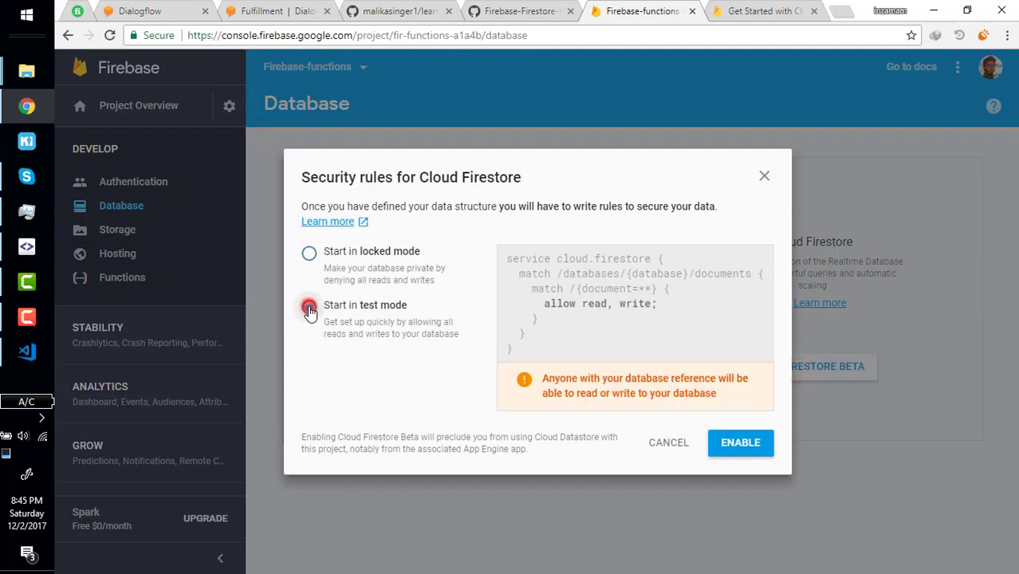
pyautogui.click(740, 443)
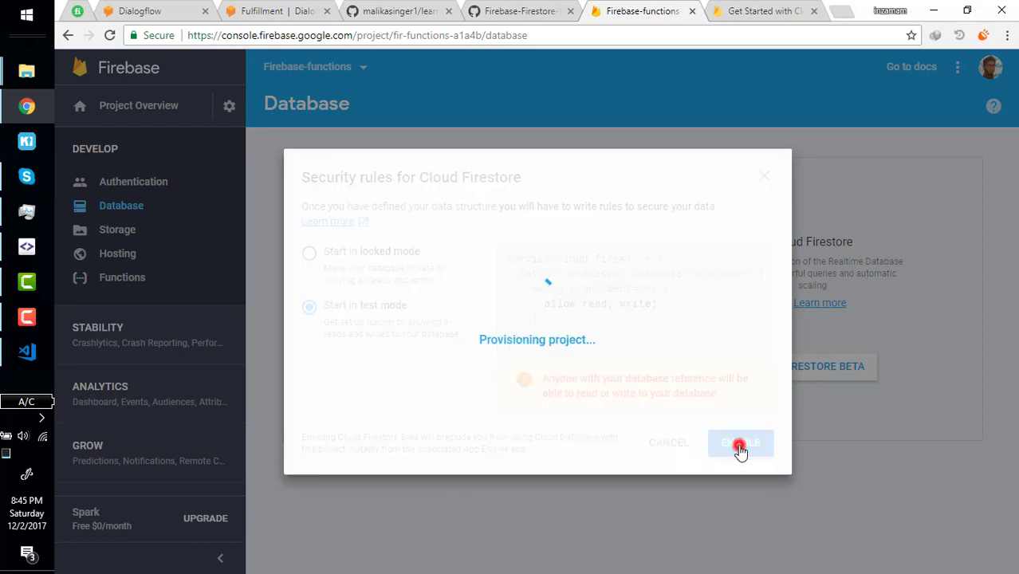
pyautogui.click(739, 444)
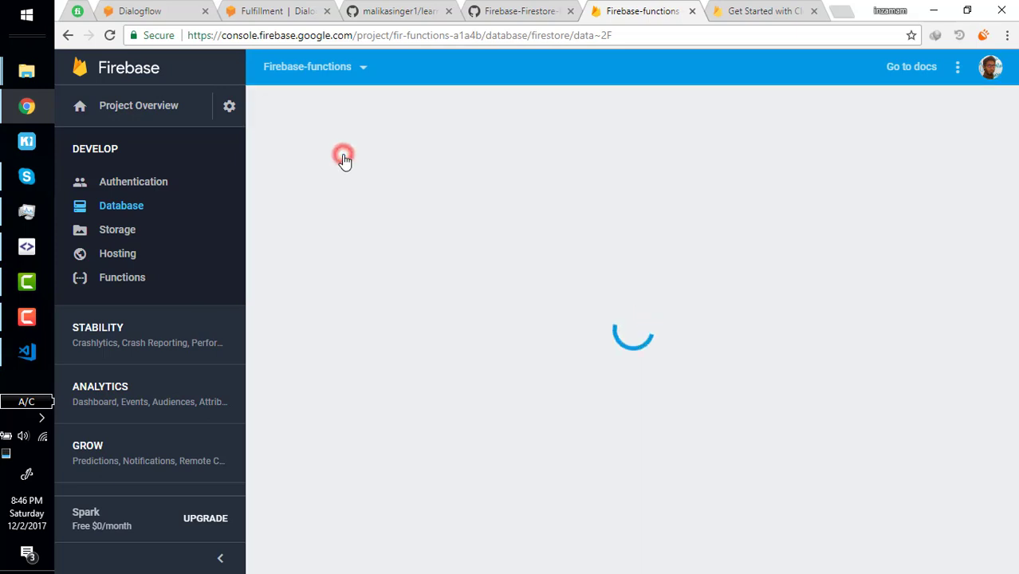
pyautogui.click(341, 143)
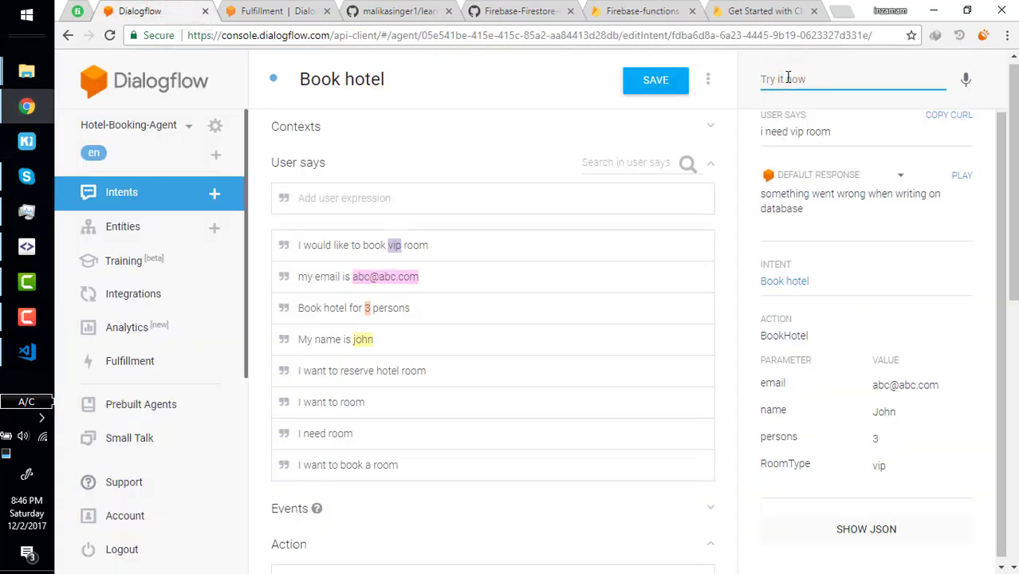
# - Rerun 'i want vip room', getting the booking confirmation for John, 3 persons
pyautogui.write('book')
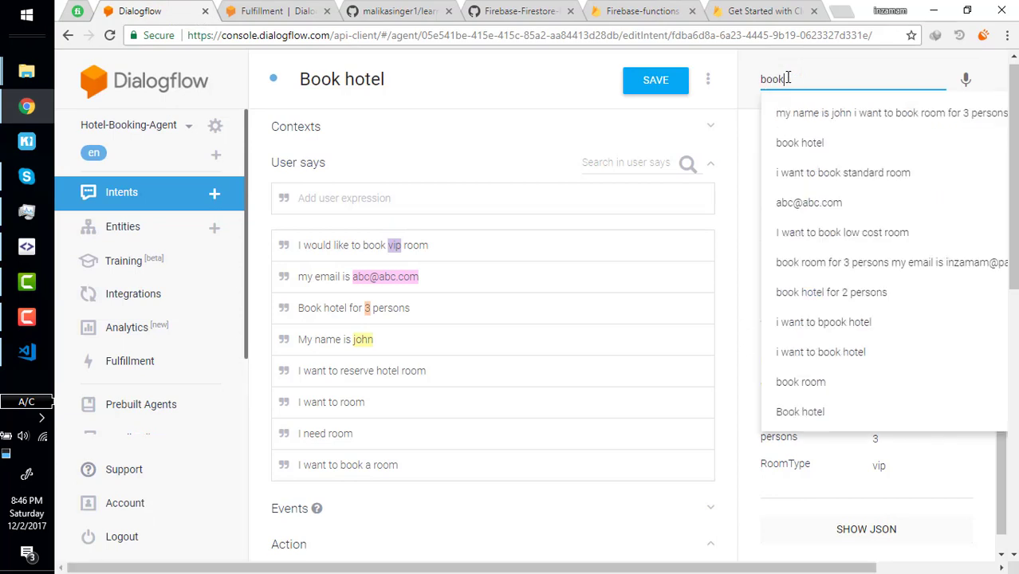
pyautogui.click(889, 112)
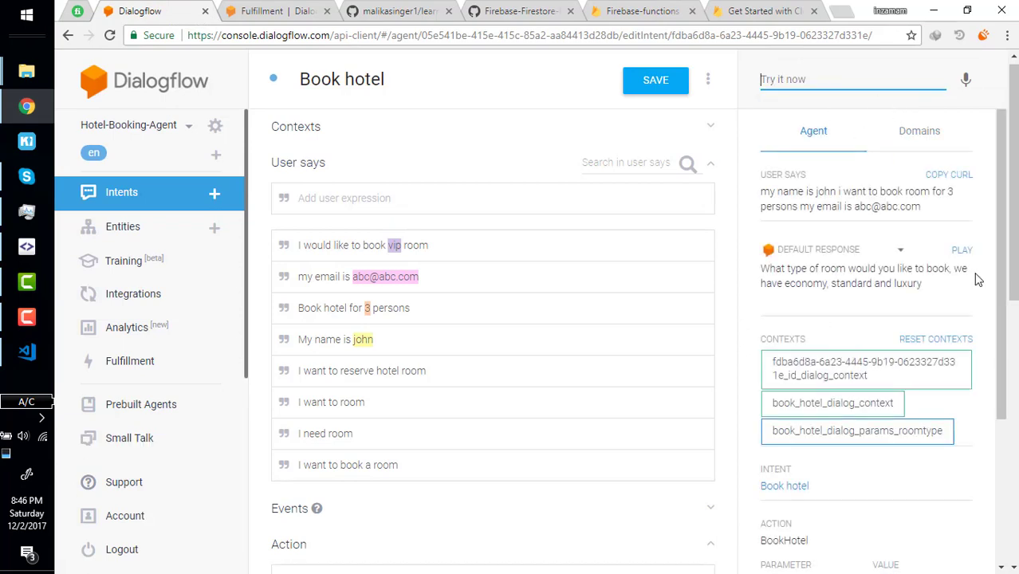
pyautogui.write('i want')
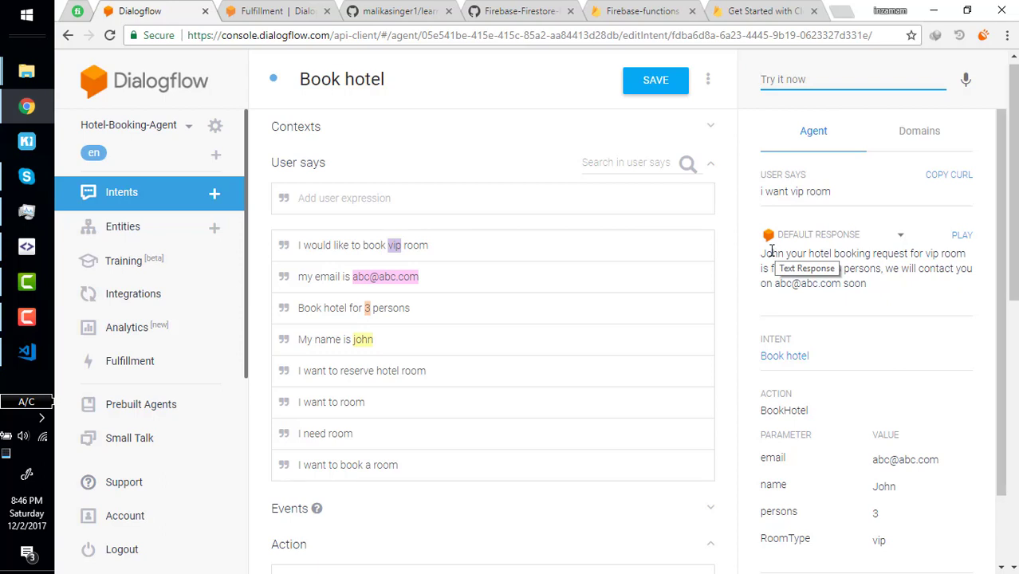
pyautogui.moveTo(769, 254); pyautogui.dragTo(957, 253)
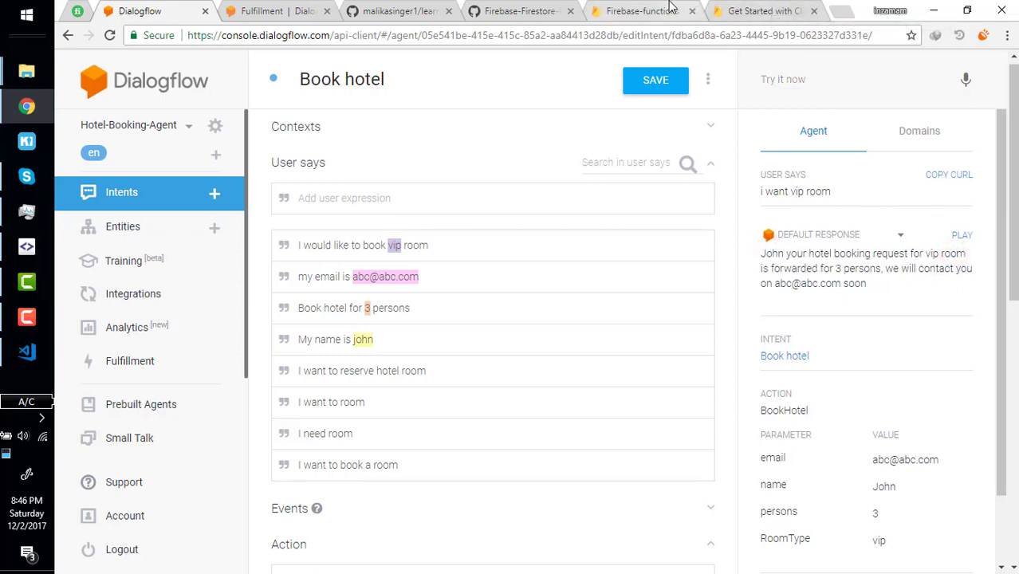
pyautogui.click(761, 10)
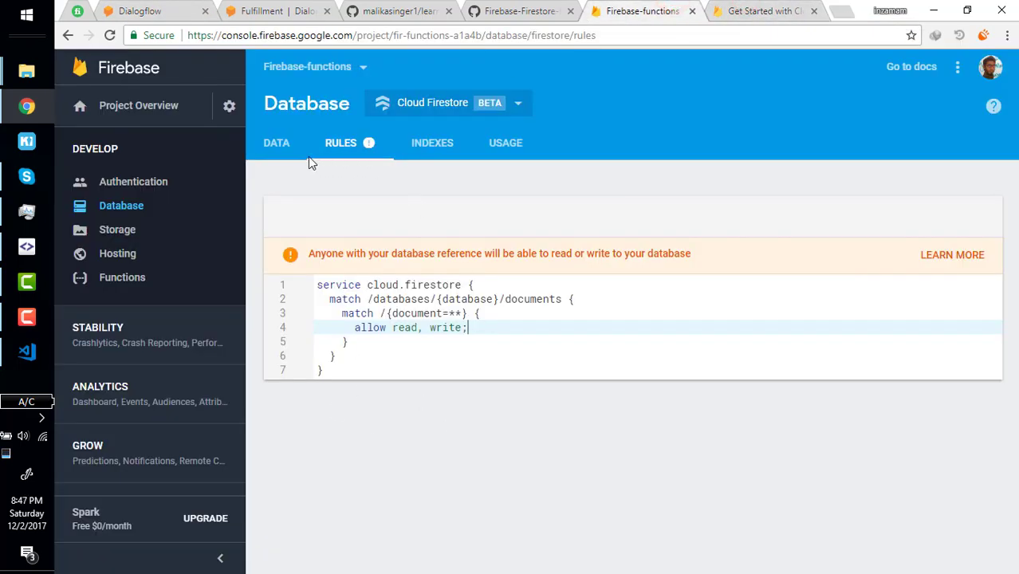
# - Open the orders document showing RoomType vip, email, name John and persons 3
pyautogui.click(275, 143)
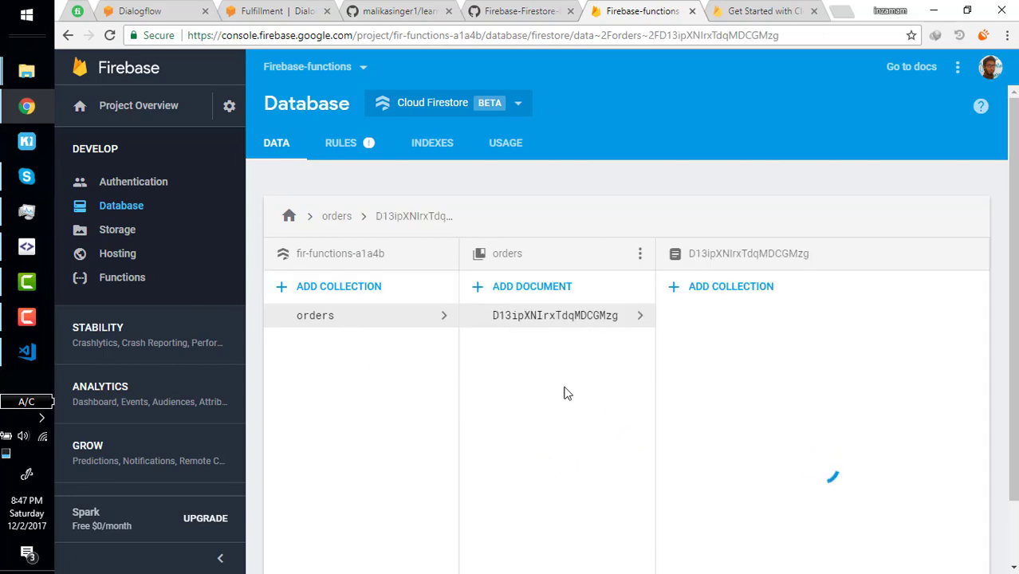
pyautogui.click(555, 315)
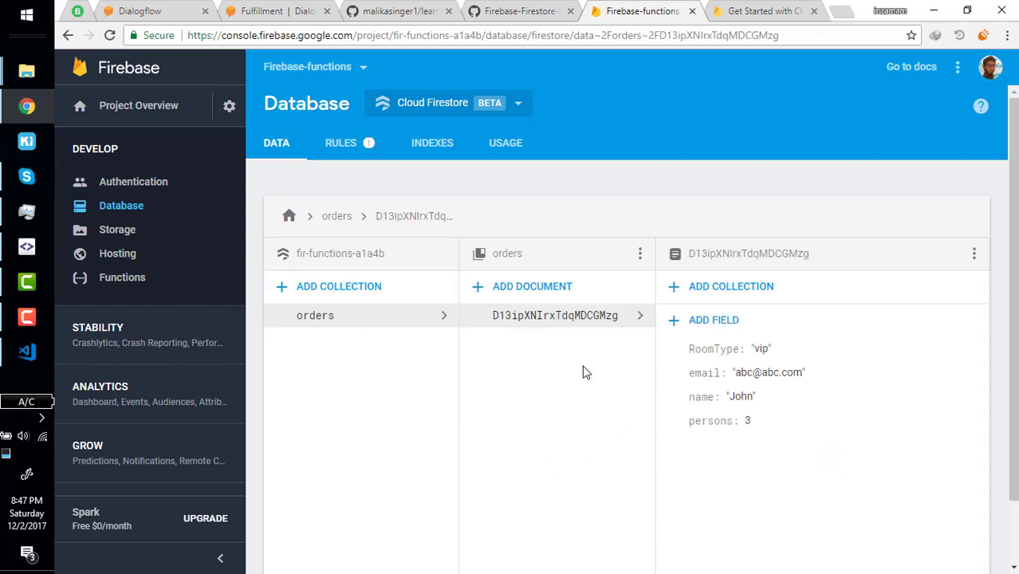
pyautogui.moveTo(717, 348)
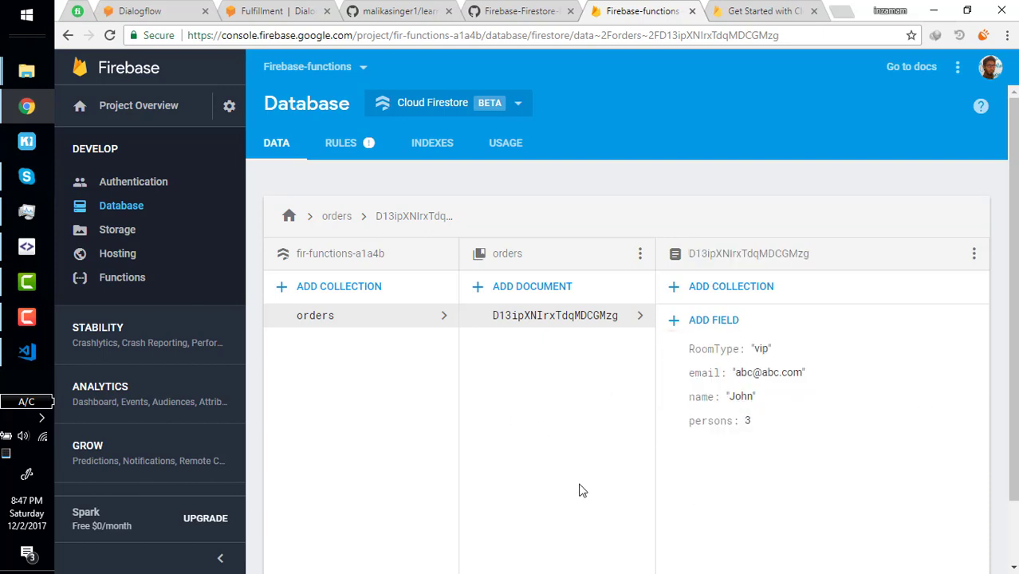
pyautogui.moveTo(27, 352)
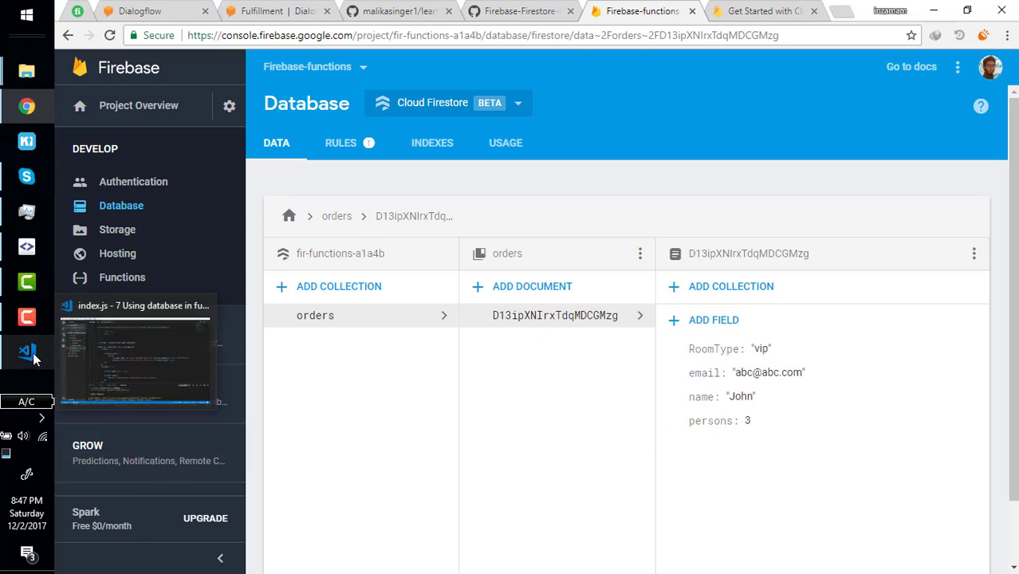
# - Scroll the Book hotel intent down to confirm webhook fulfillment is enabled
pyautogui.click(139, 11)
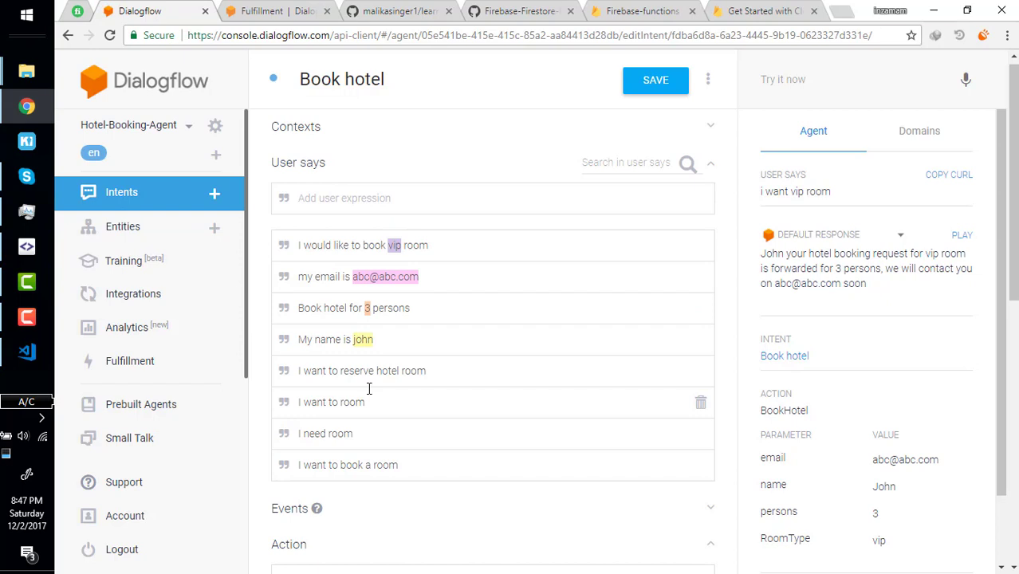
pyautogui.moveTo(412, 210)
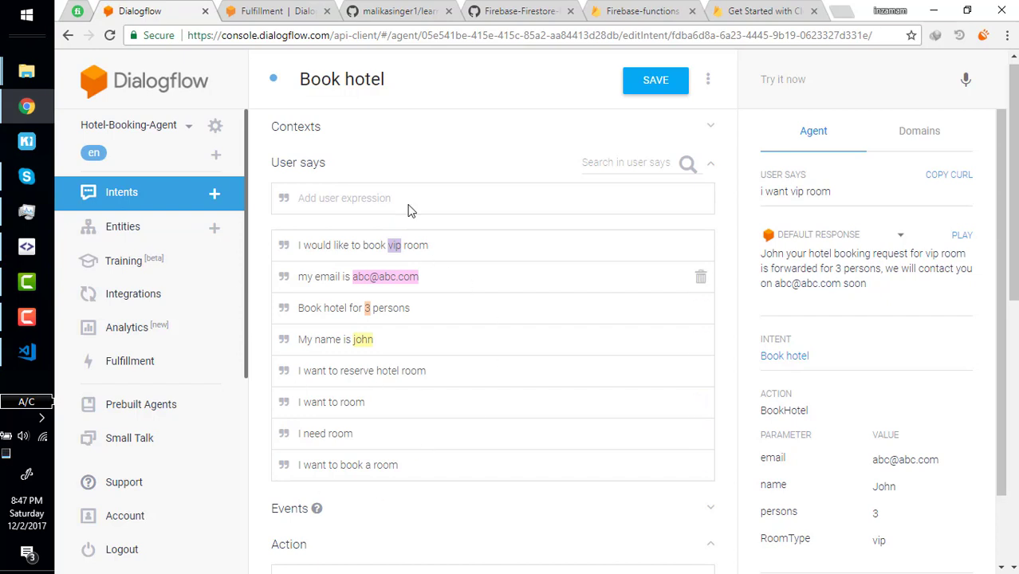
pyautogui.moveTo(267, 231)
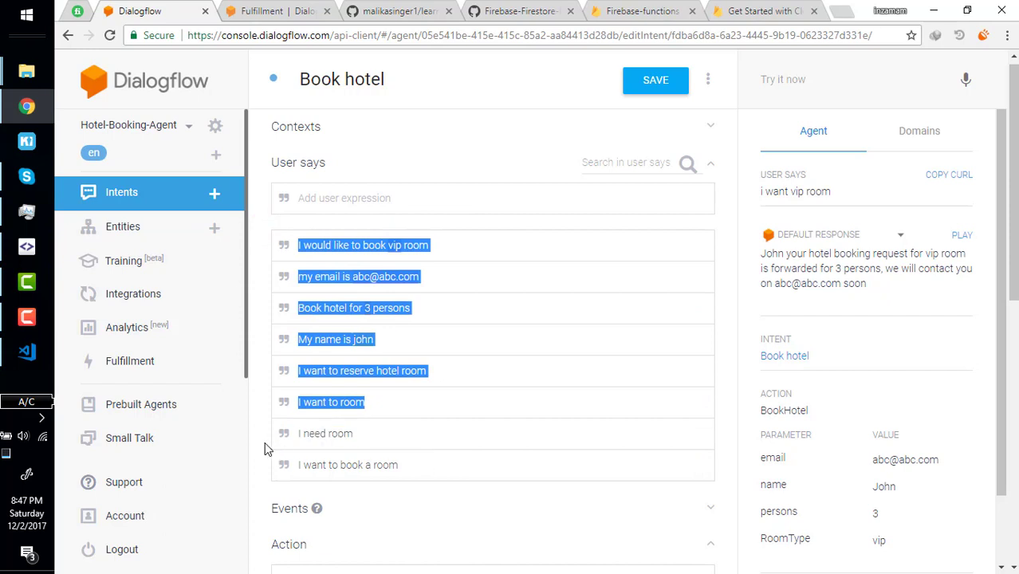
pyautogui.scroll(-3)
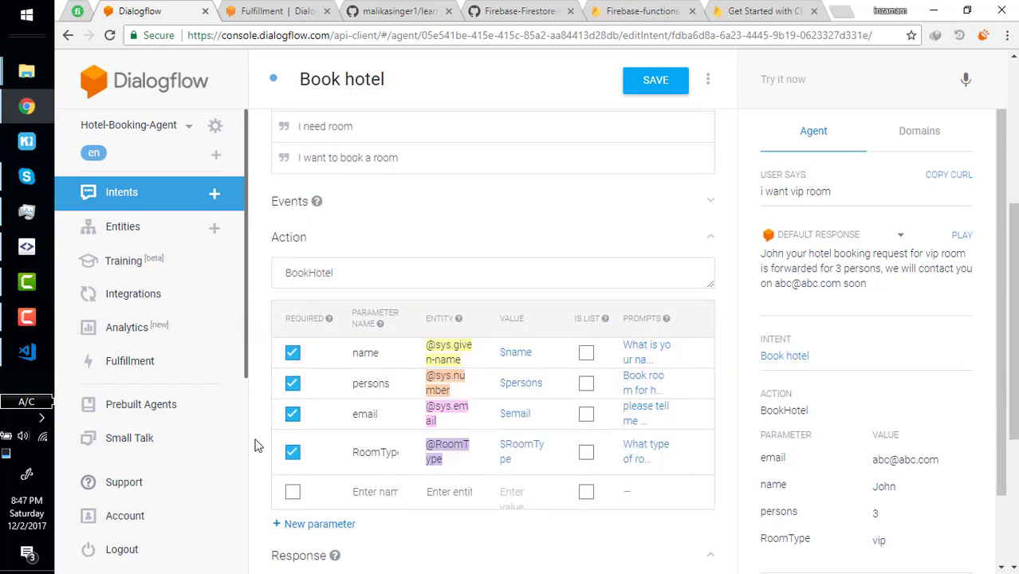
pyautogui.scroll(-3)
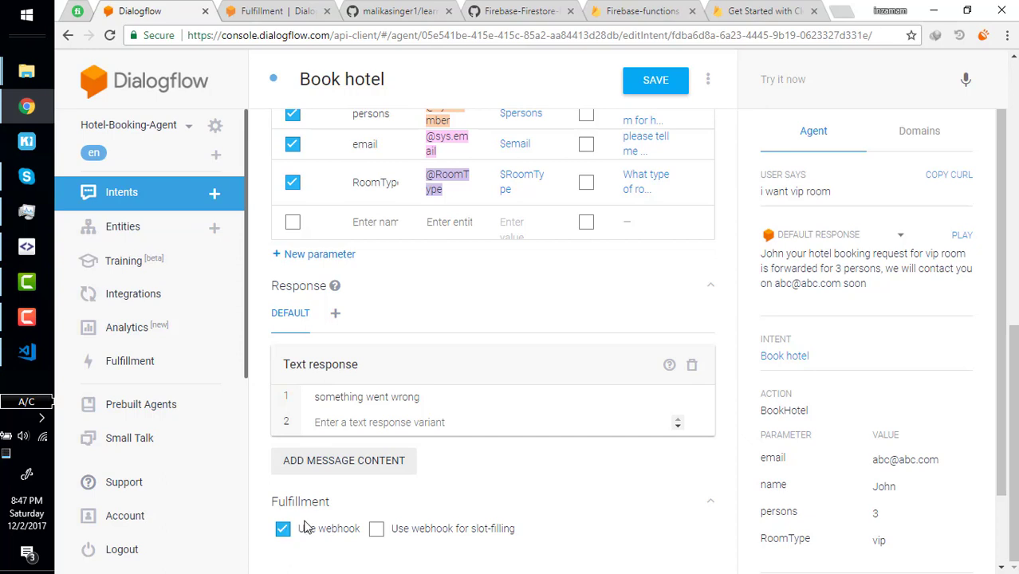
pyautogui.moveTo(255, 452)
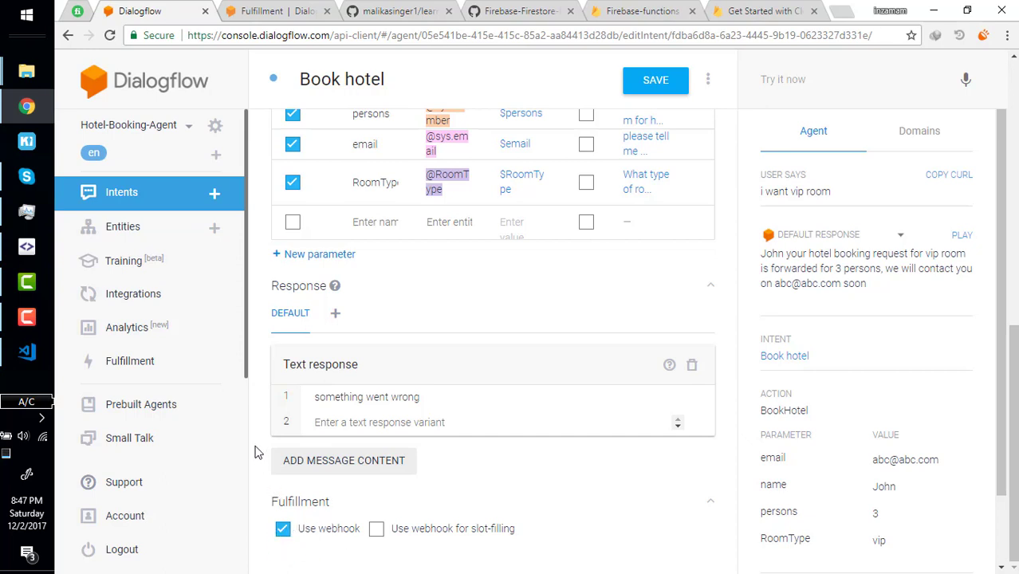
pyautogui.moveTo(421, 373)
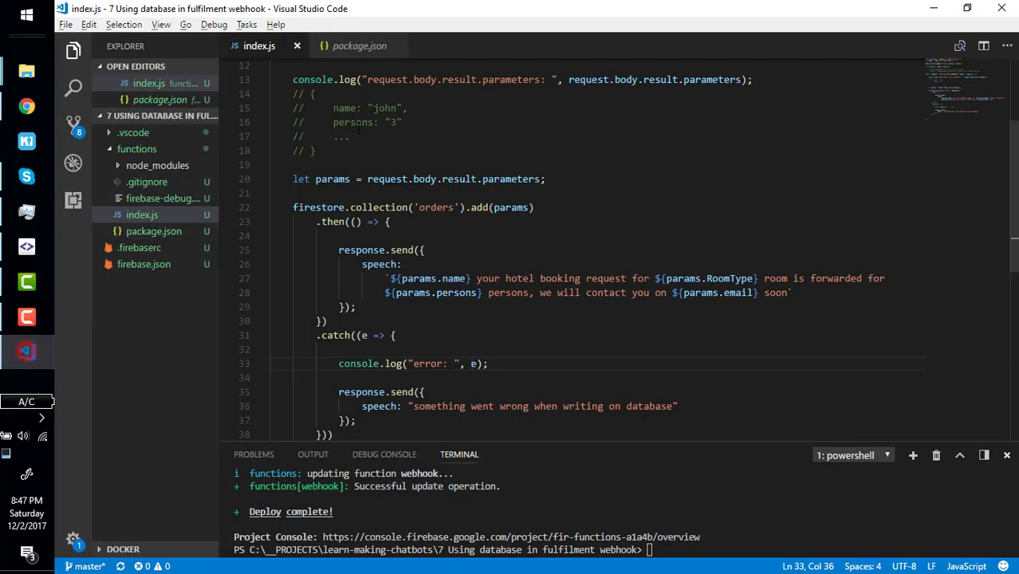
pyautogui.click(485, 377)
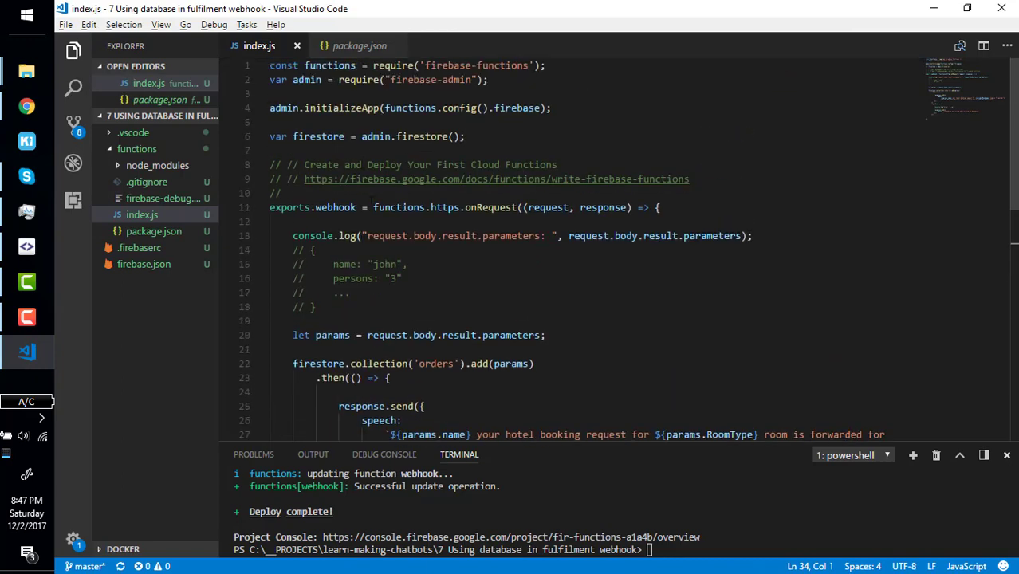
pyautogui.doubleClick(335, 207)
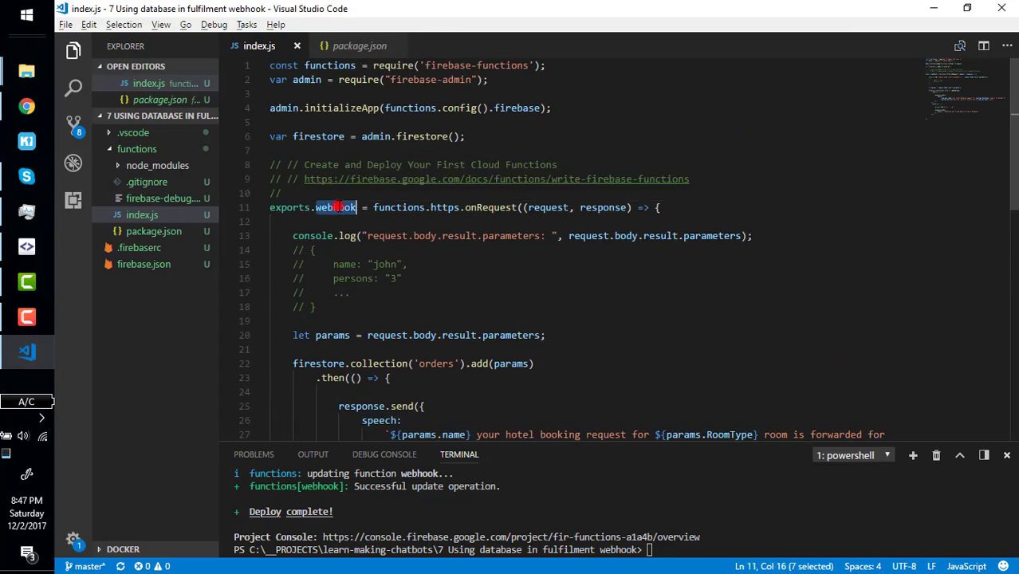
pyautogui.click(403, 278)
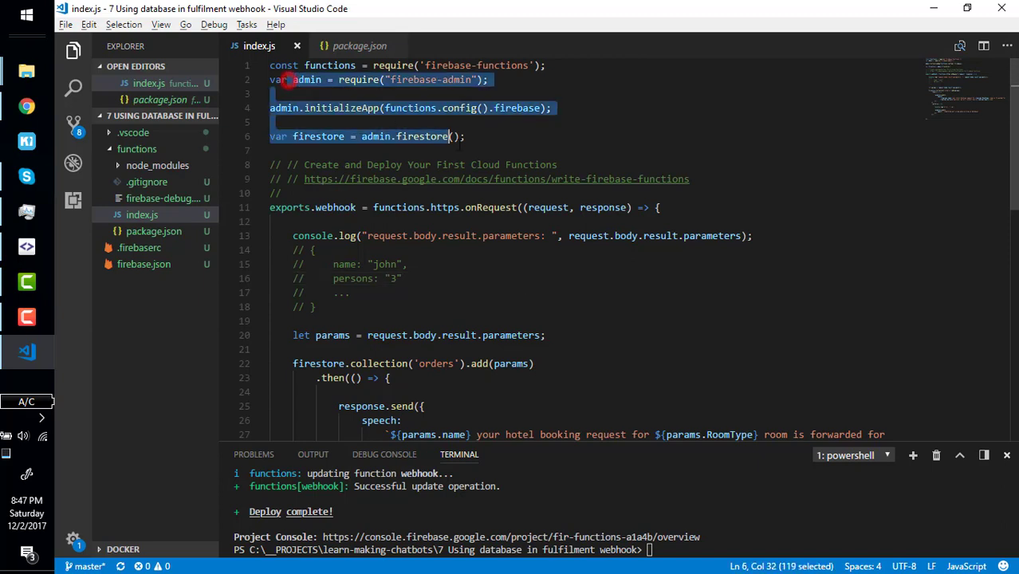
pyautogui.click(467, 136)
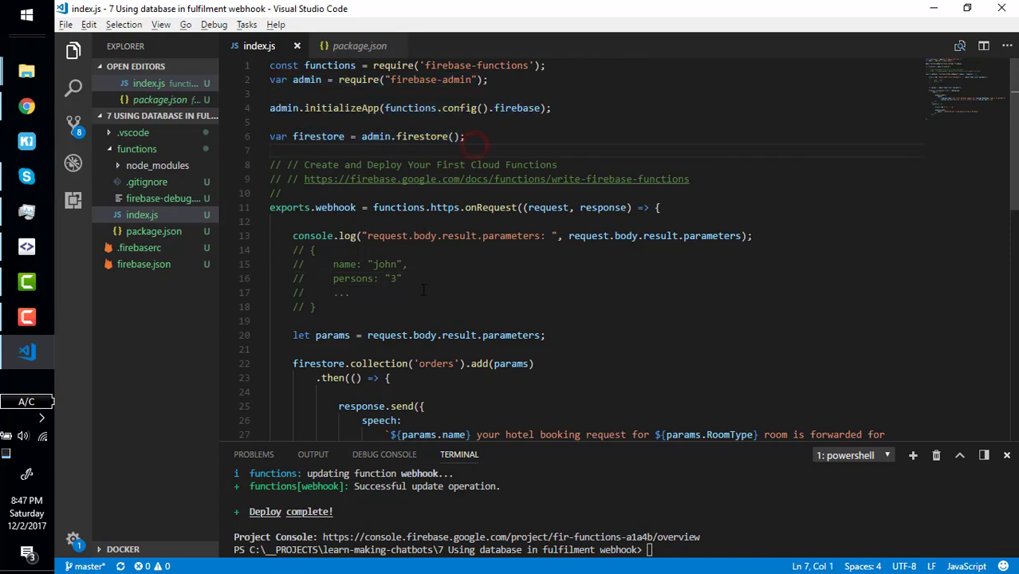
pyautogui.scroll(-3)
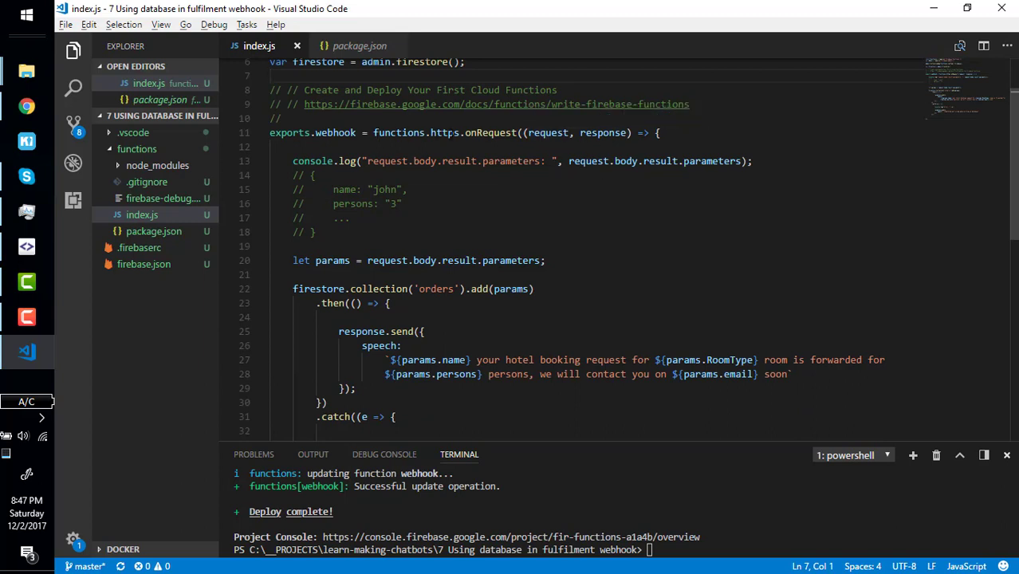
pyautogui.moveTo(316, 132); pyautogui.dragTo(311, 175)
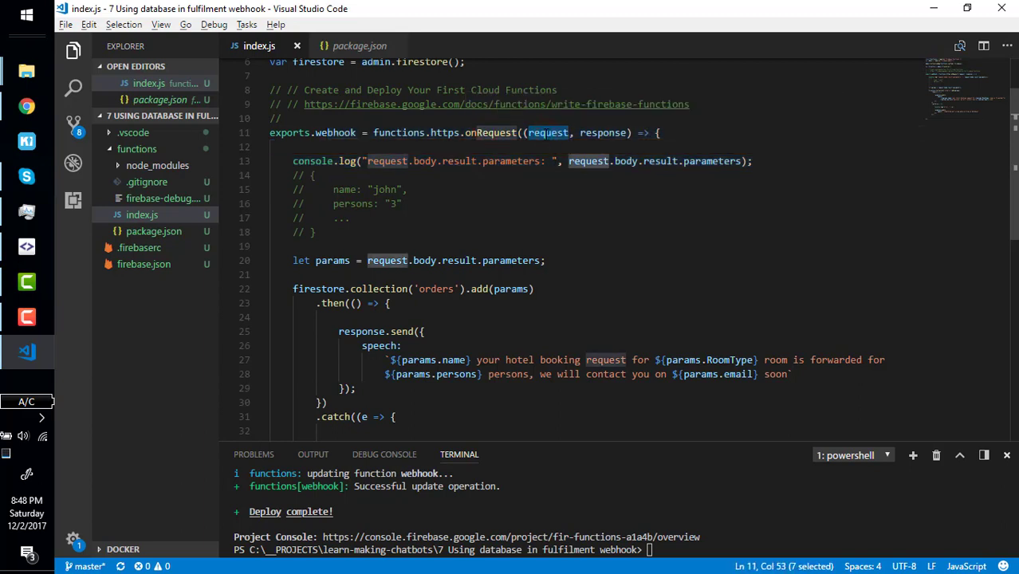
pyautogui.click(570, 161)
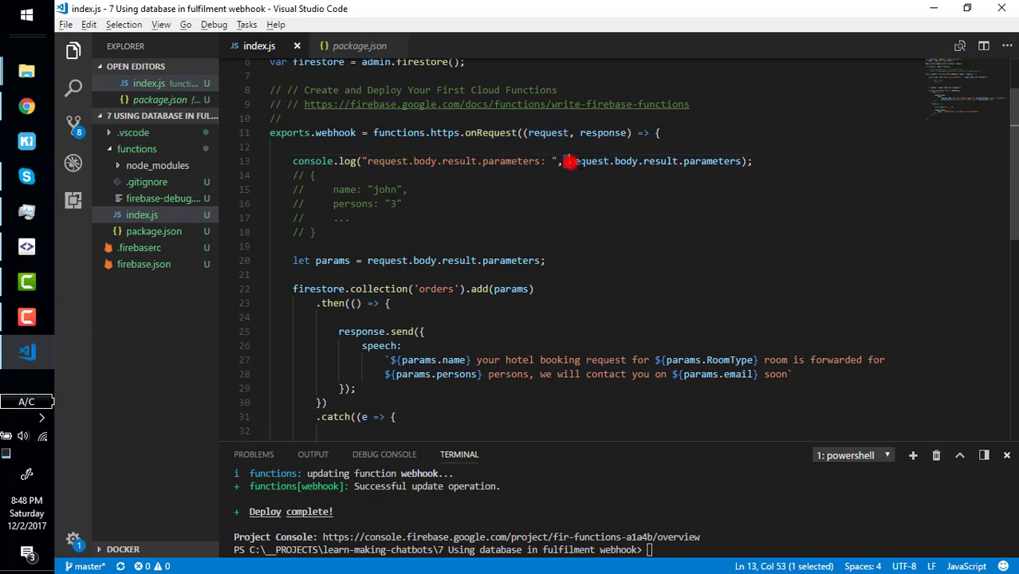
pyautogui.doubleClick(712, 160)
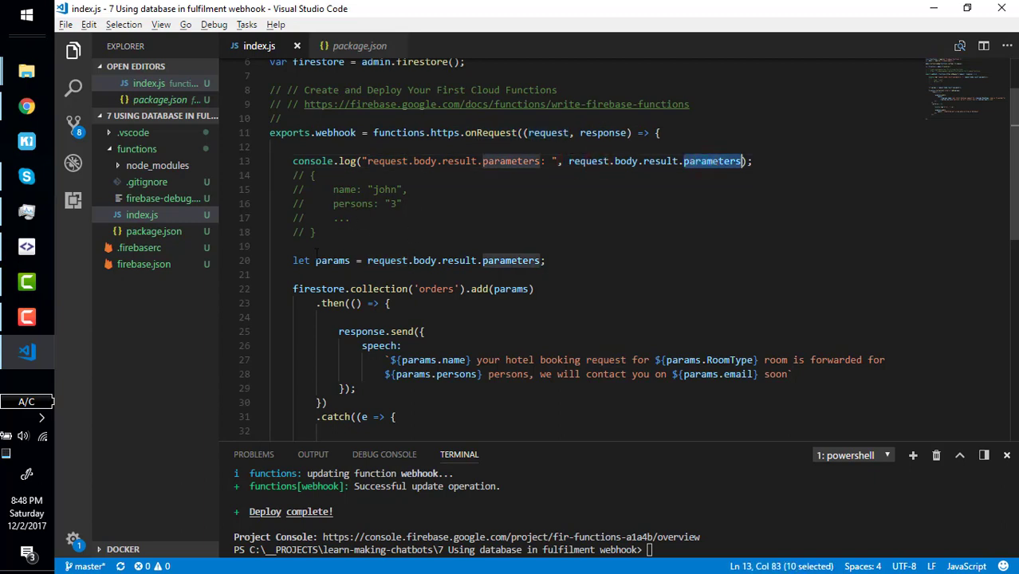
pyautogui.doubleClick(331, 260)
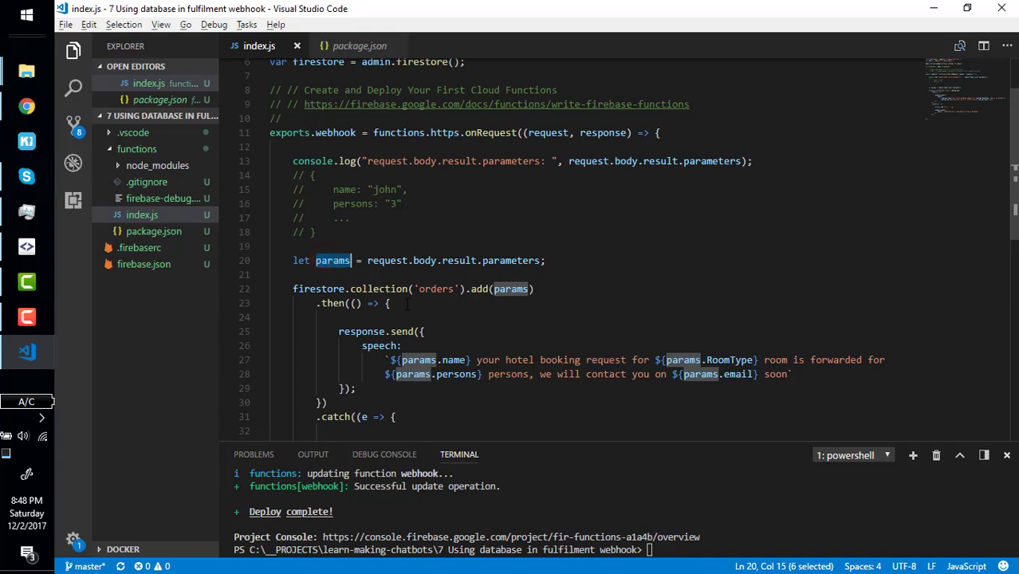
pyautogui.doubleClick(317, 289)
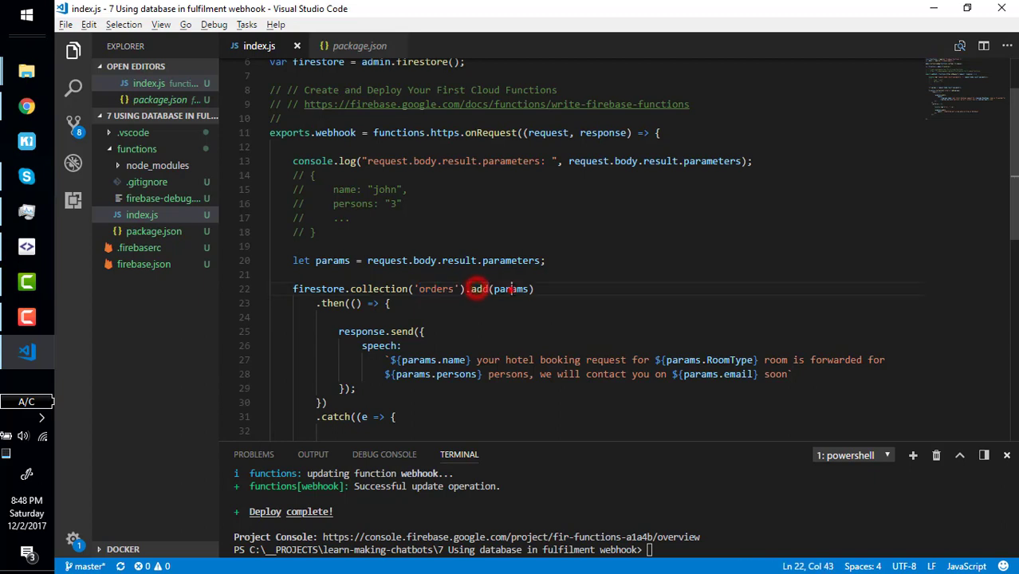
pyautogui.doubleClick(510, 288)
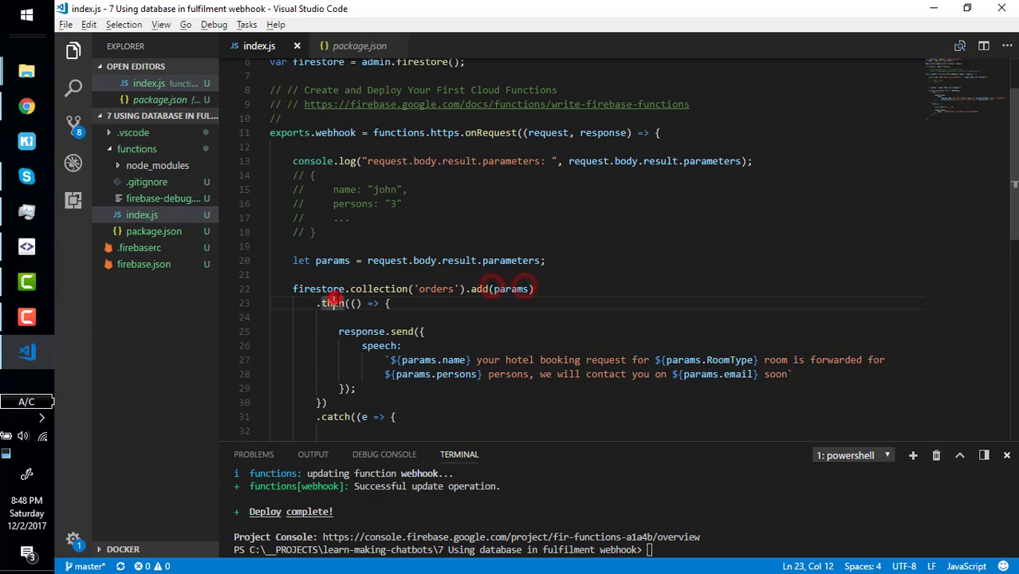
pyautogui.doubleClick(400, 331)
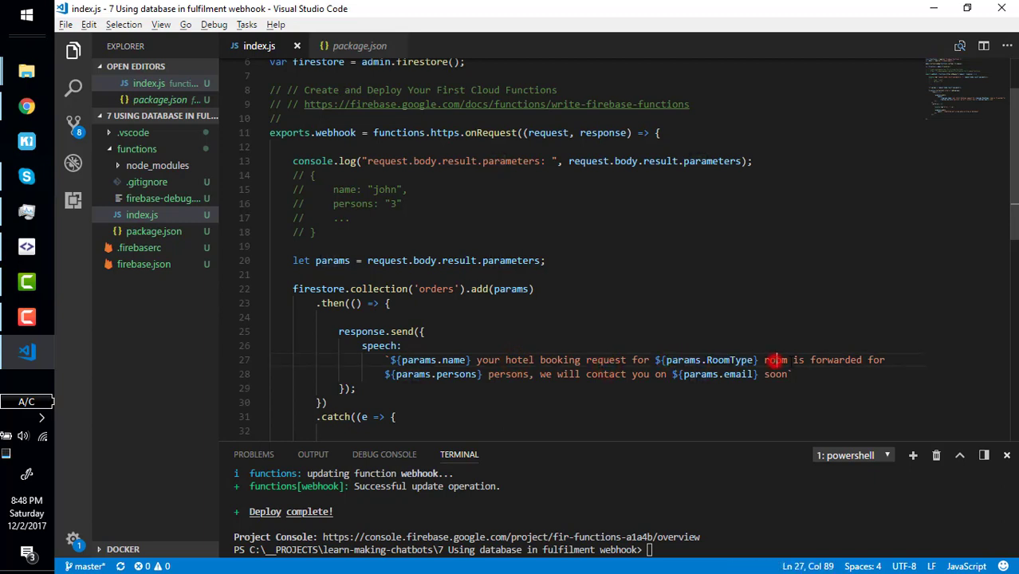
pyautogui.moveTo(764, 360); pyautogui.dragTo(862, 360)
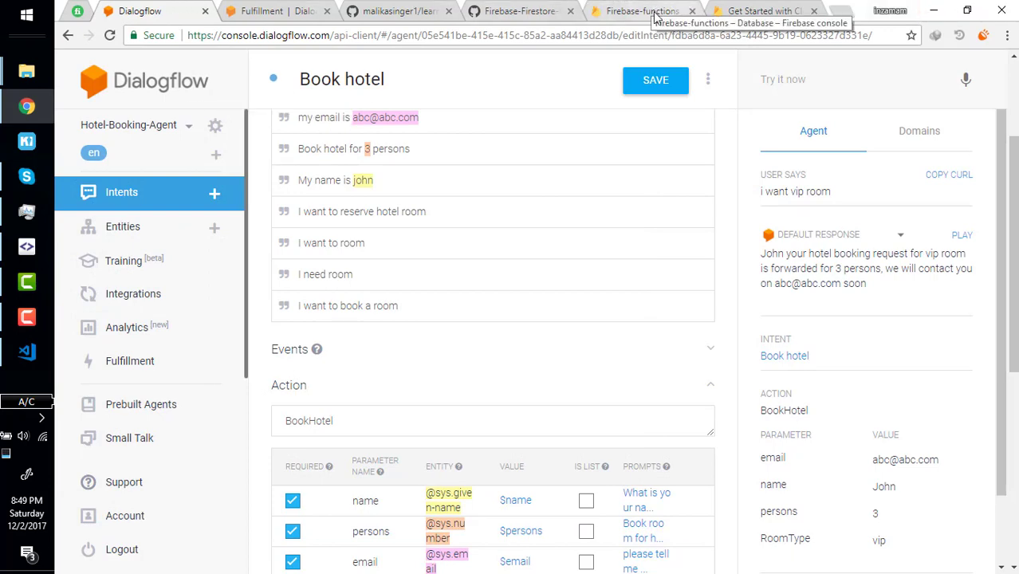
pyautogui.click(26, 350)
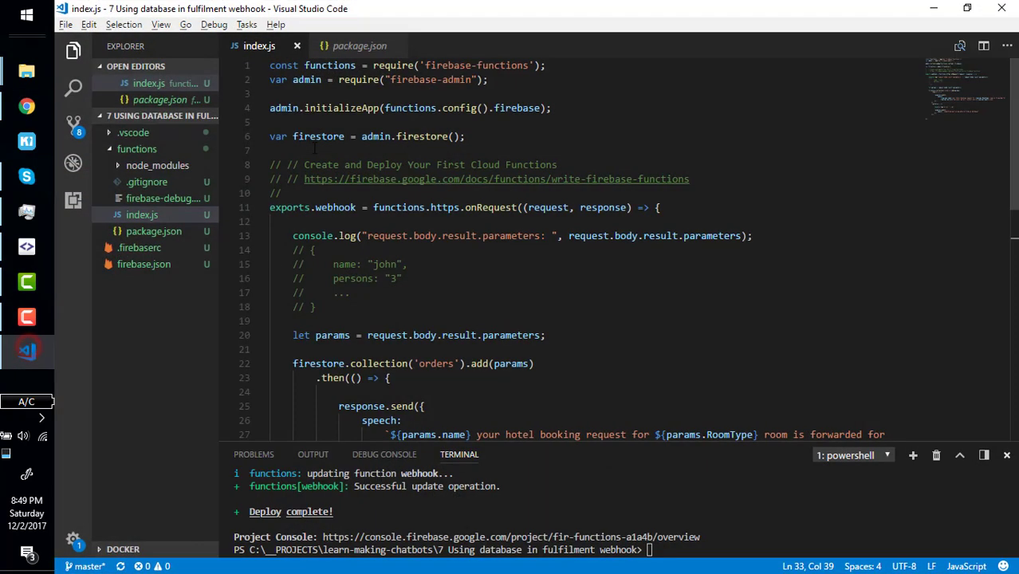
pyautogui.click(317, 307)
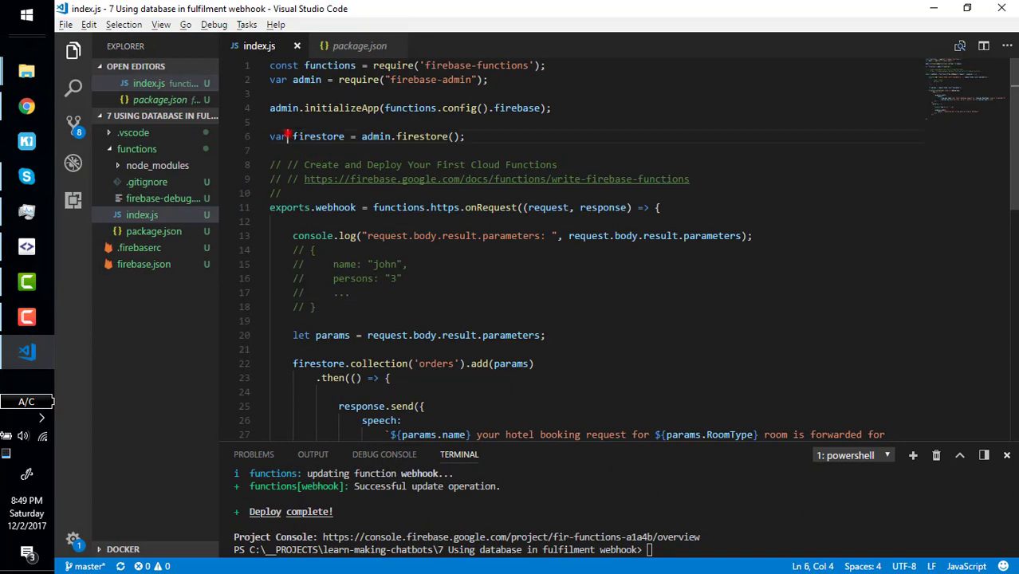
pyautogui.doubleClick(422, 136)
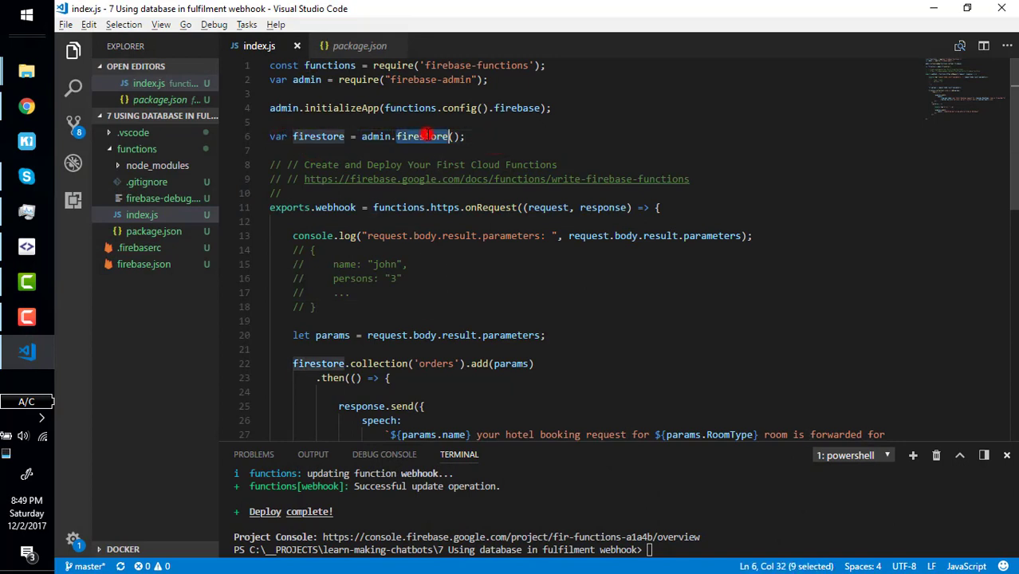
pyautogui.click(423, 136)
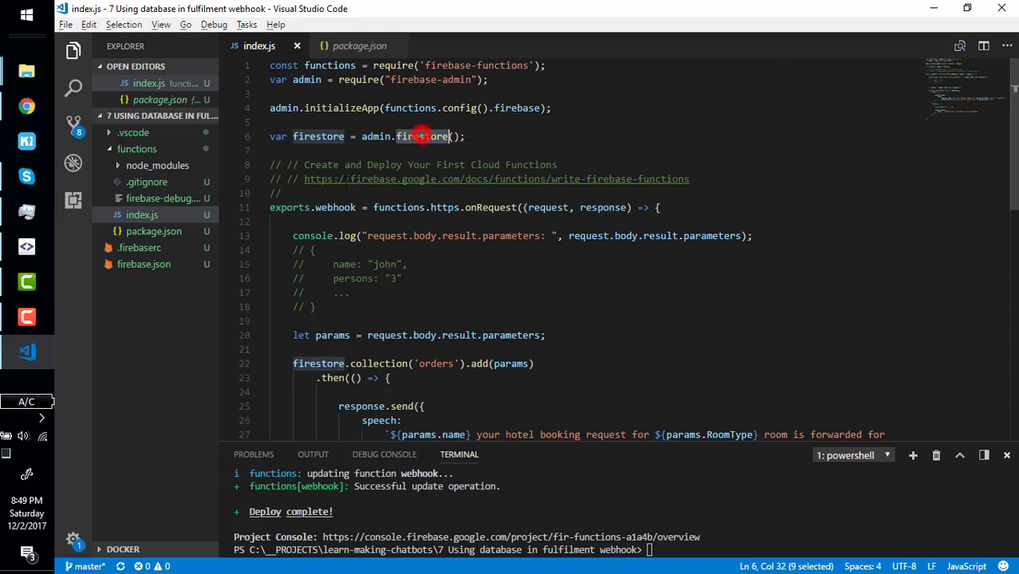
pyautogui.click(537, 363)
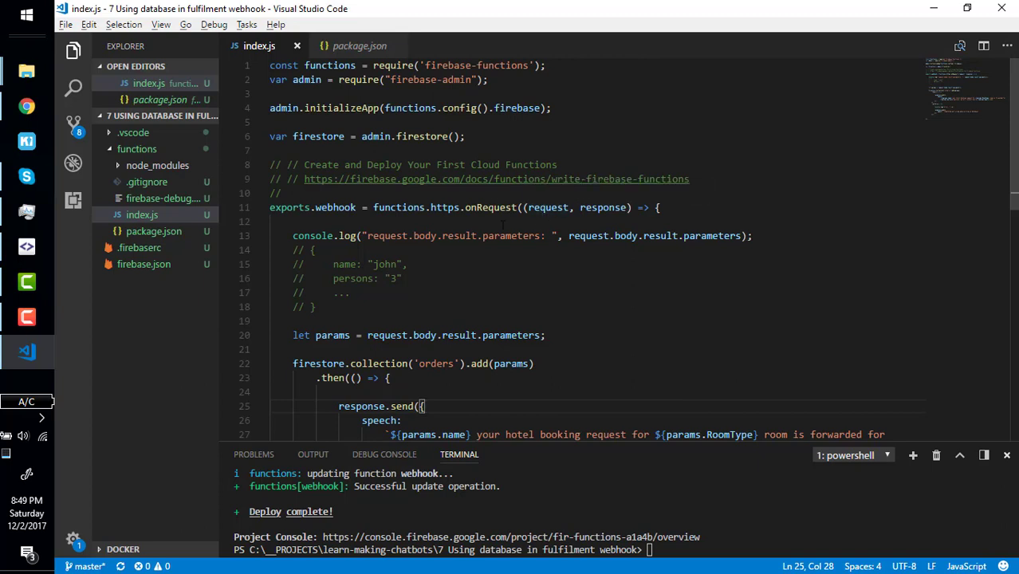
pyautogui.doubleClick(546, 207)
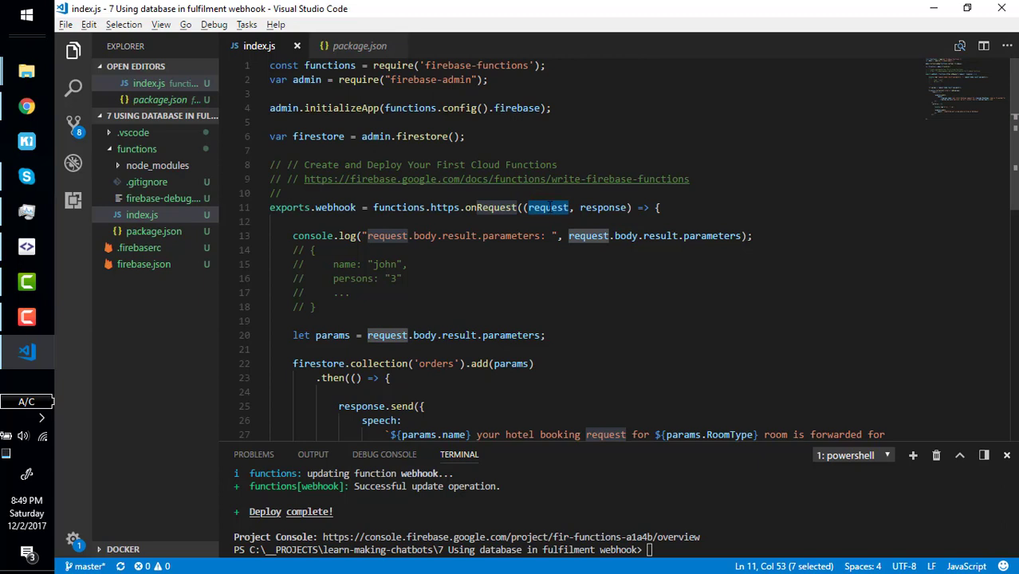
pyautogui.doubleClick(588, 236)
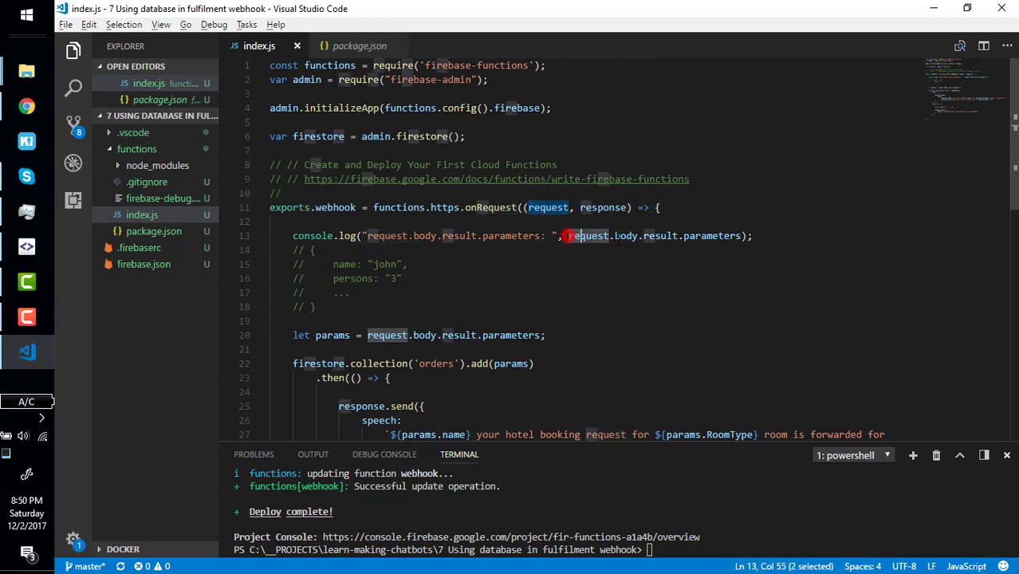
pyautogui.doubleClick(708, 236)
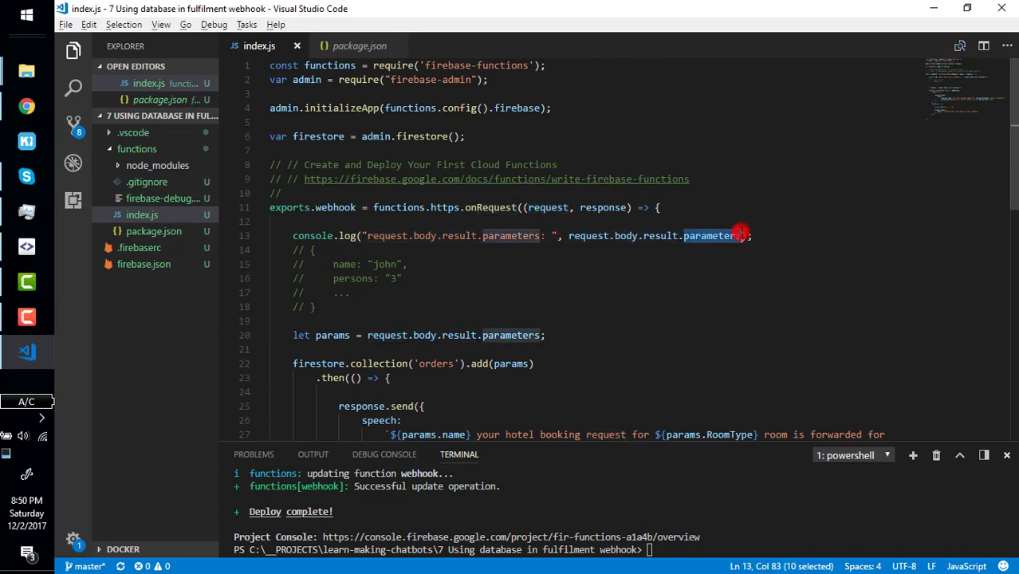
pyautogui.scroll(-3)
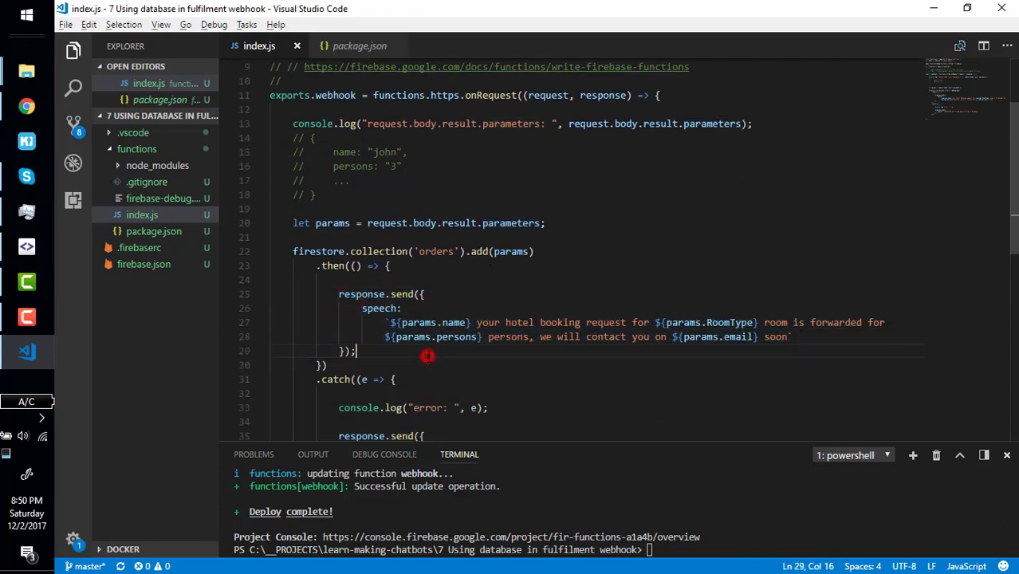
pyautogui.click(261, 10)
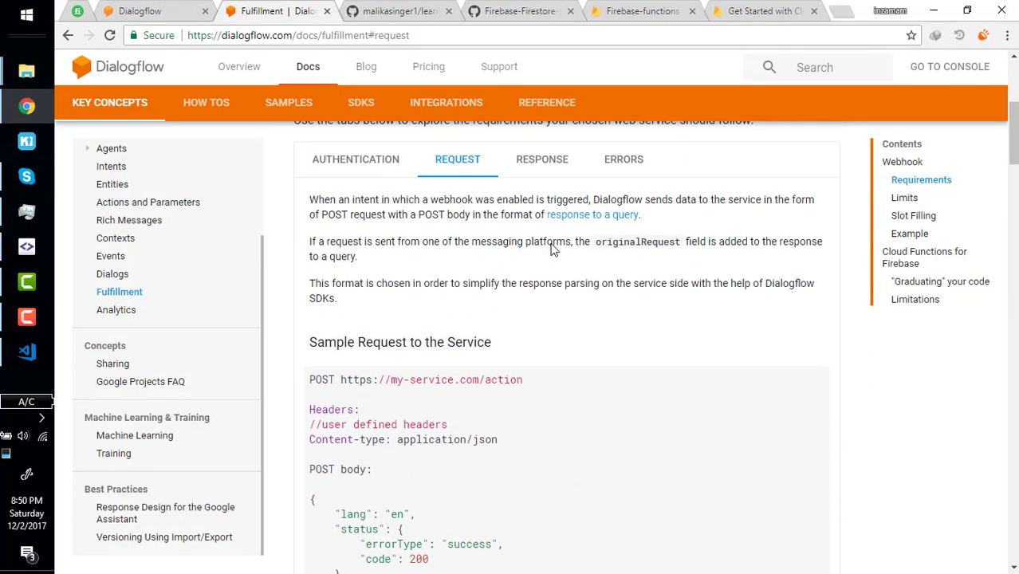
# - Review the webhook response fields and sample request body, then return to the Book hotel intent
pyautogui.click(542, 159)
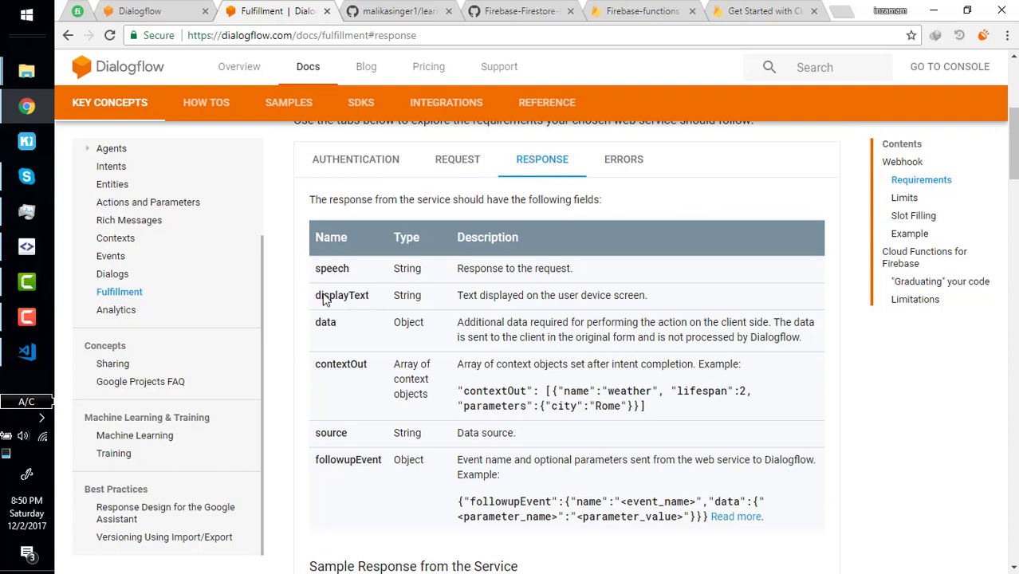
pyautogui.moveTo(307, 276)
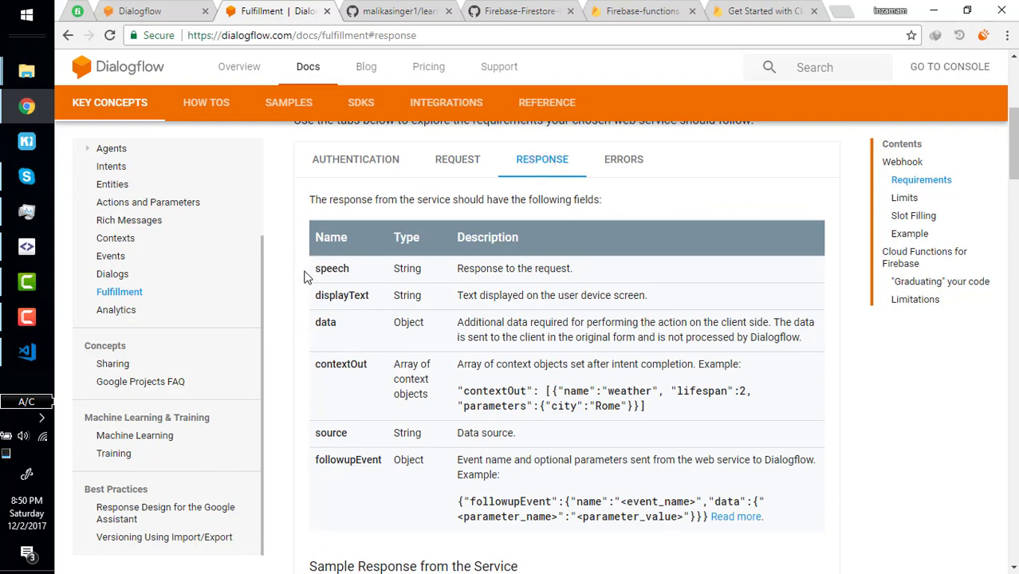
pyautogui.click(421, 466)
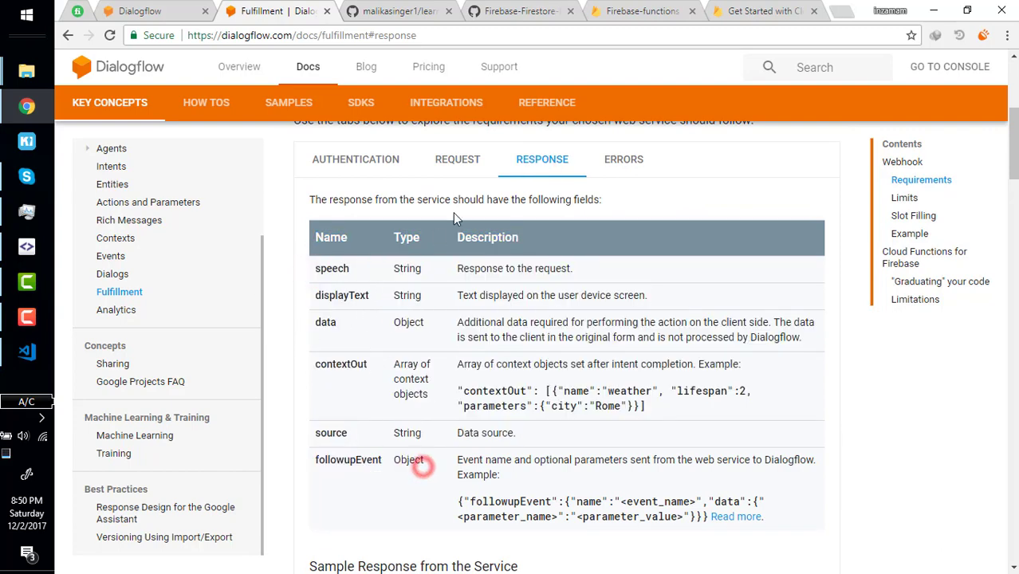
pyautogui.click(458, 158)
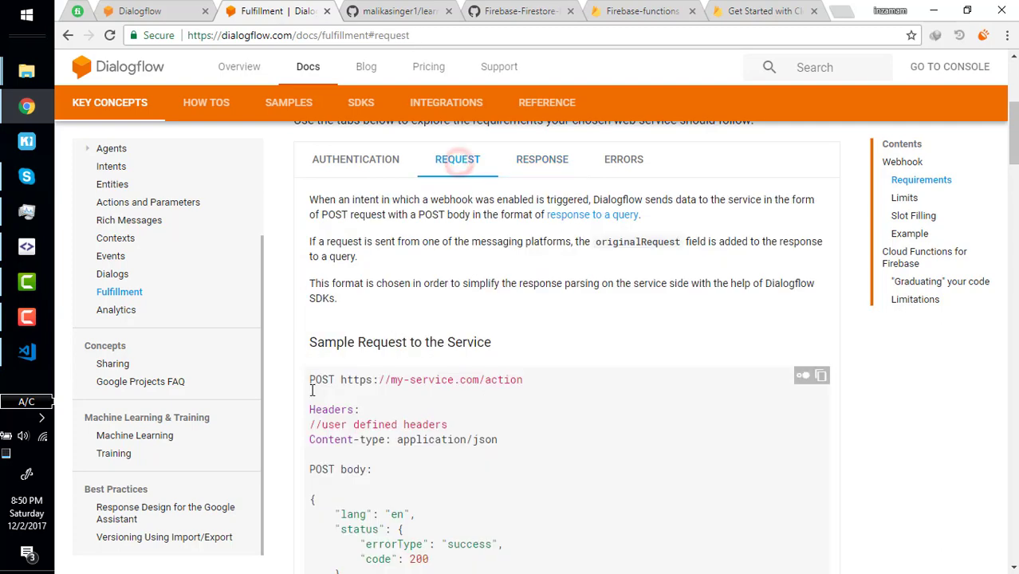
pyautogui.scroll(-3)
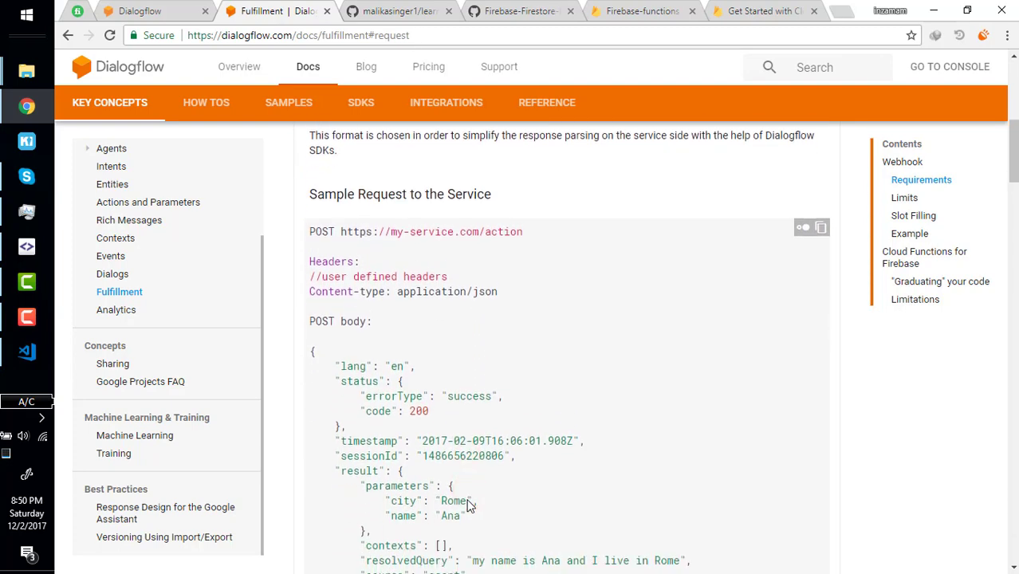
pyautogui.click(271, 10)
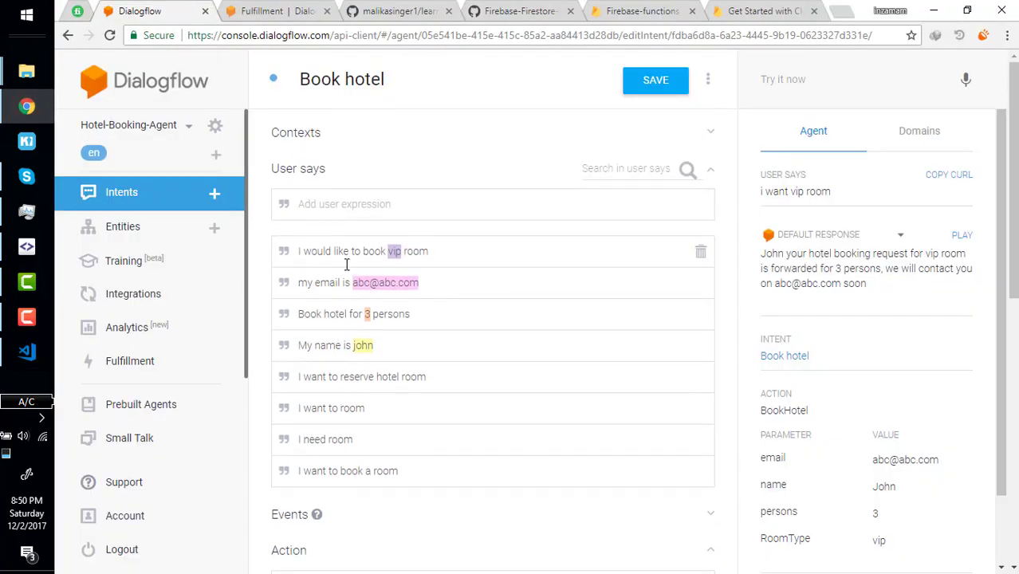
pyautogui.click(121, 192)
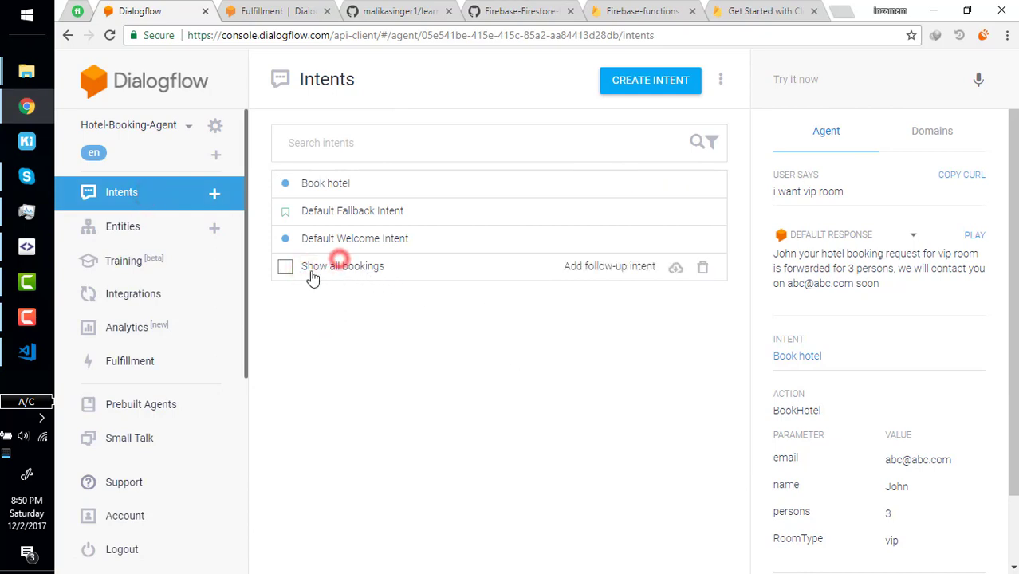
pyautogui.click(342, 266)
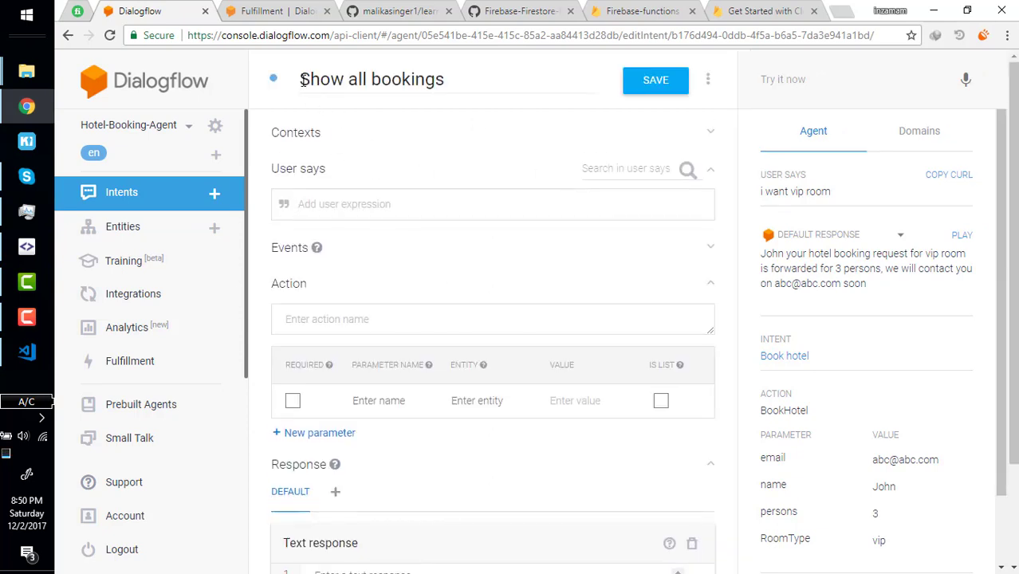
pyautogui.click(446, 79)
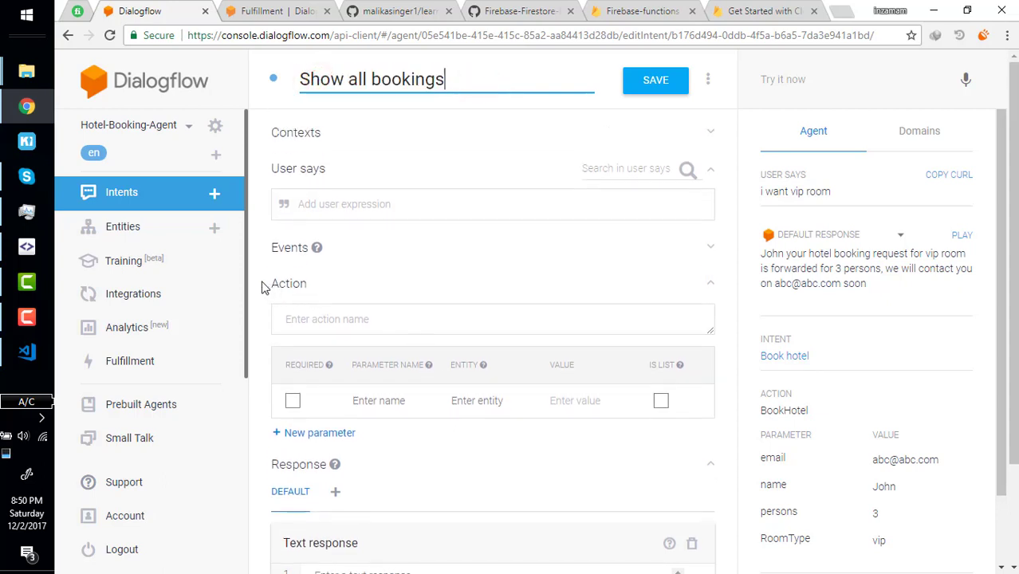
pyautogui.doubleClick(287, 283)
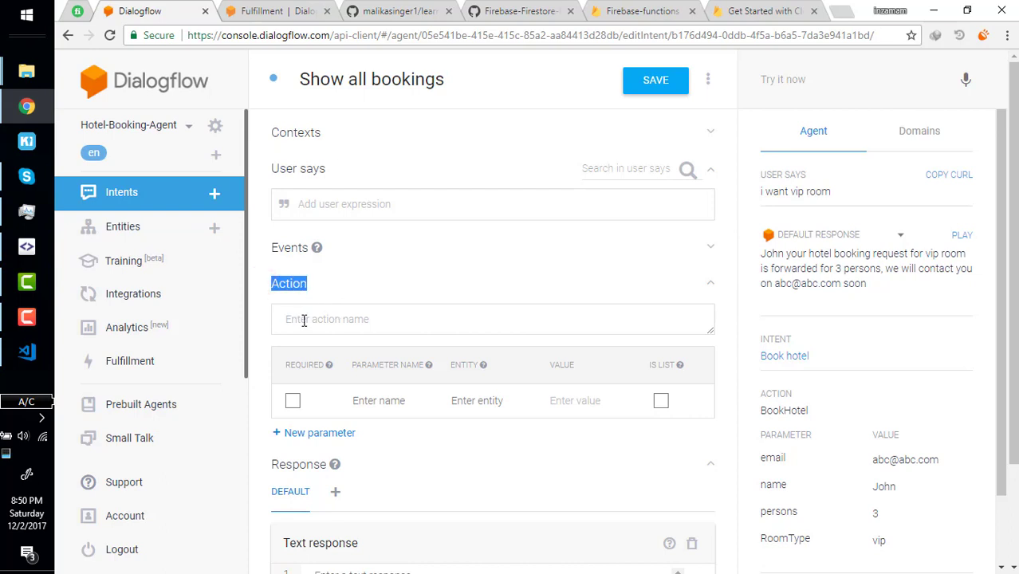
pyautogui.write('kh')
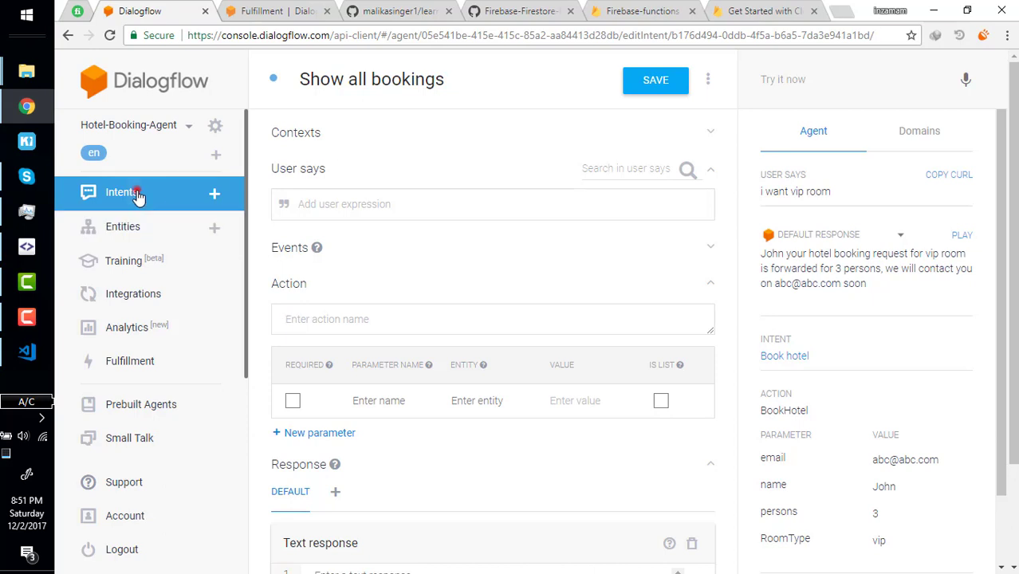
pyautogui.click(121, 191)
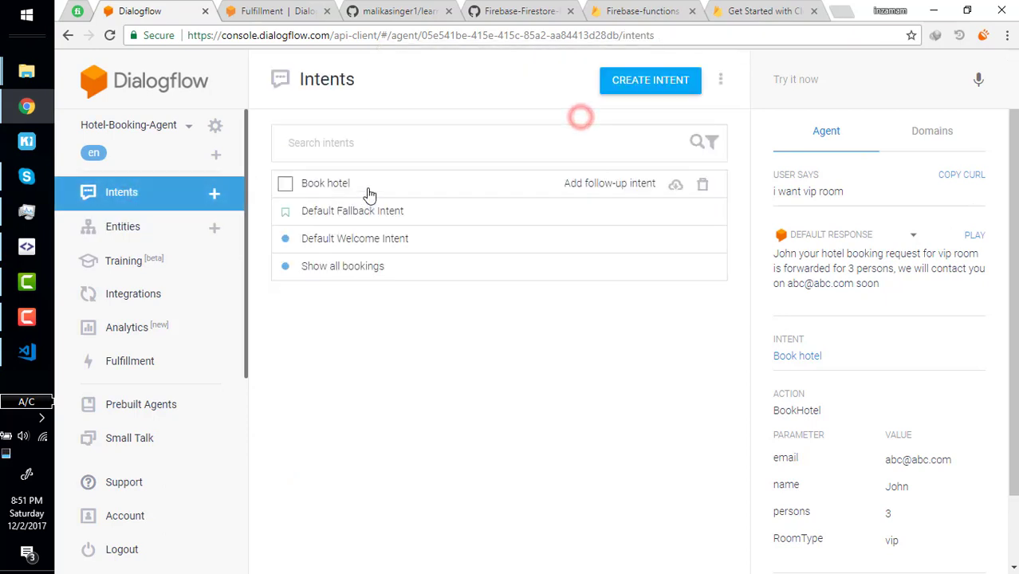
pyautogui.click(325, 182)
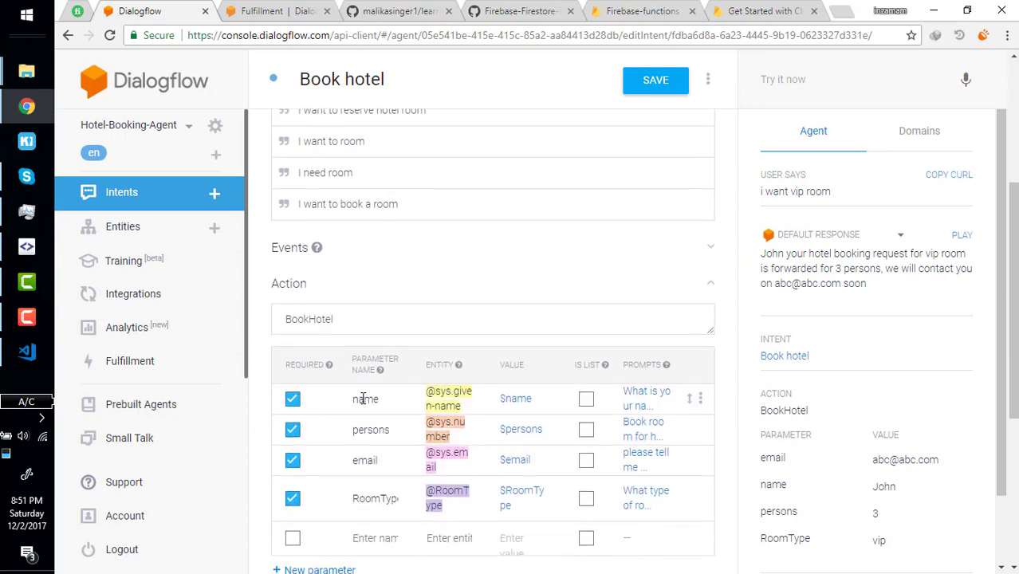
pyautogui.doubleClick(310, 319)
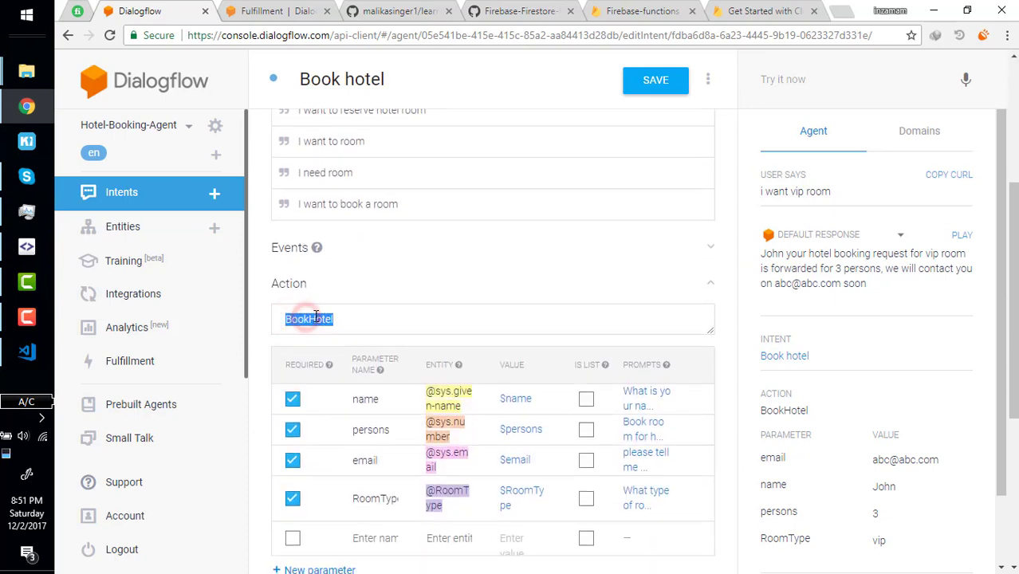
pyautogui.click(339, 319)
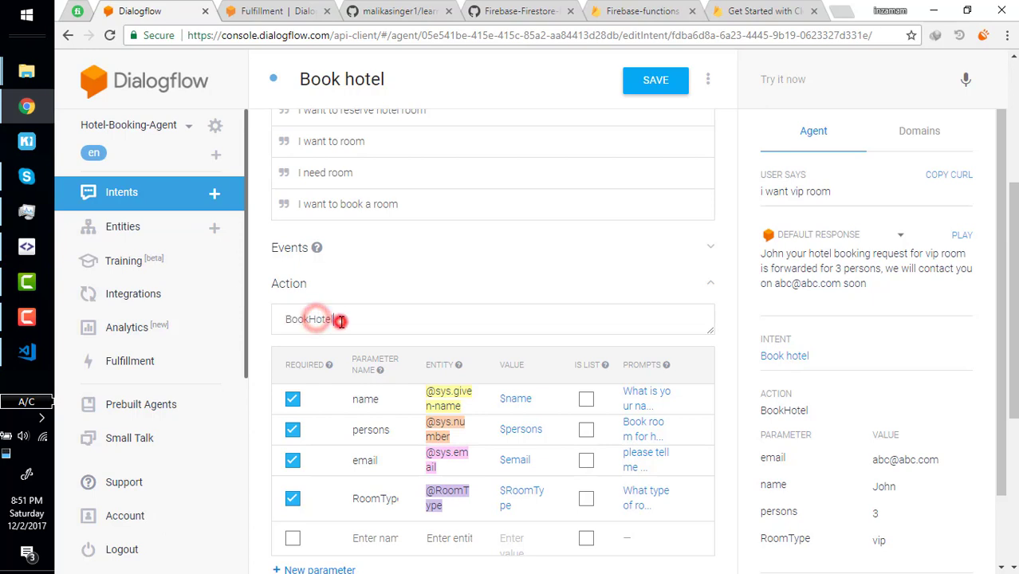
pyautogui.doubleClick(310, 319)
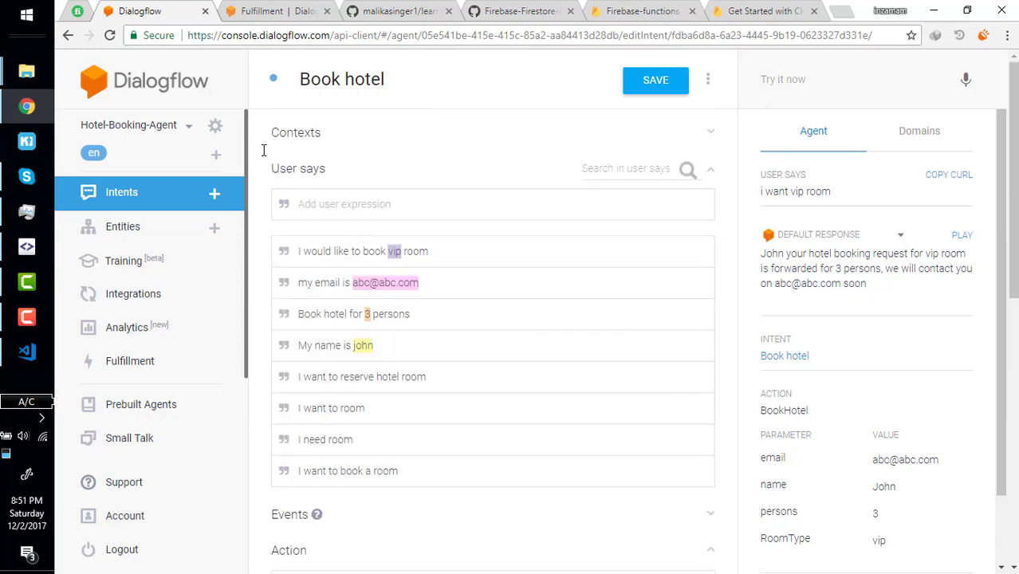
# - Export Hotel-Booking-Agent as a zip from the settings' Export and Import tab
pyautogui.click(215, 125)
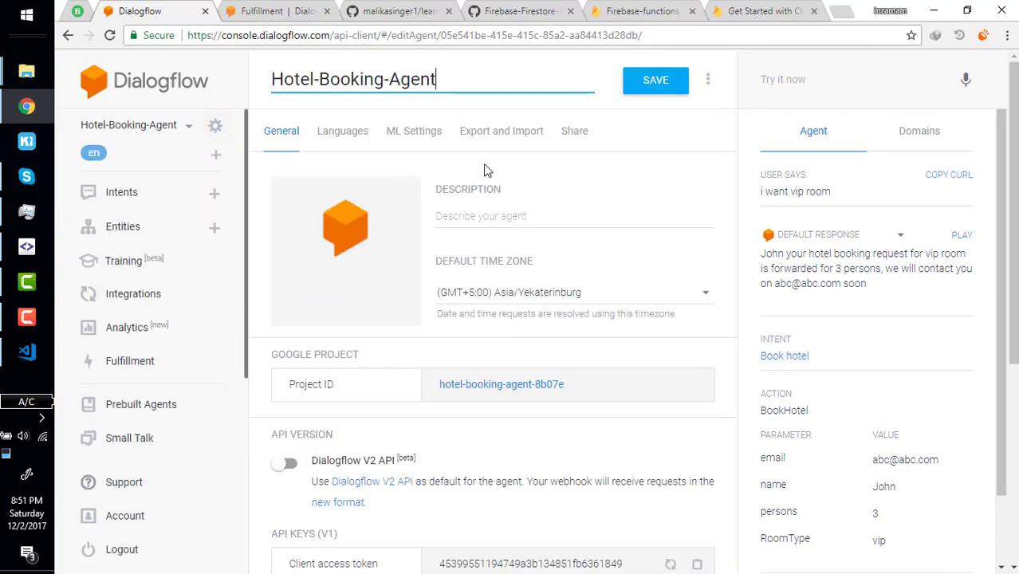
pyautogui.click(501, 130)
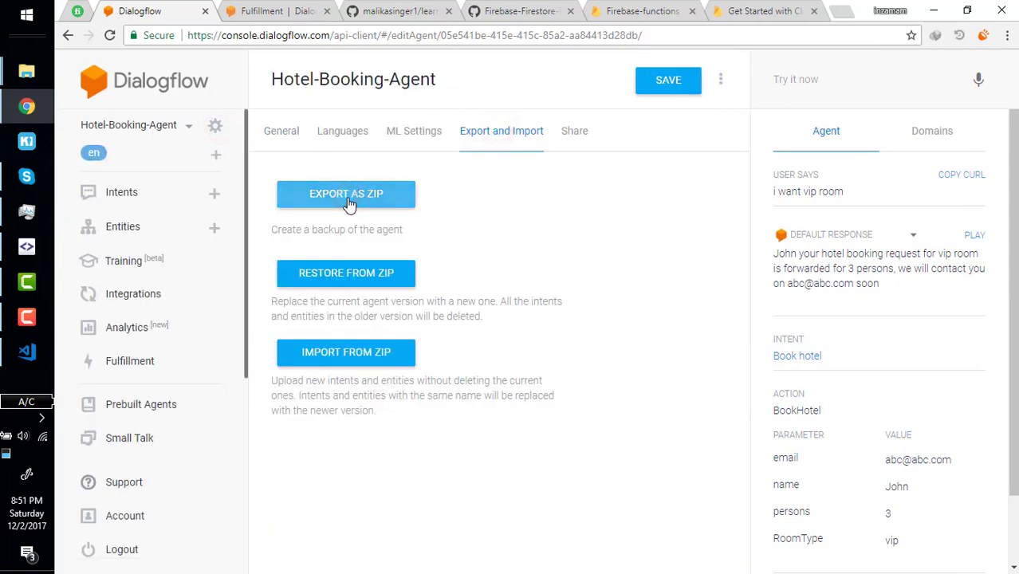
pyautogui.click(346, 193)
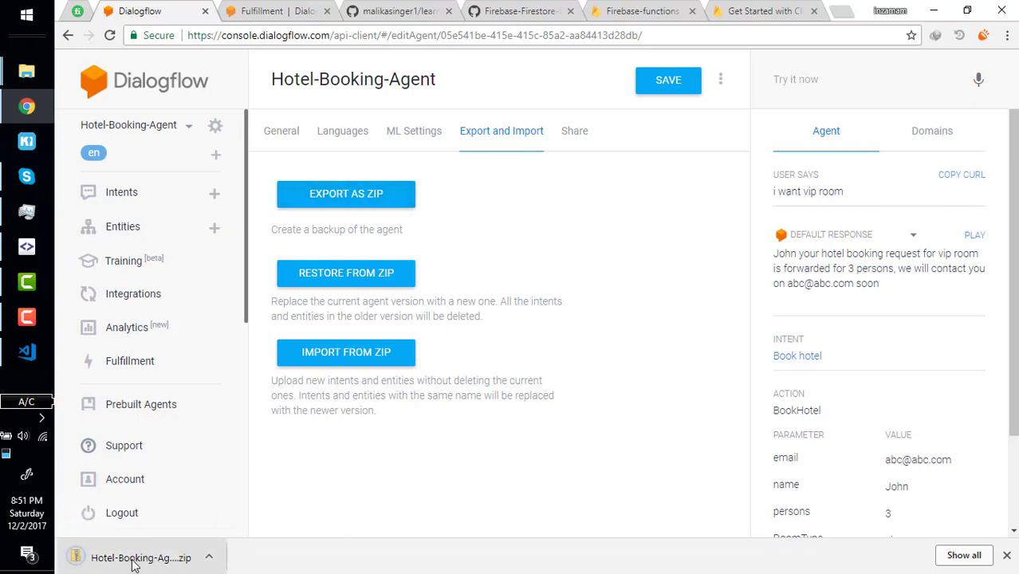
pyautogui.moveTo(366, 404)
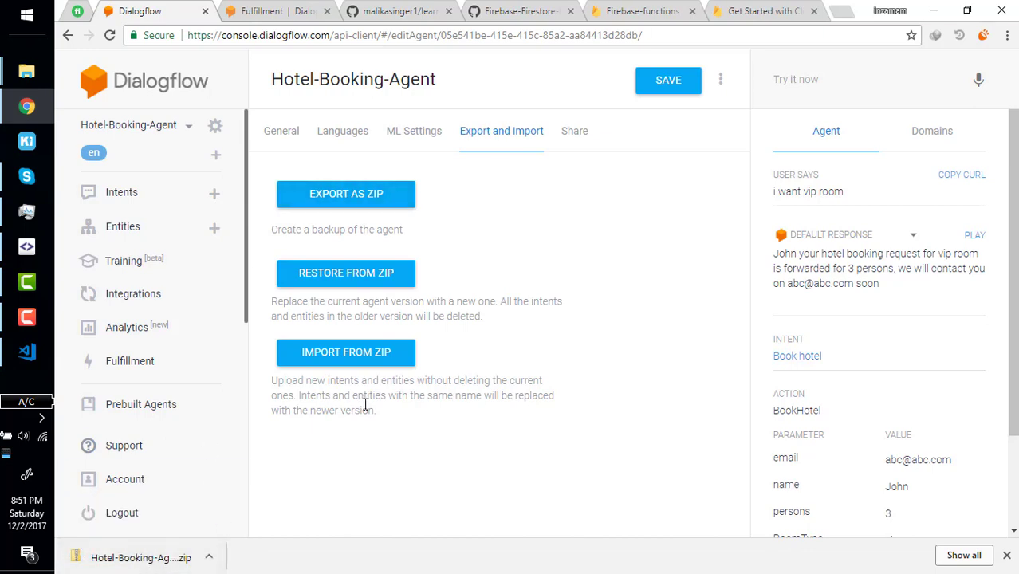
pyautogui.moveTo(399, 10)
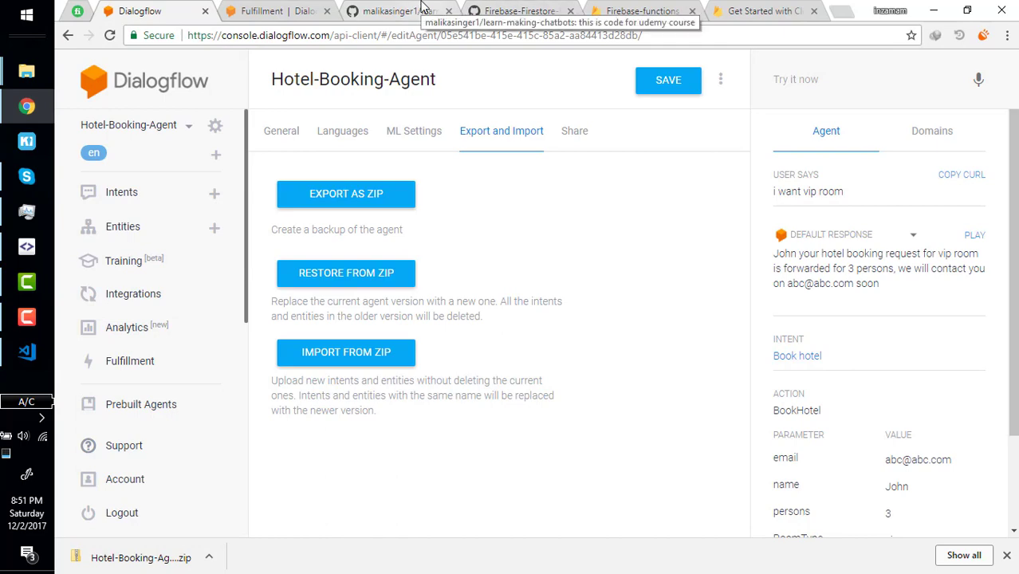
pyautogui.click(398, 11)
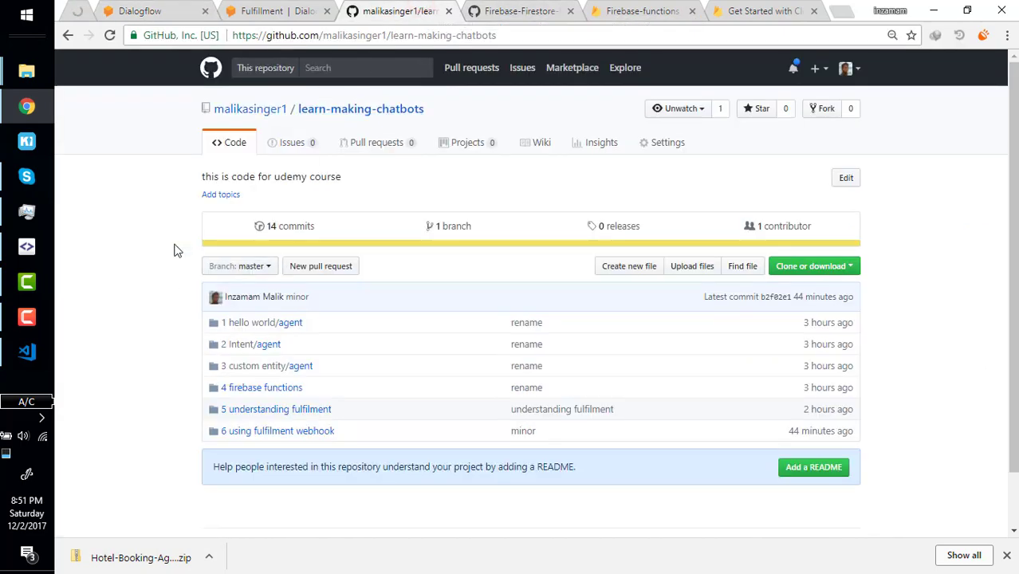
pyautogui.click(139, 11)
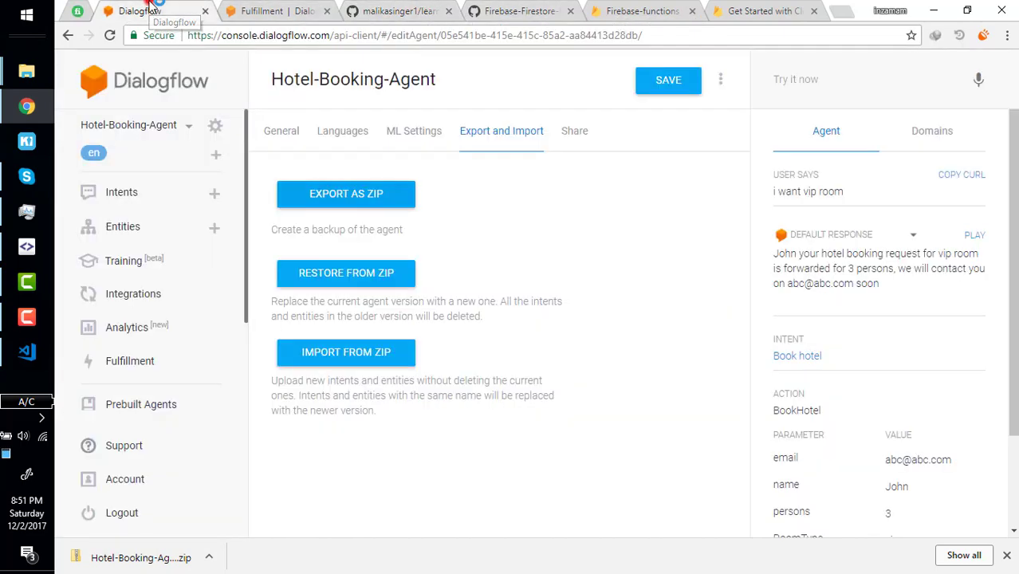
pyautogui.moveTo(398, 10)
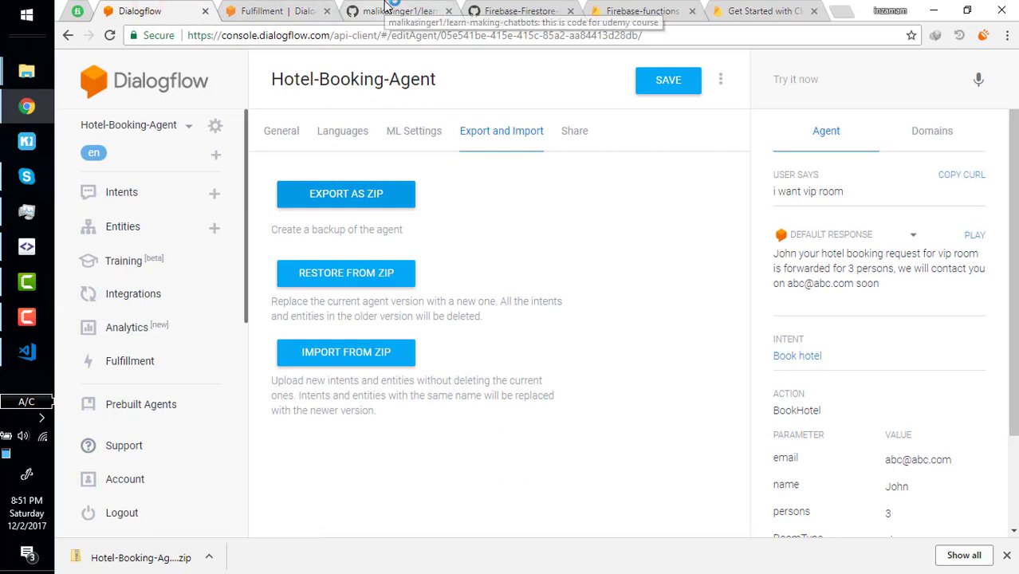
pyautogui.click(396, 10)
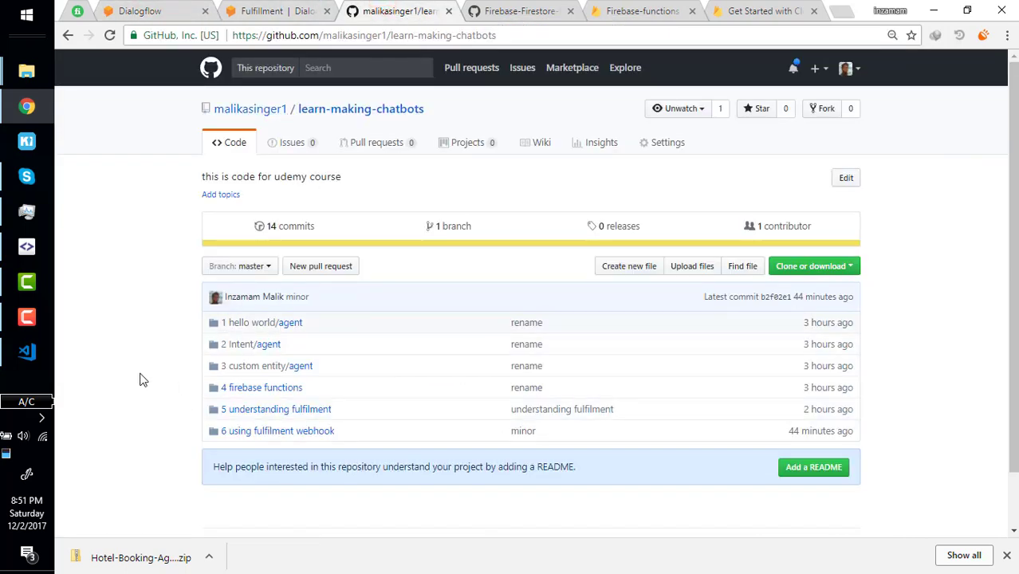
pyautogui.moveTo(168, 324)
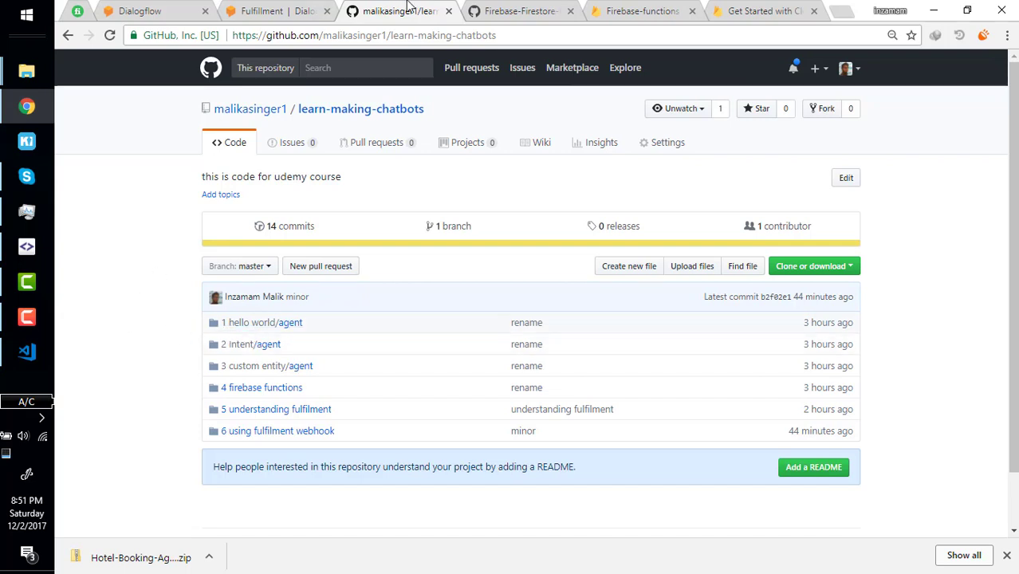
pyautogui.click(139, 11)
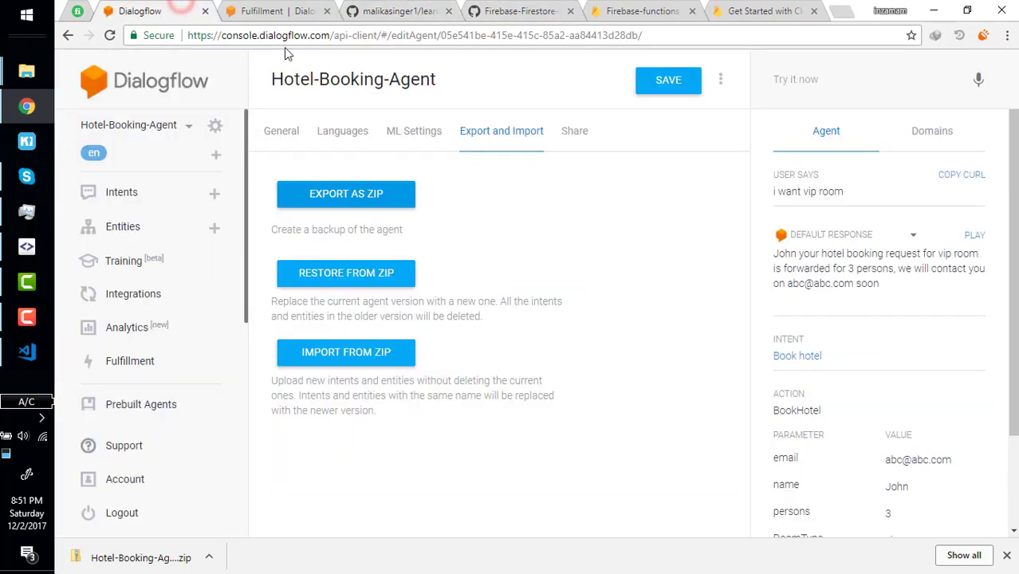